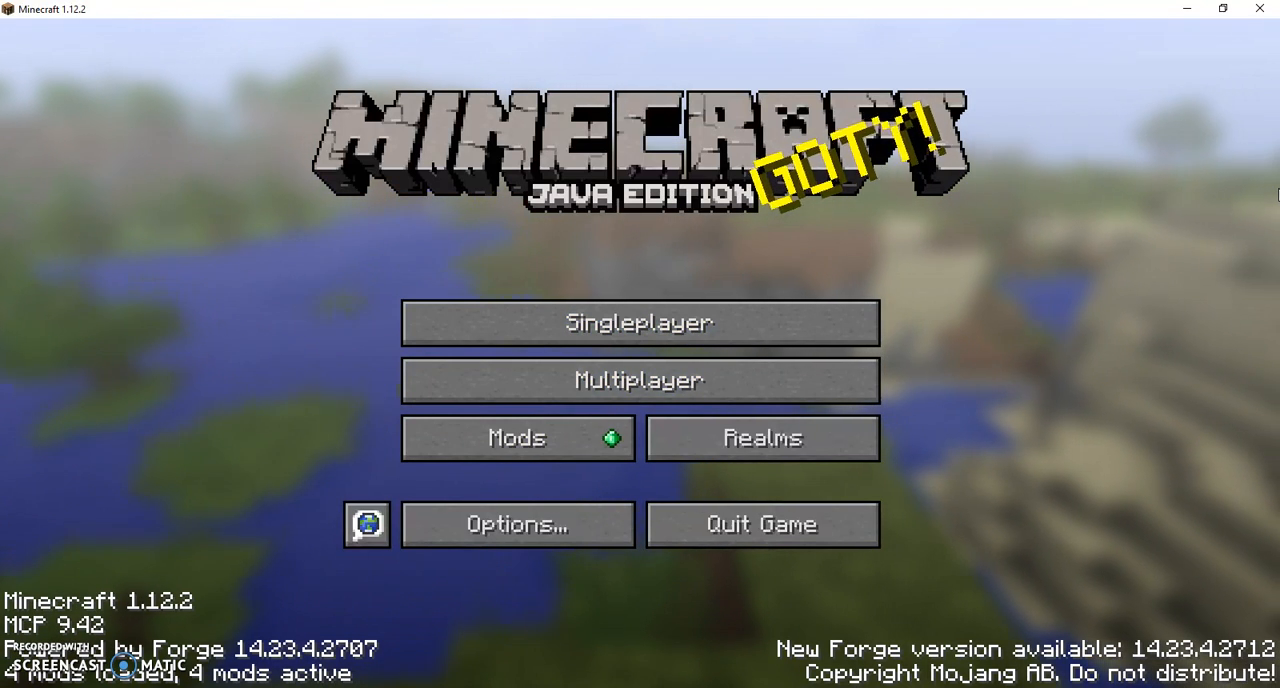
mouse_move(722, 328)
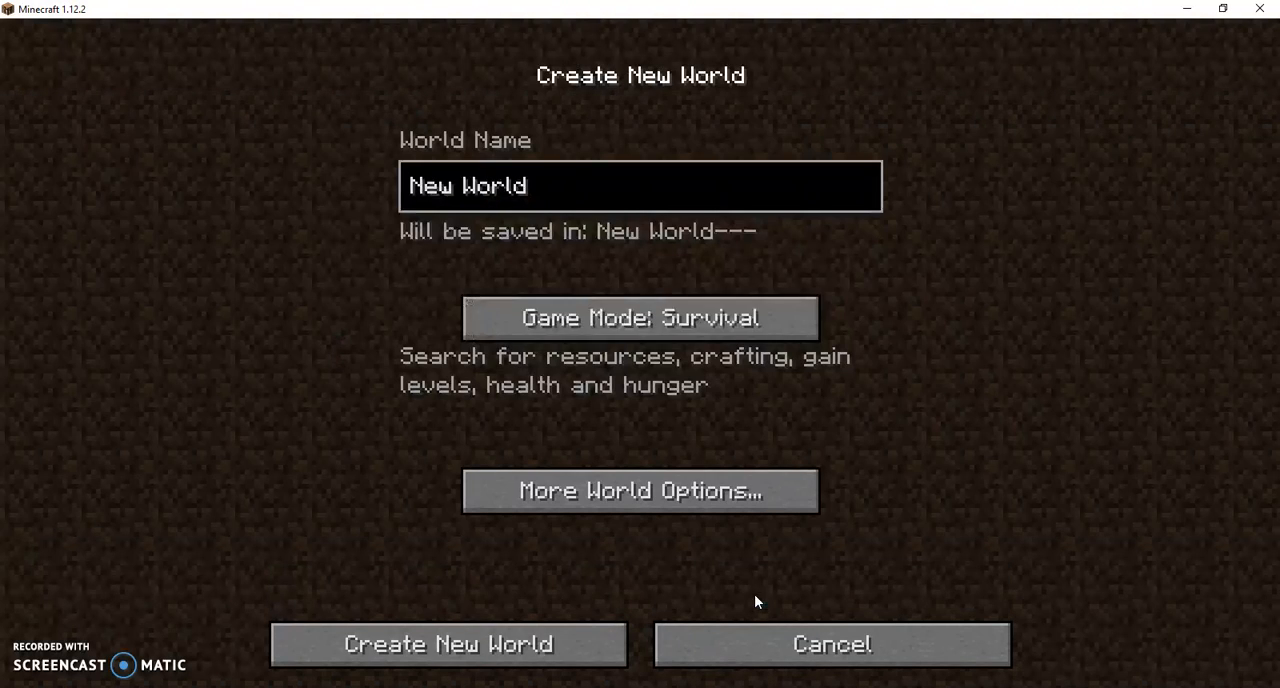
mouse_move(532, 252)
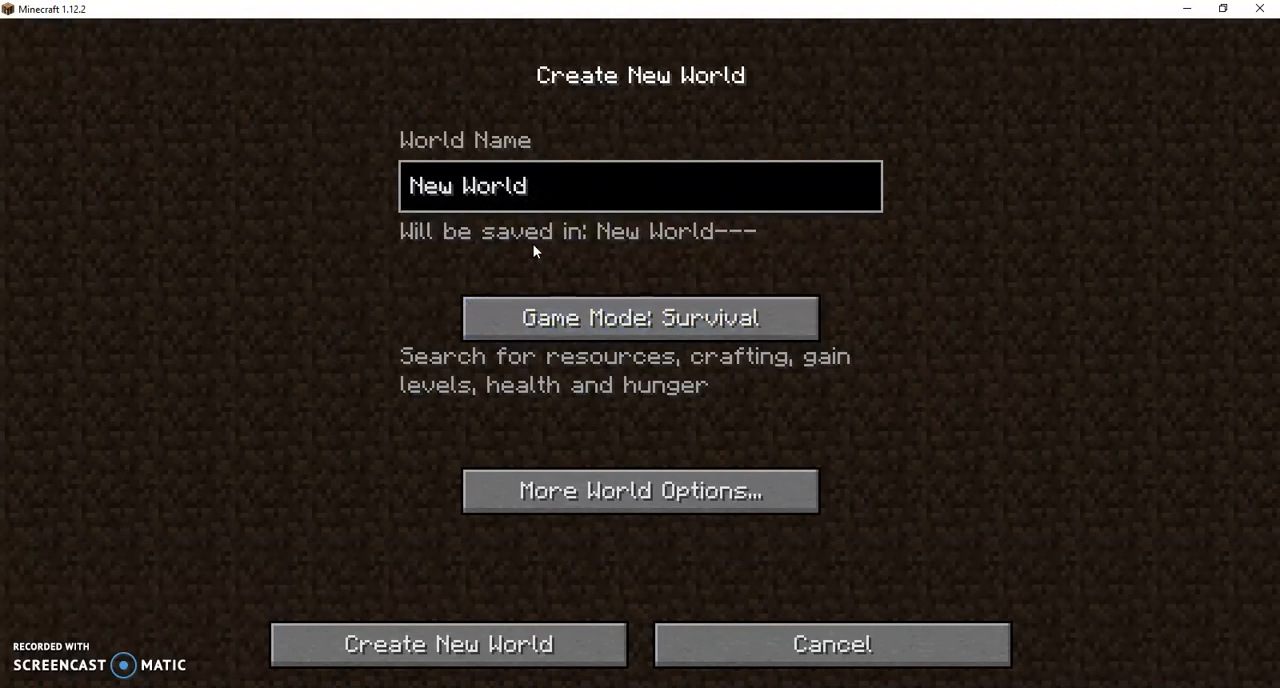
Step: Replace the default world name with 'Ella's first java series'
key(ctrl+a)
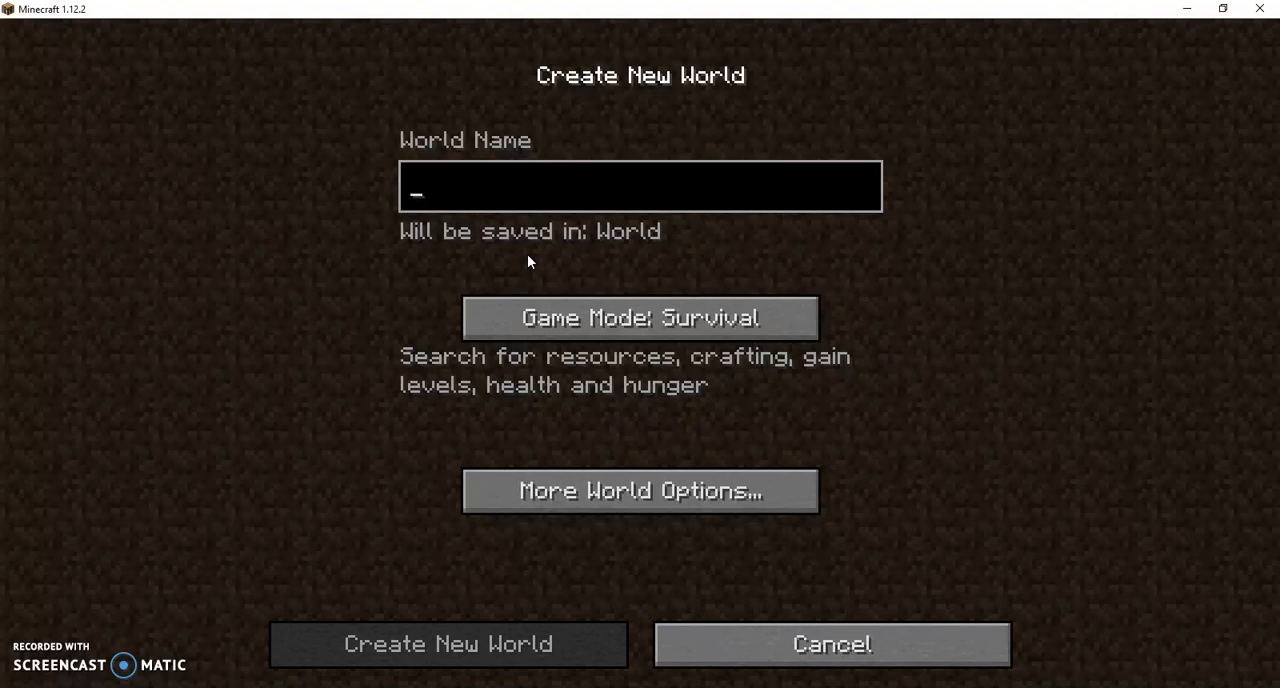
text(Ella)
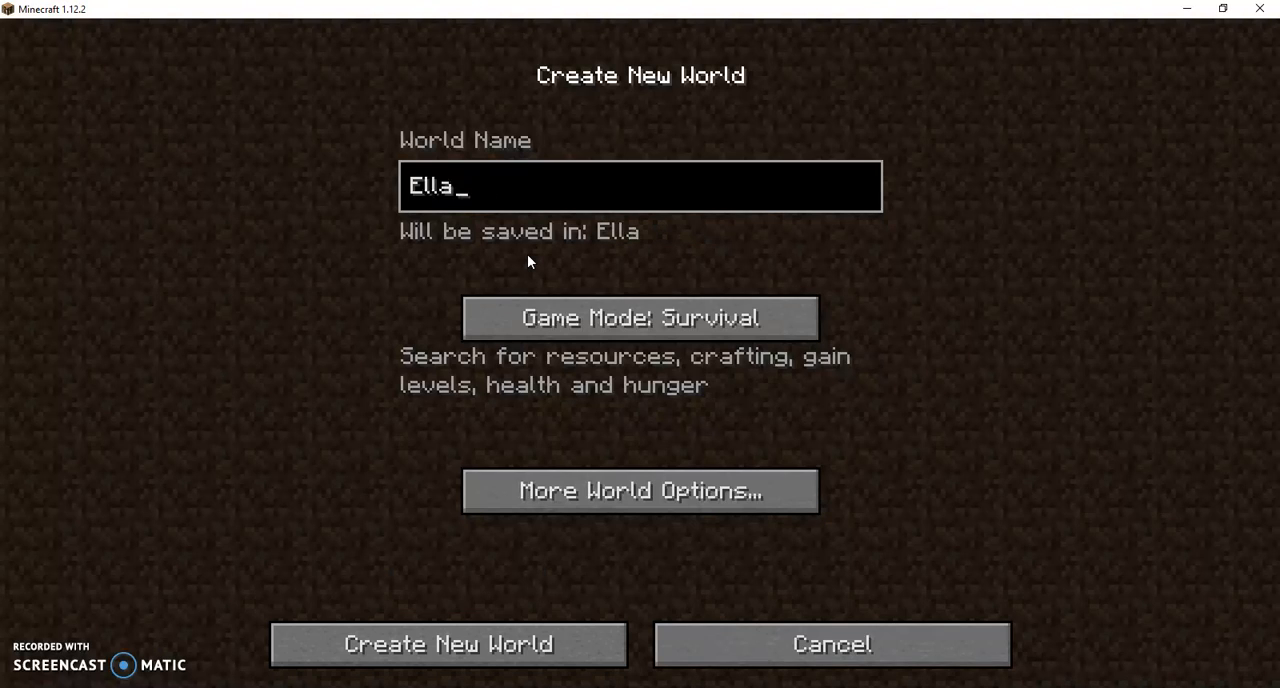
text('s f)
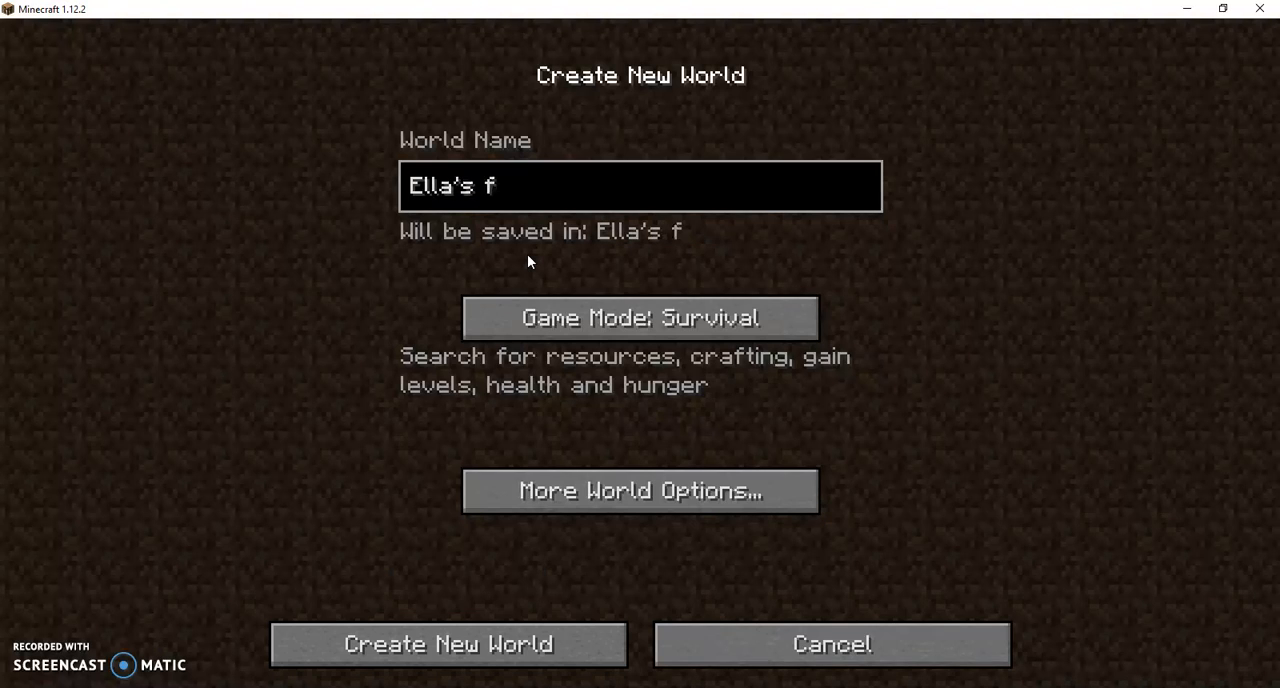
text(irst ja)
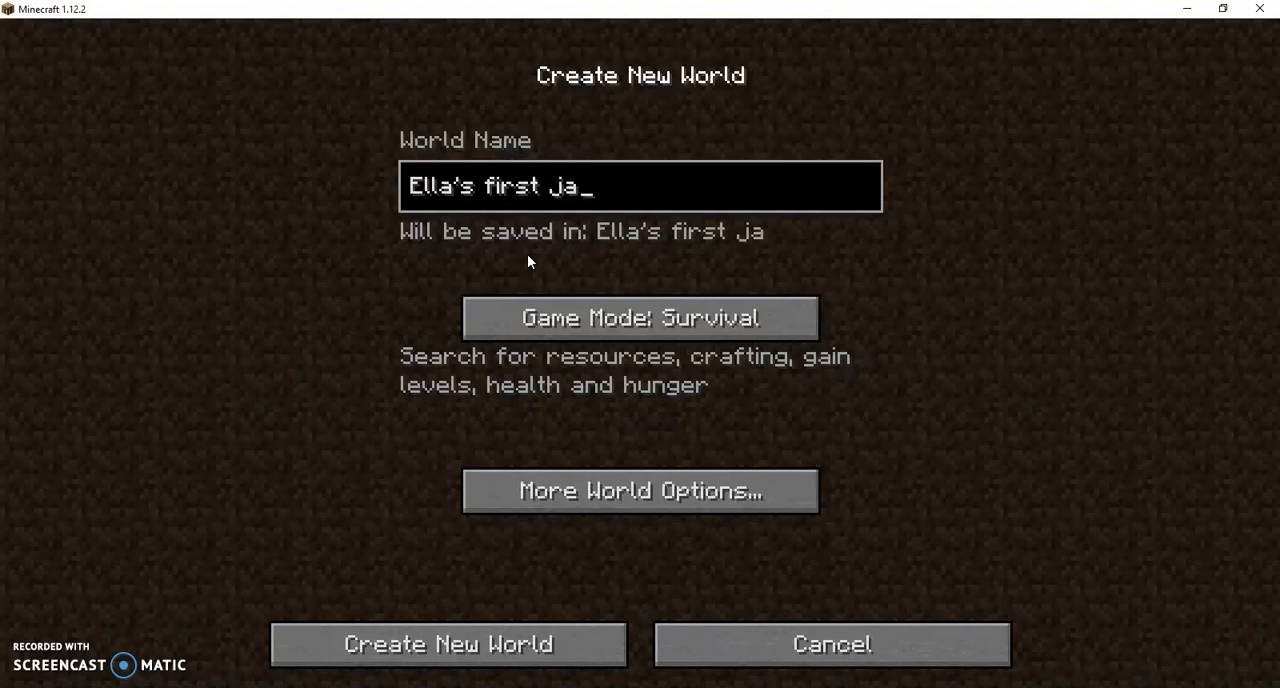
text(va e)
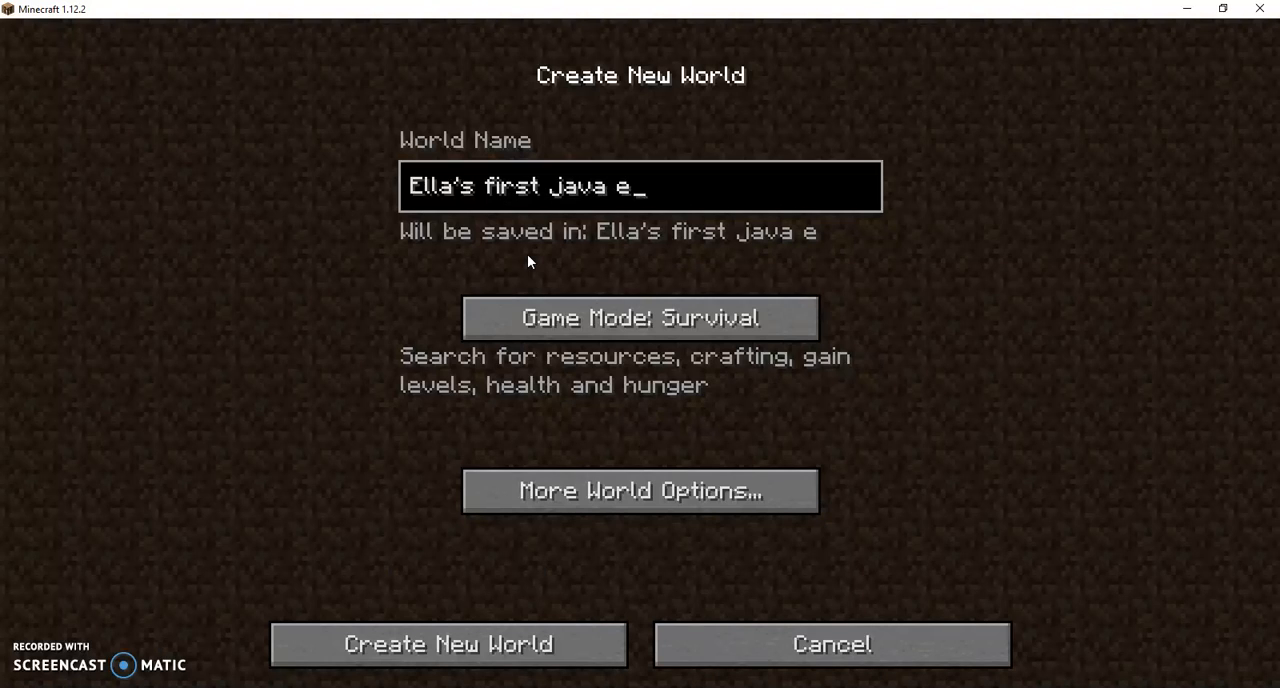
key(Backspace)
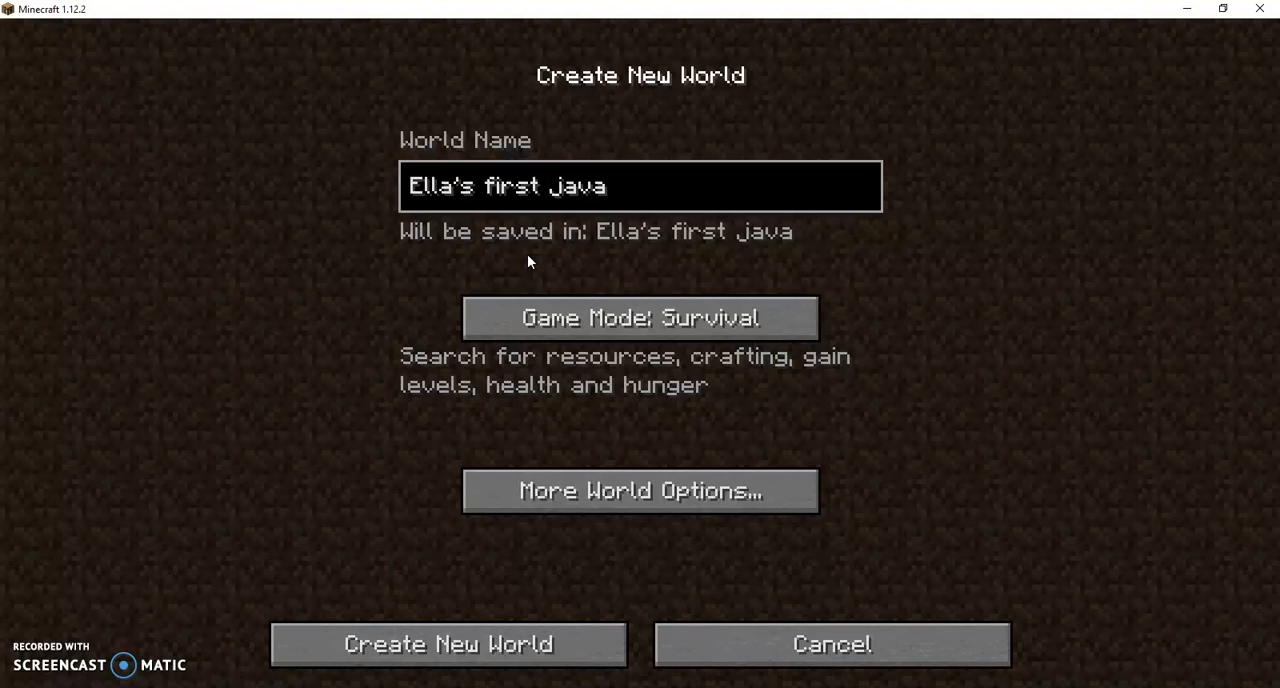
text(series)
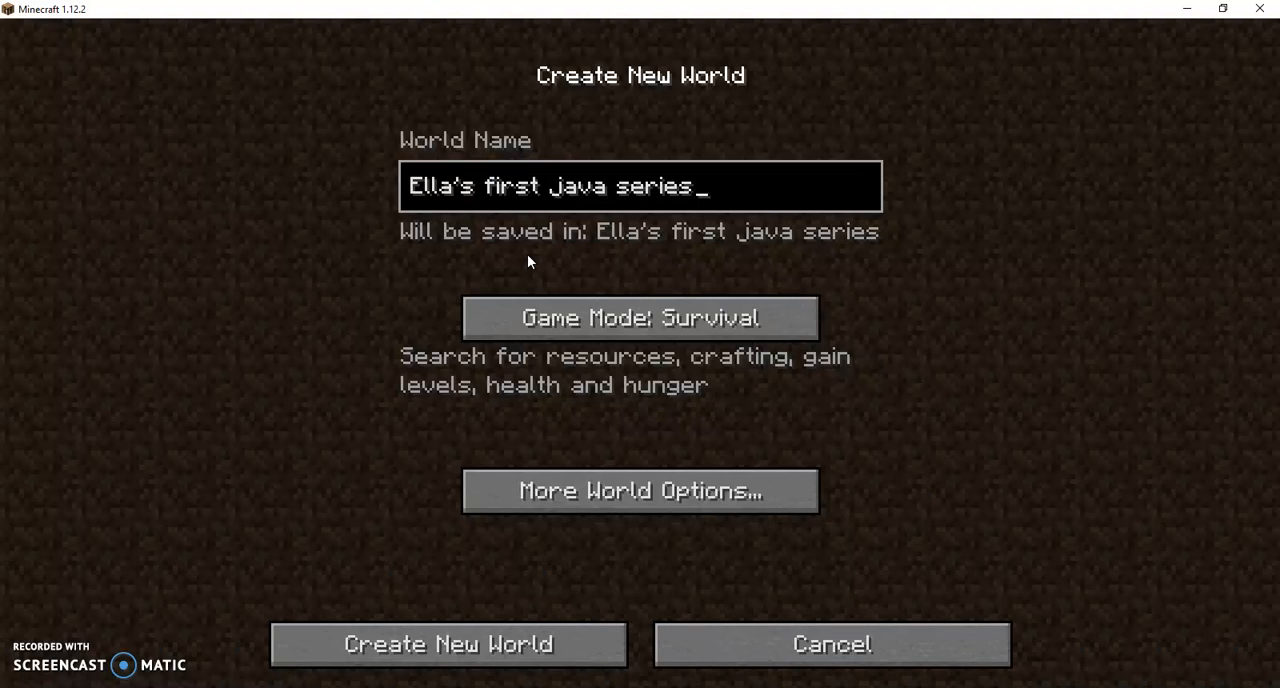
Step: Switch the game mode to Creative and rename the world 'Ella's first java video'
click(640, 316)
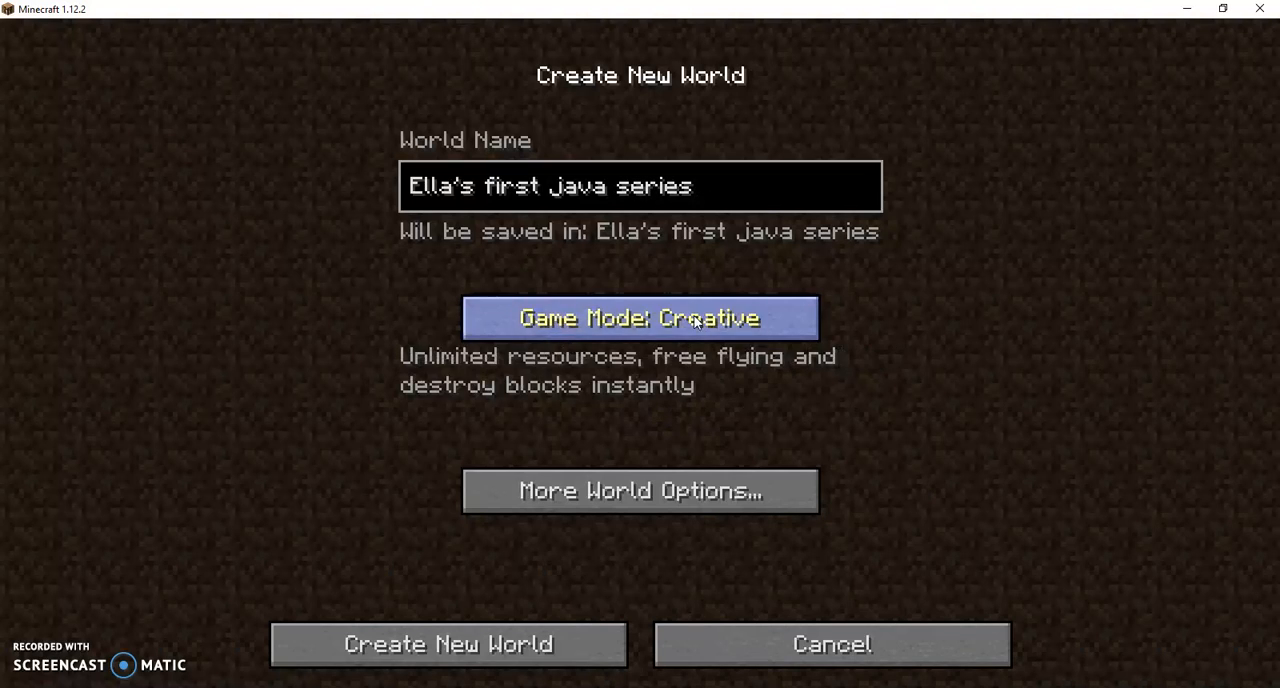
mouse_move(704, 186)
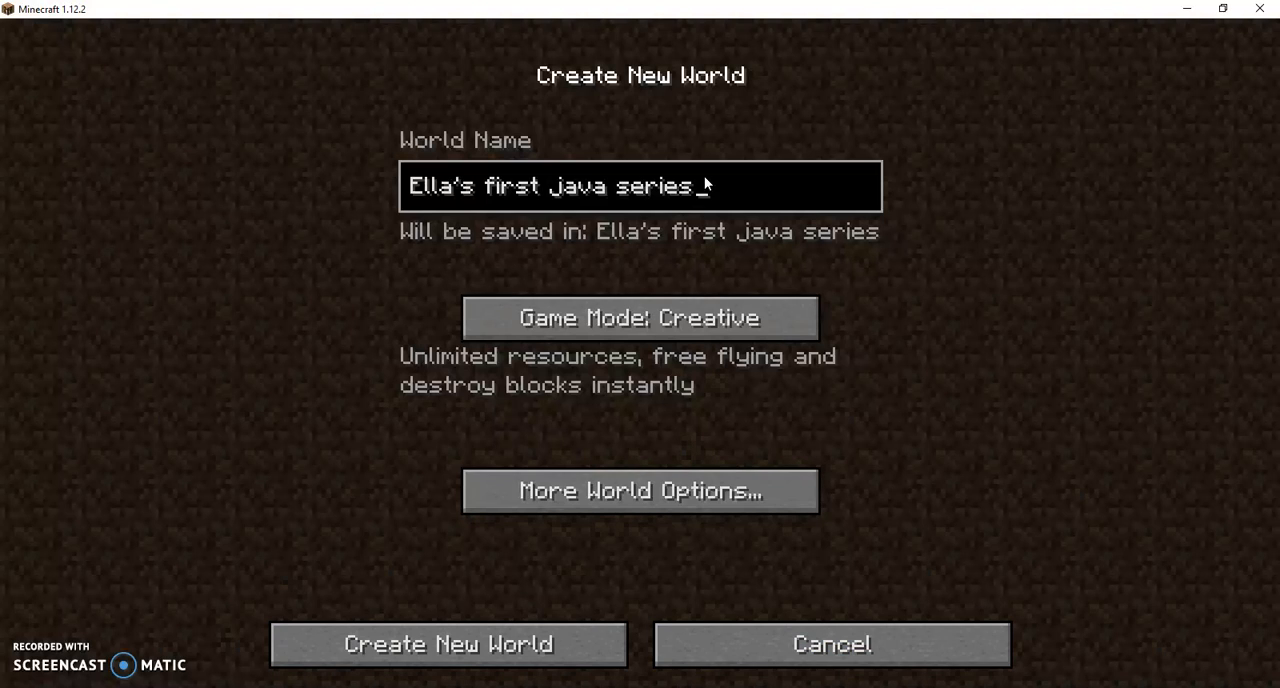
key(backspace)
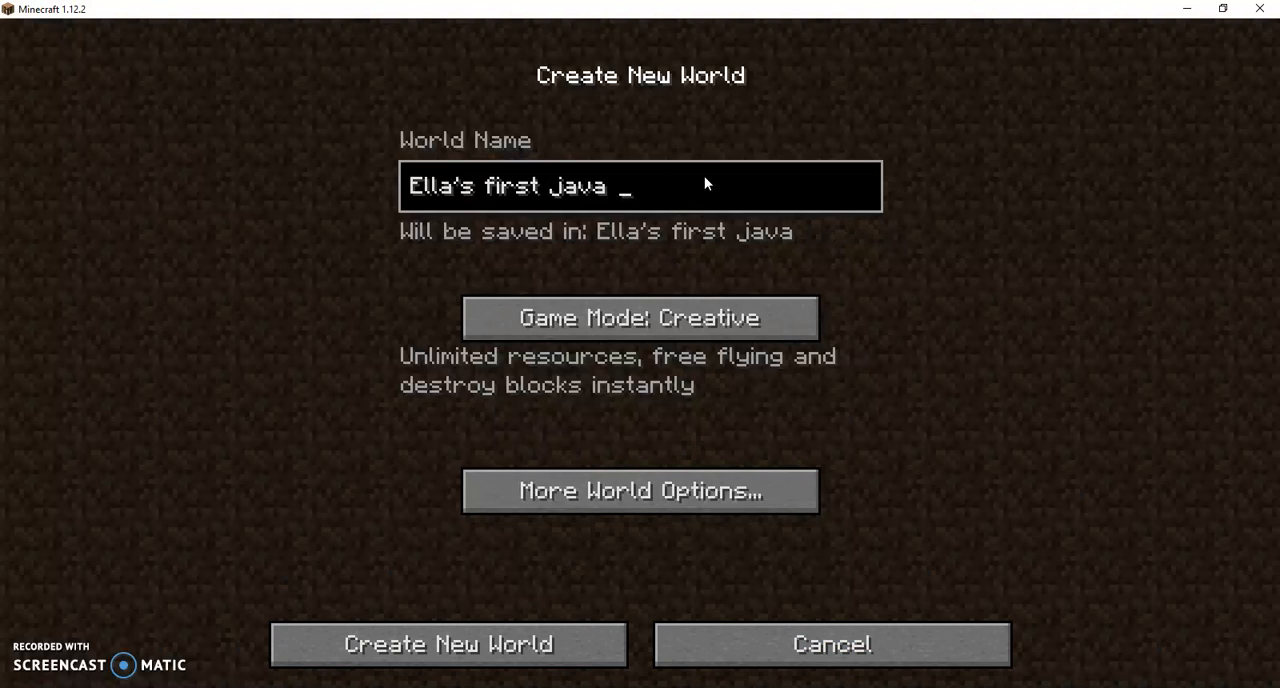
text(video)
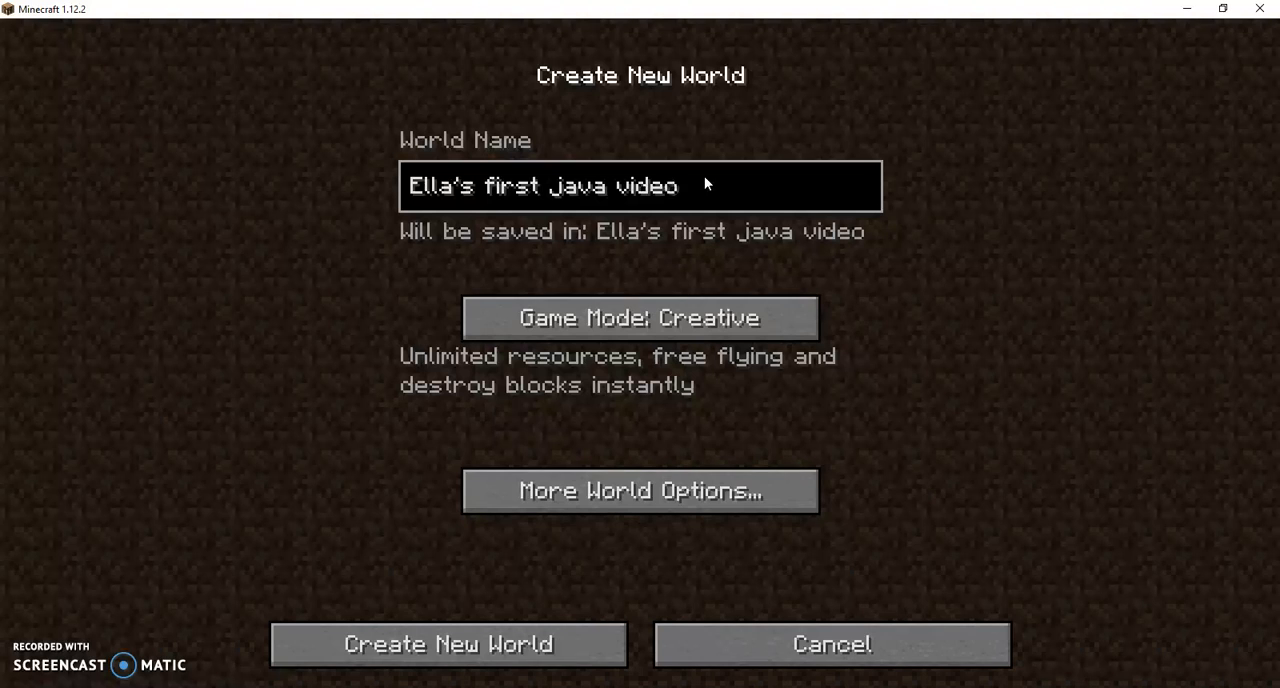
Step: Enable the bonus chest in More World Options and create the new world
click(640, 490)
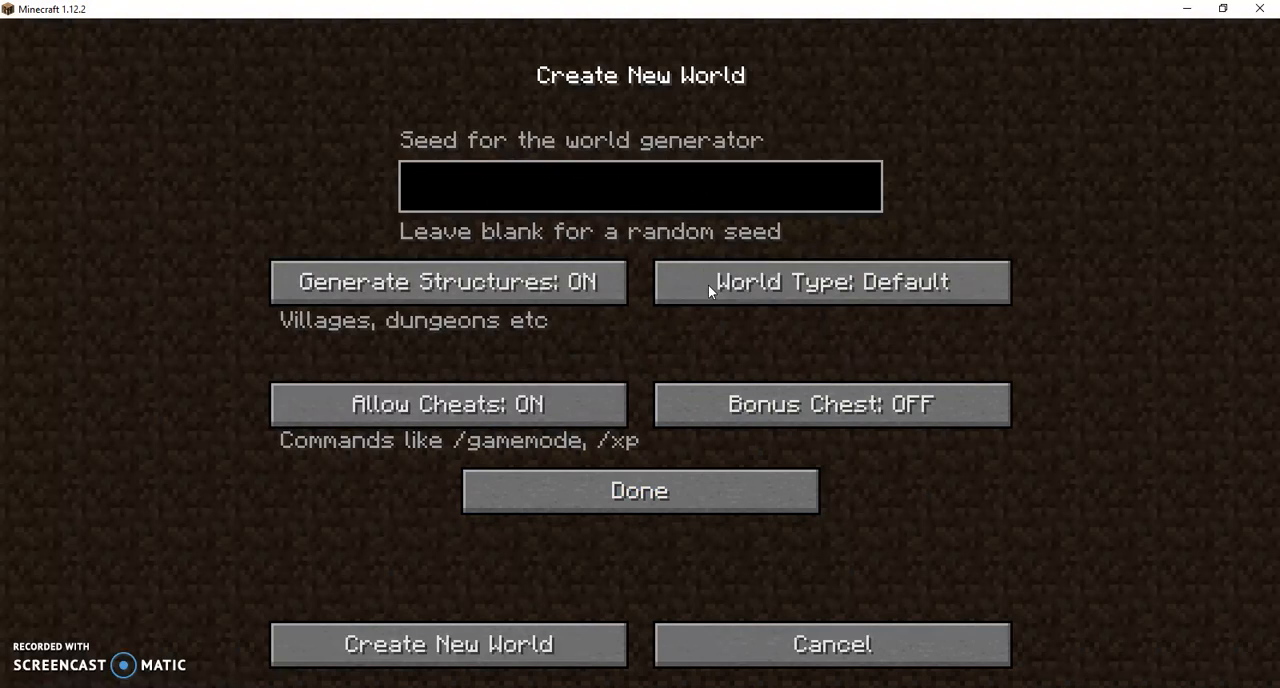
mouse_move(664, 456)
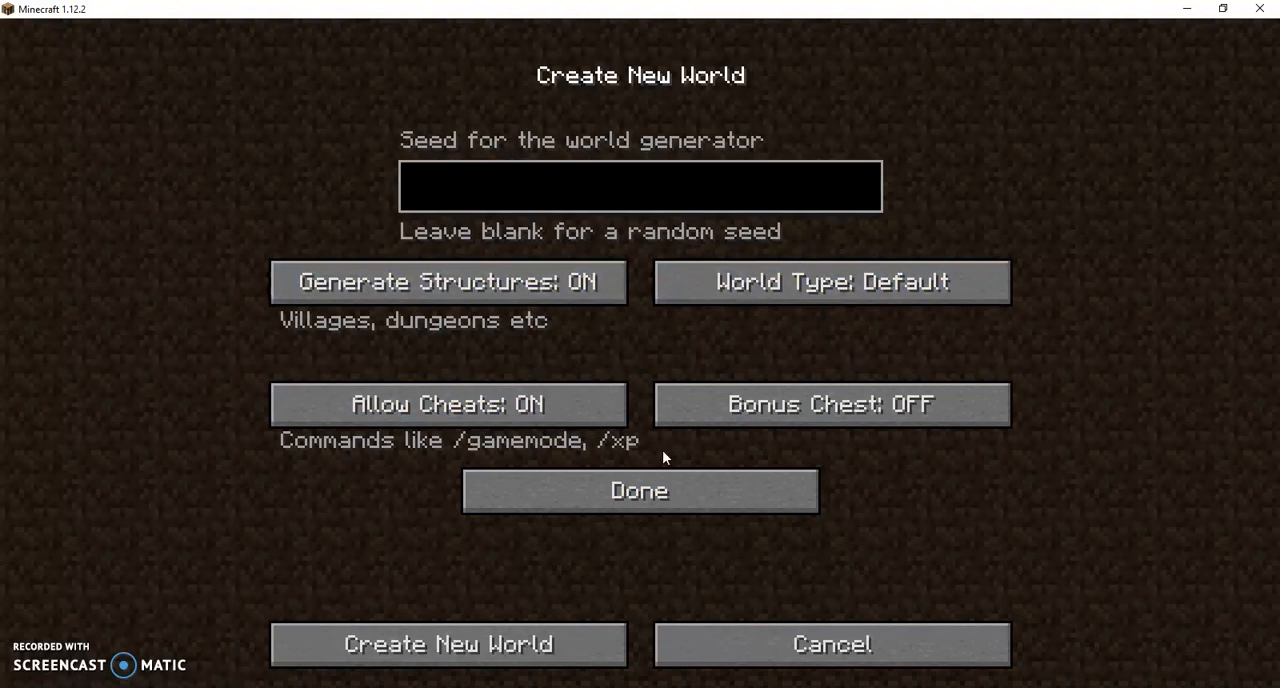
click(830, 404)
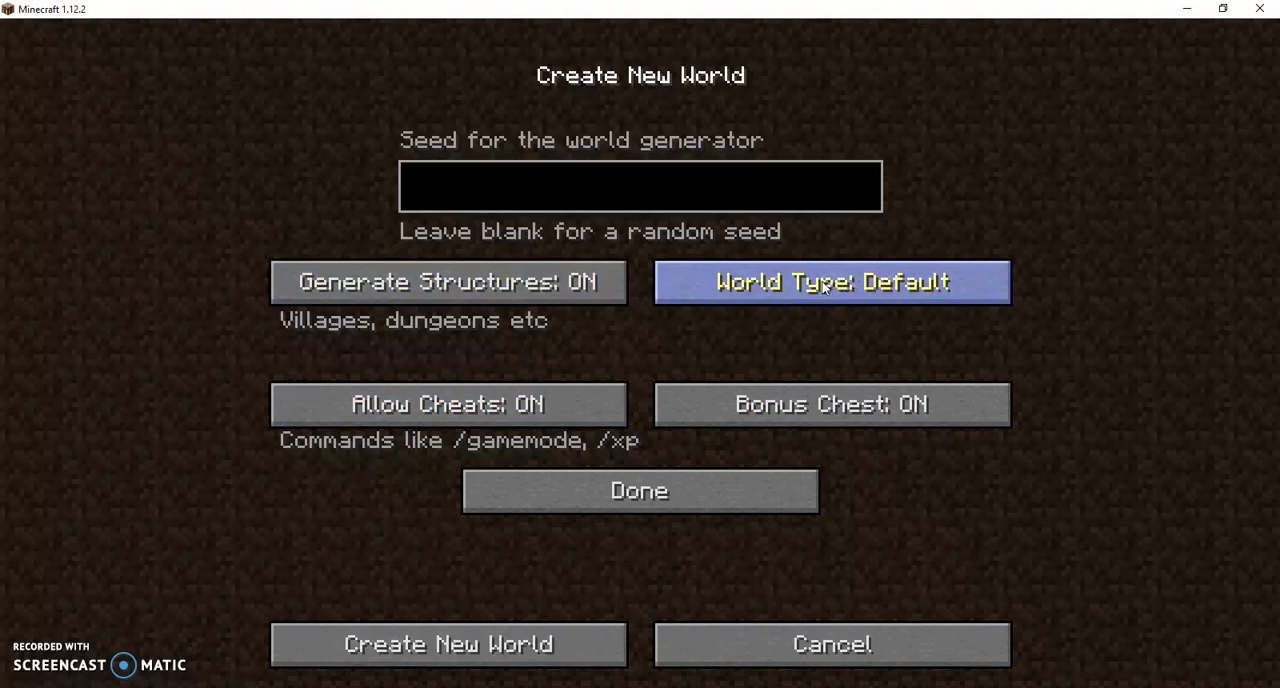
mouse_move(596, 316)
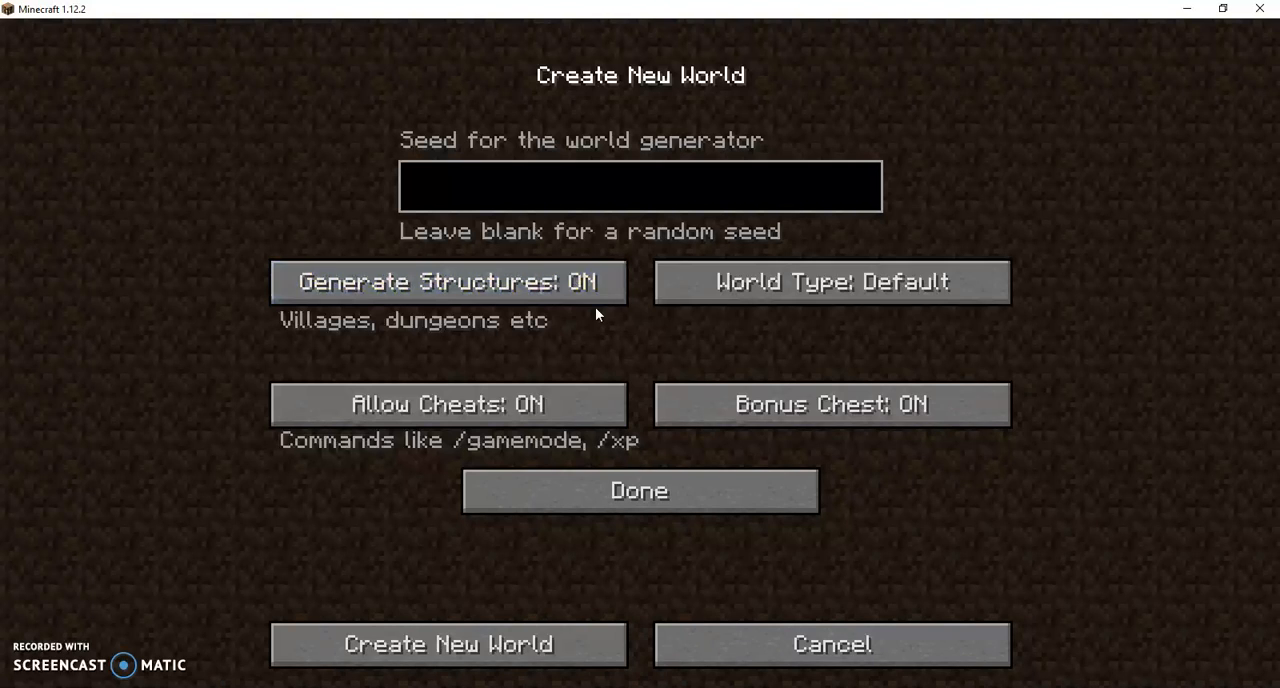
click(448, 644)
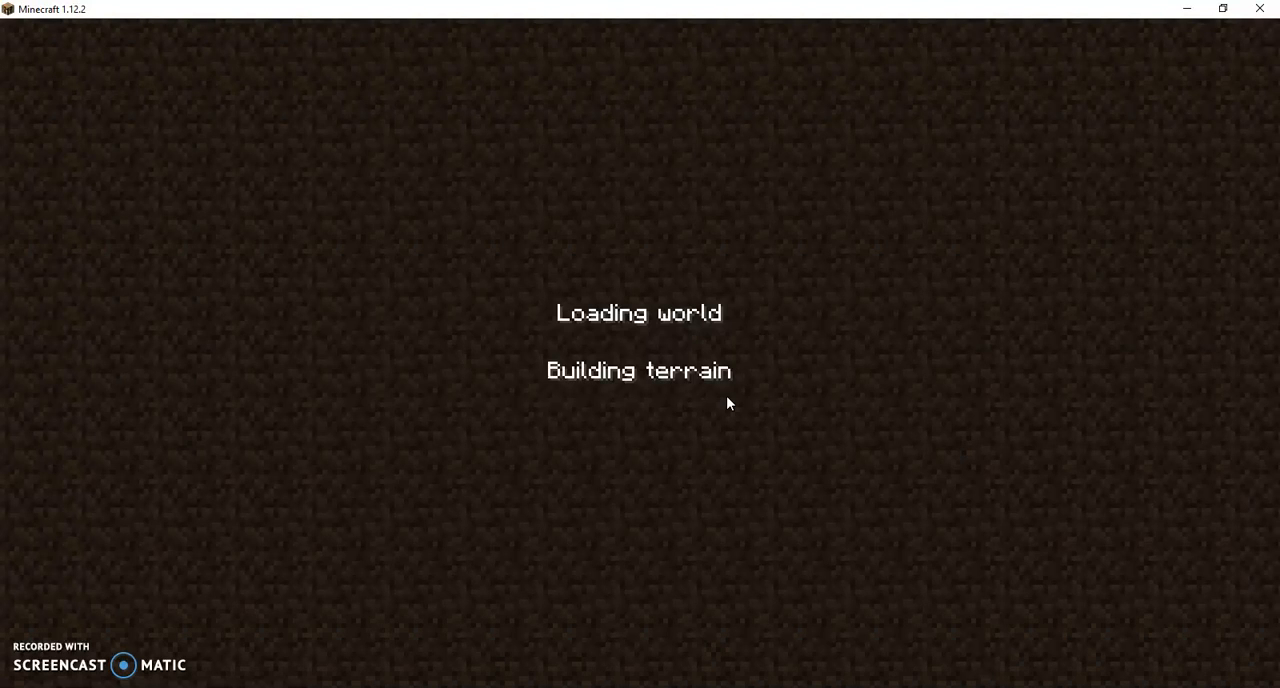
mouse_move(724, 308)
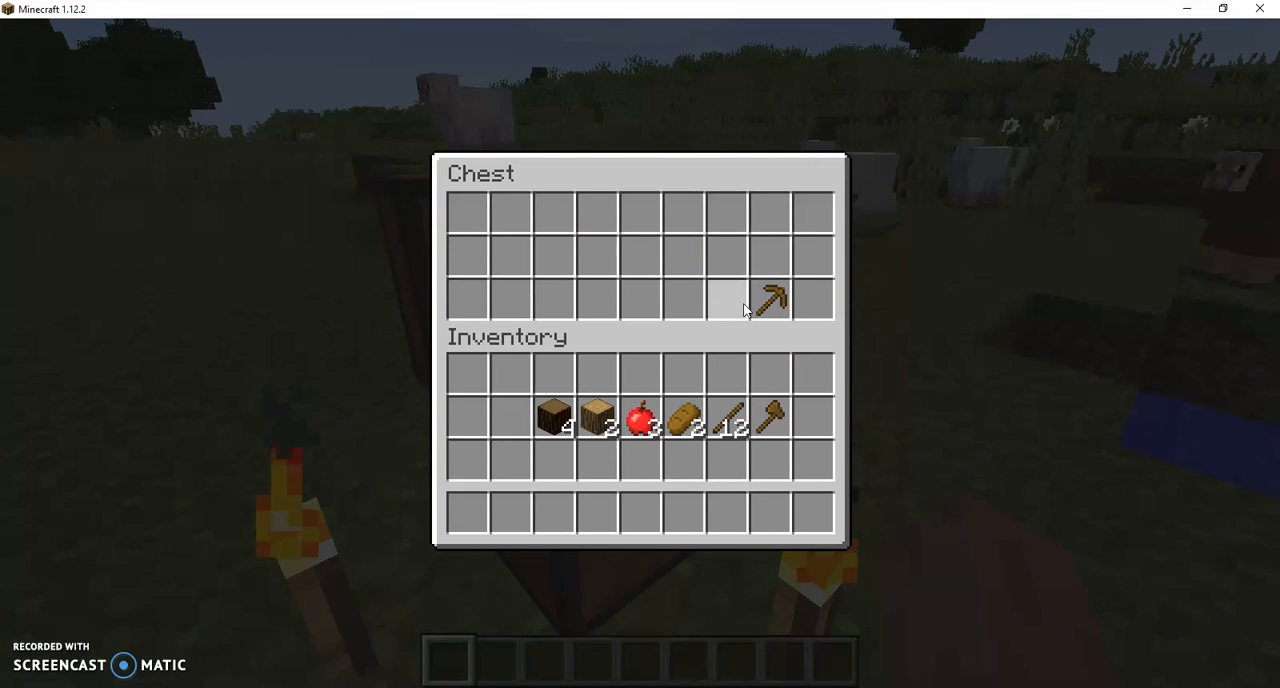
Step: Close the bonus chest after taking its contents and return to the grassy field
key(Escape)
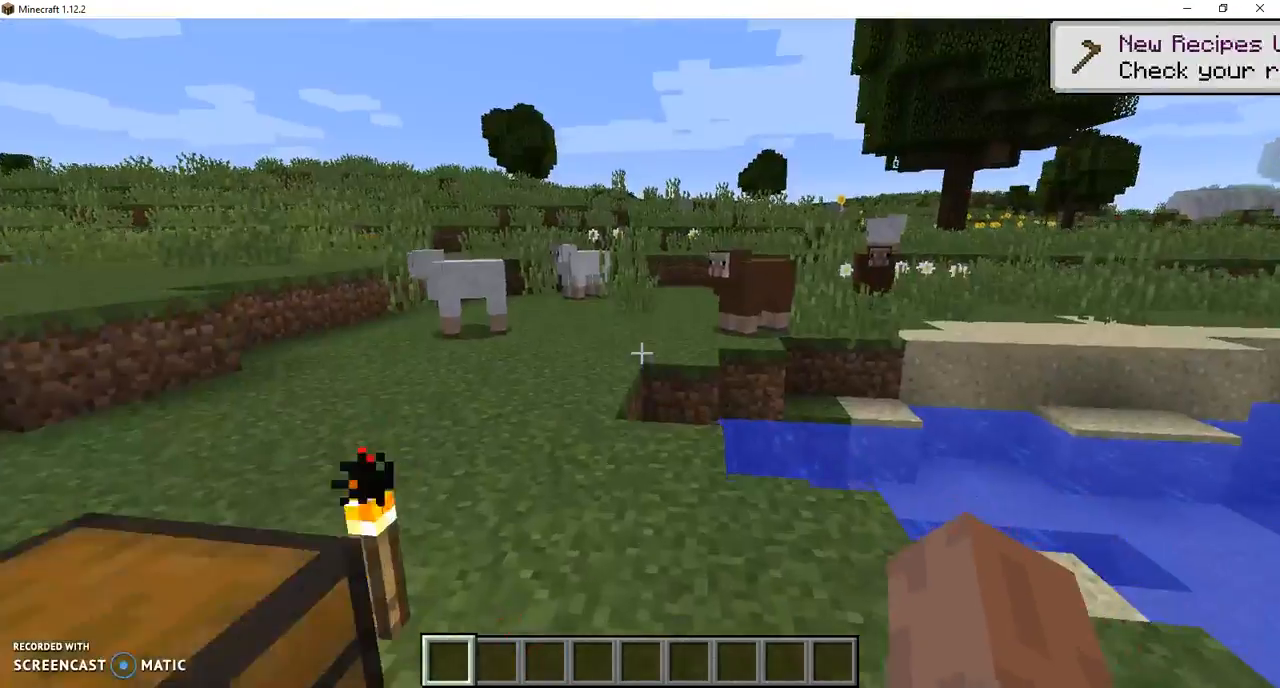
mouse_move(640, 352)
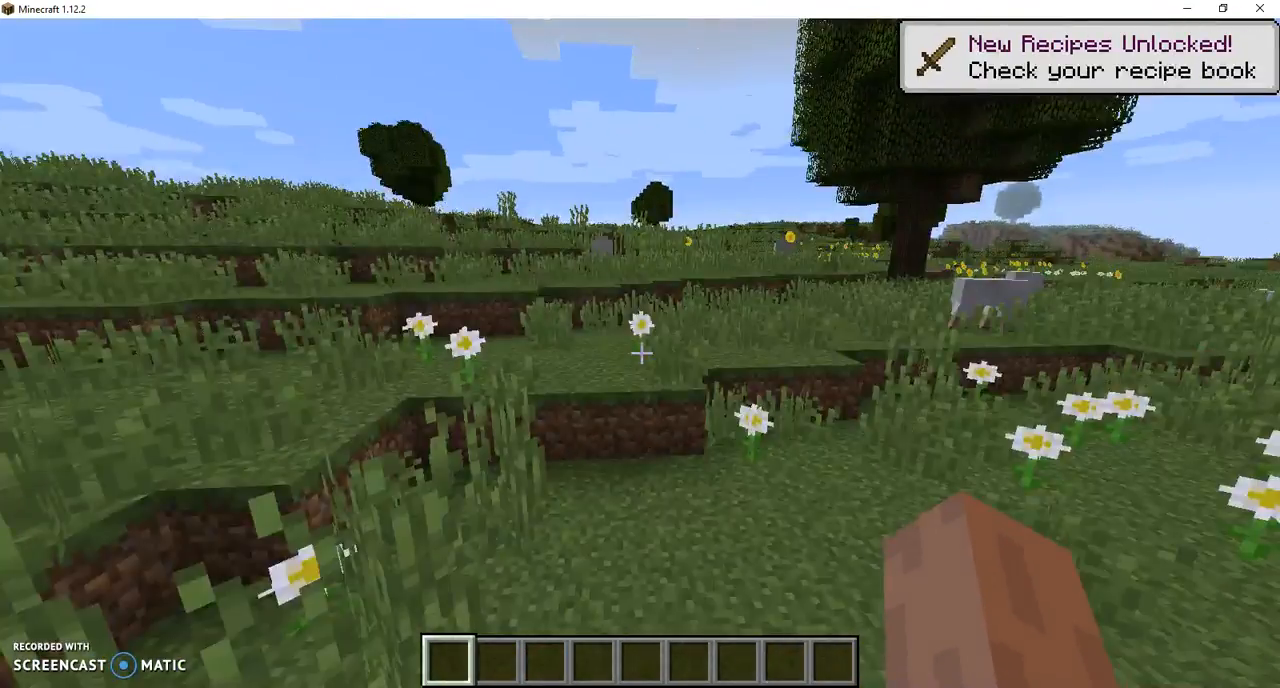
mouse_move(640, 350)
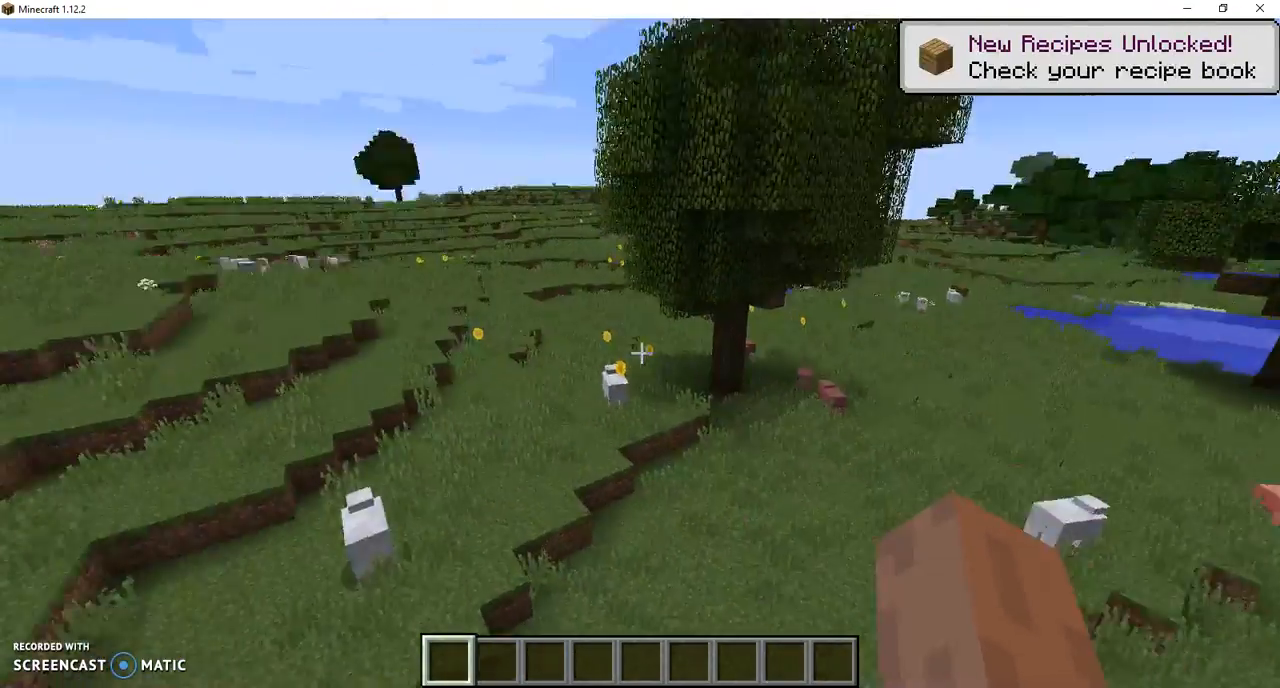
mouse_move(640, 350)
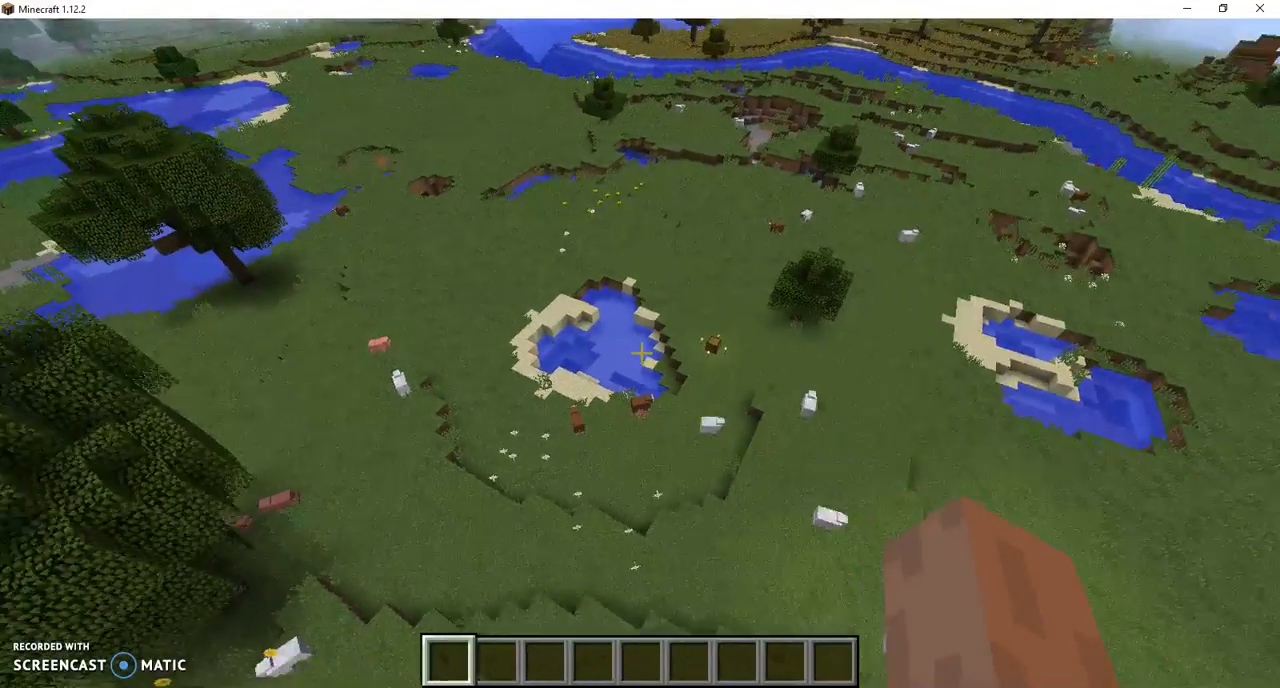
mouse_move(640, 344)
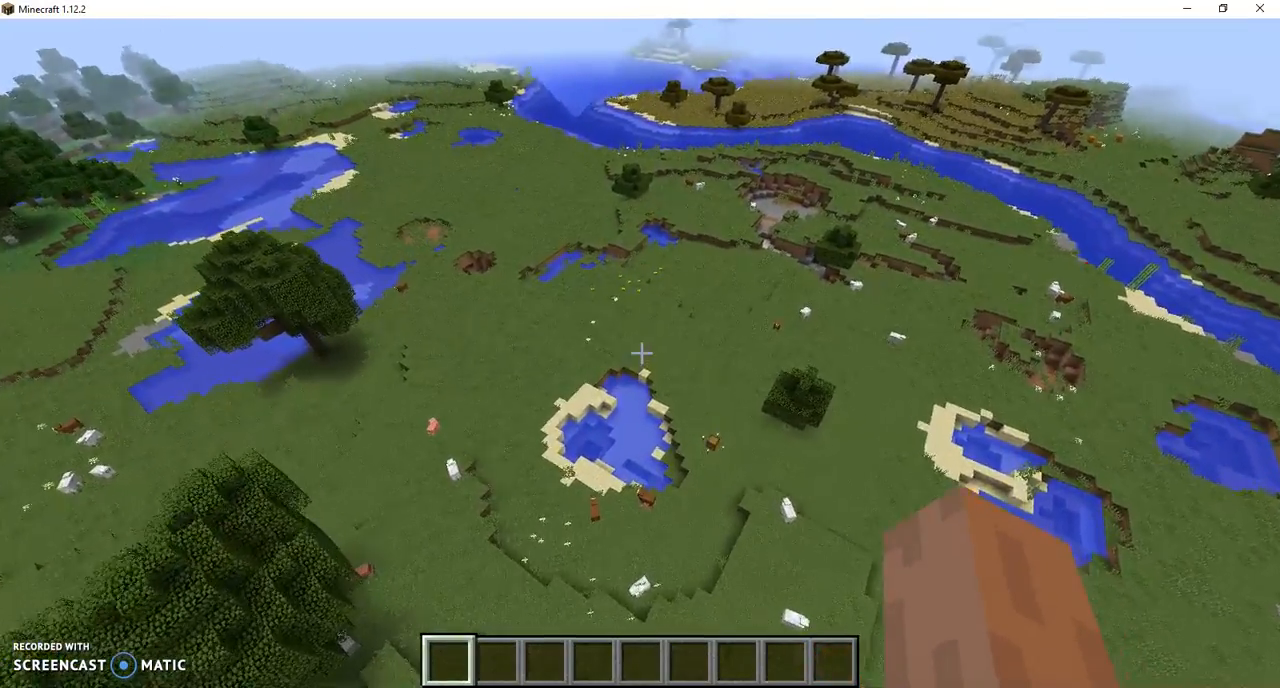
mouse_move(640, 350)
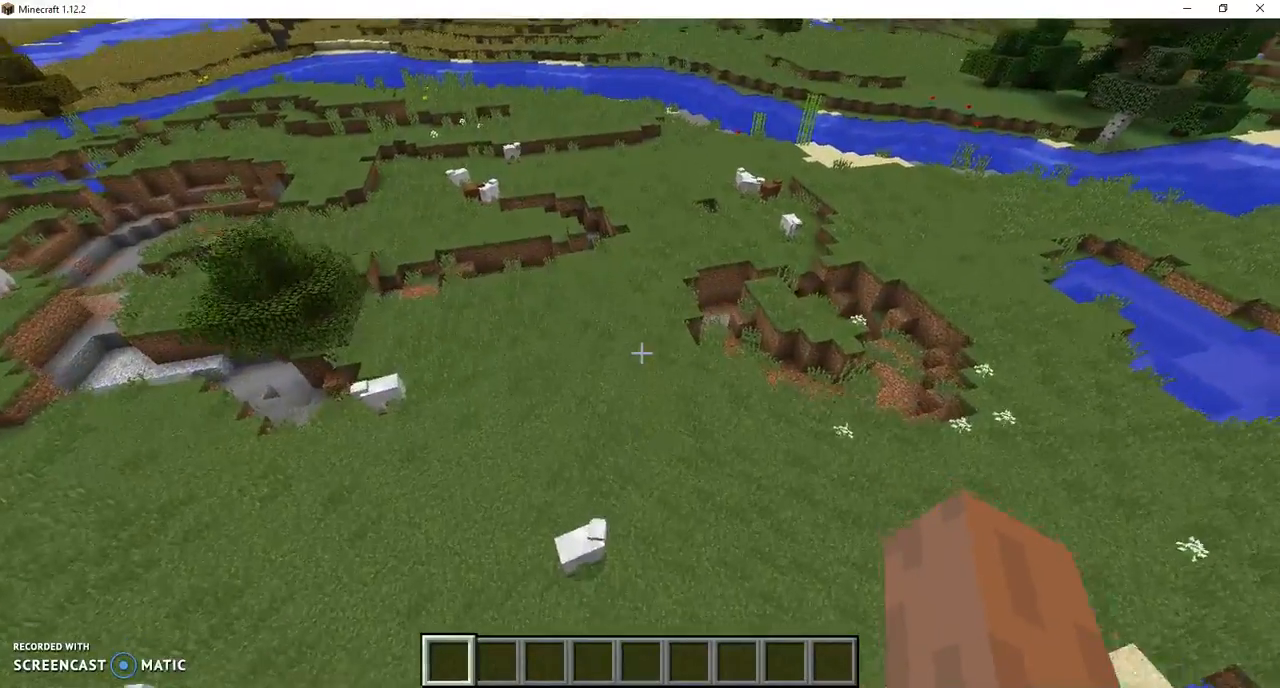
mouse_move(640, 352)
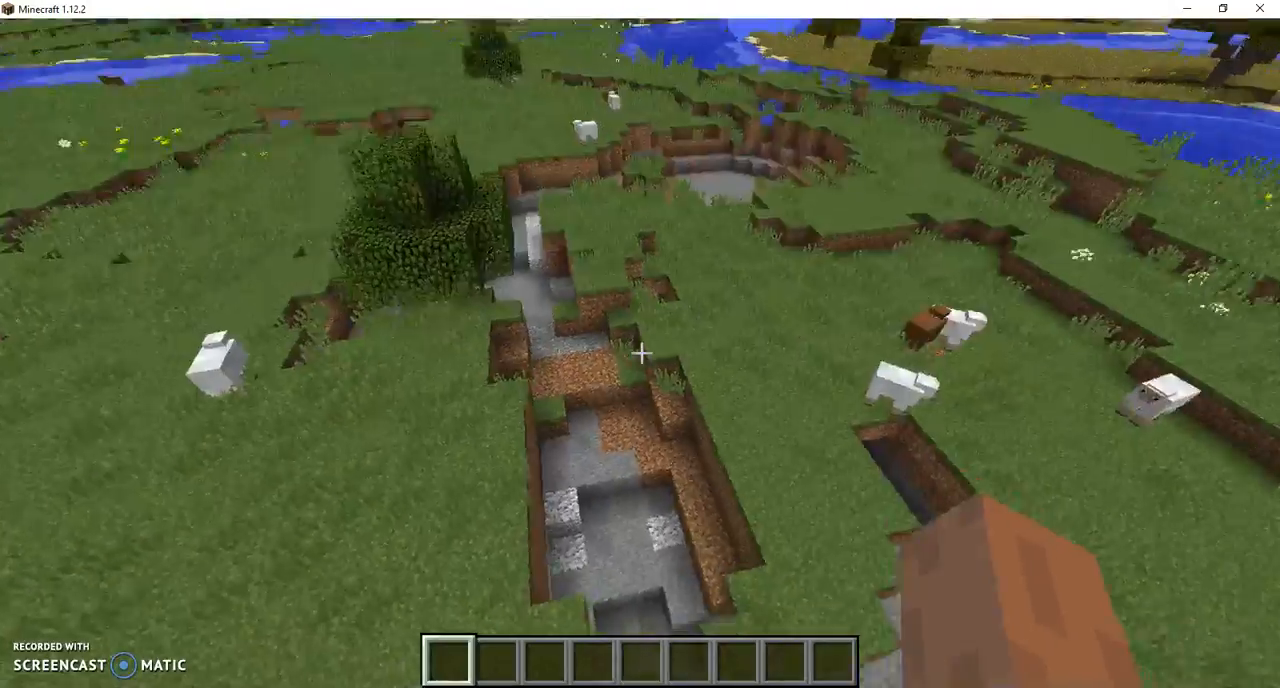
mouse_move(640, 354)
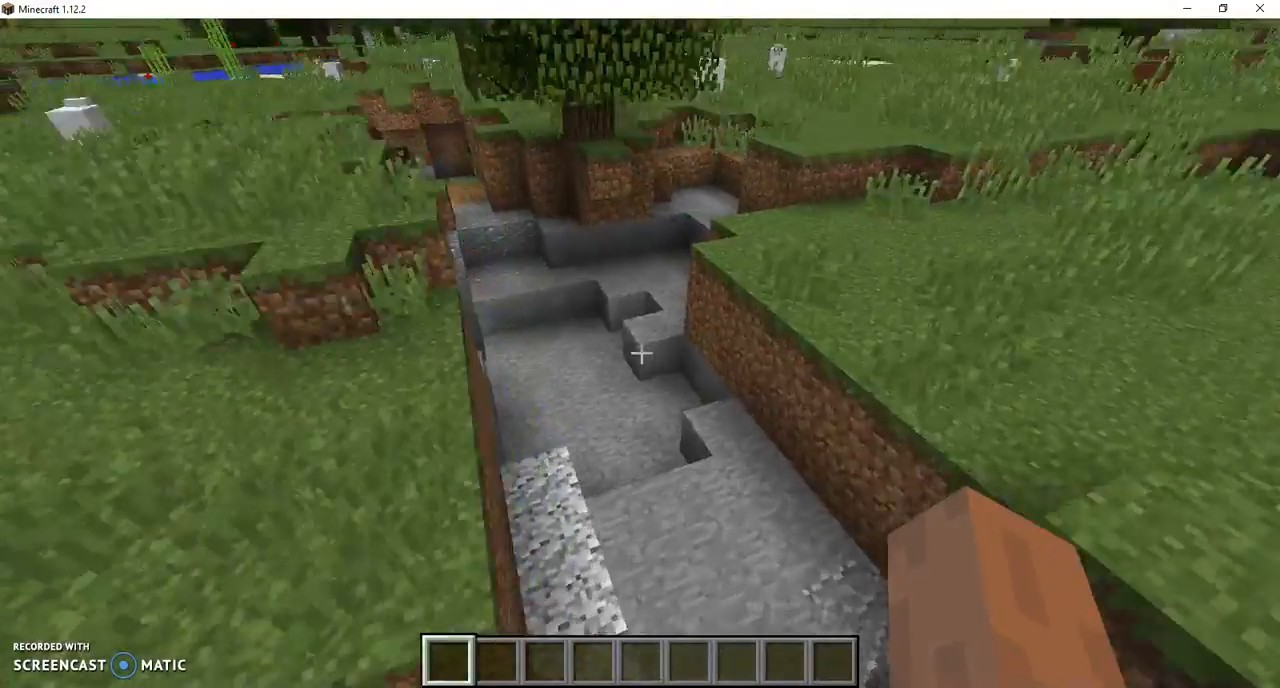
mouse_move(640, 354)
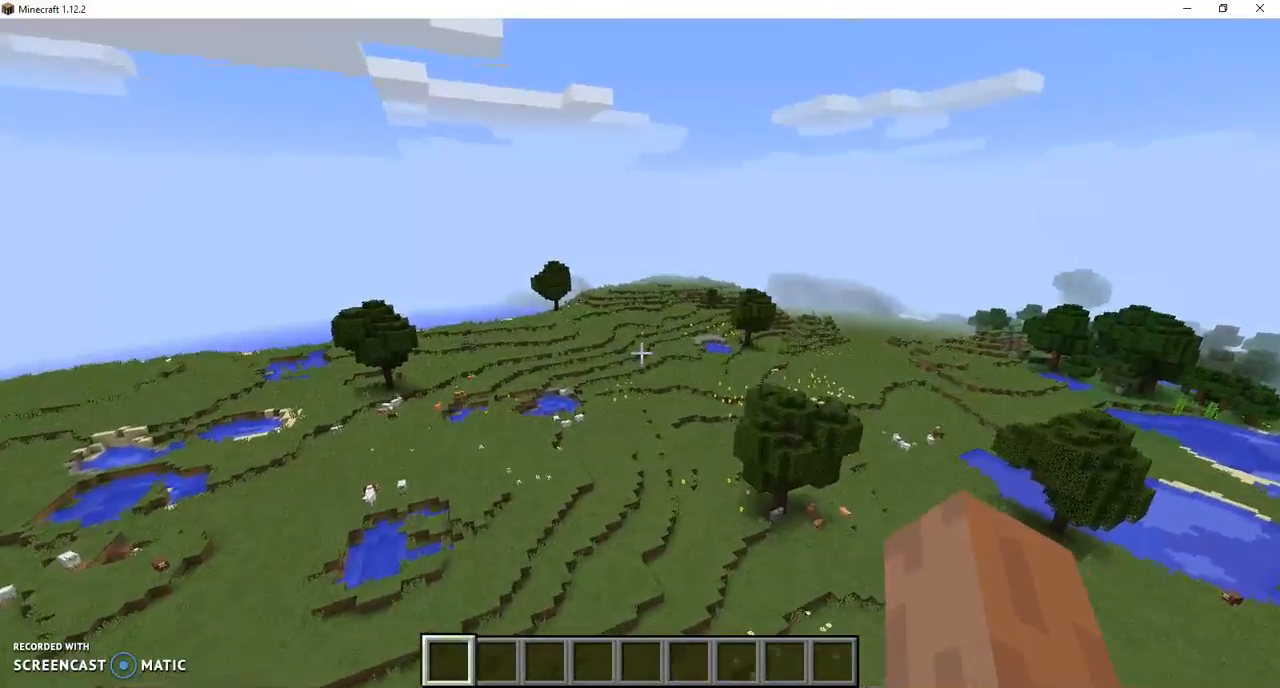
mouse_move(640, 350)
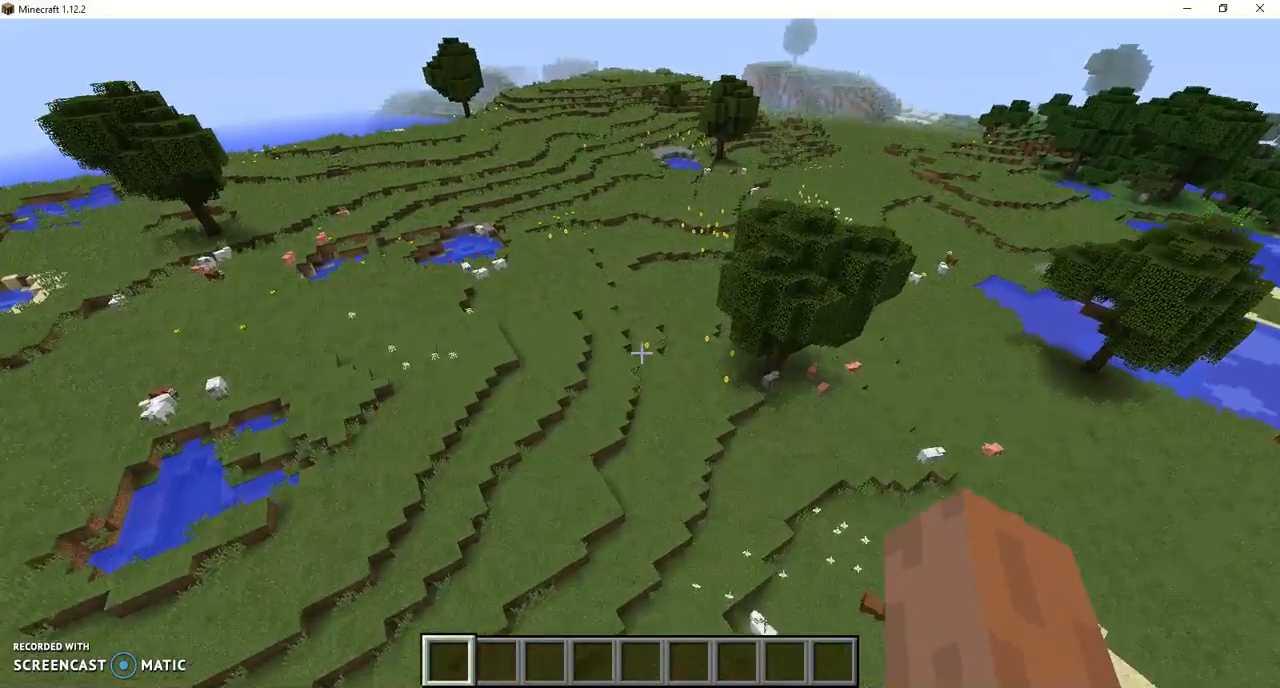
mouse_move(640, 350)
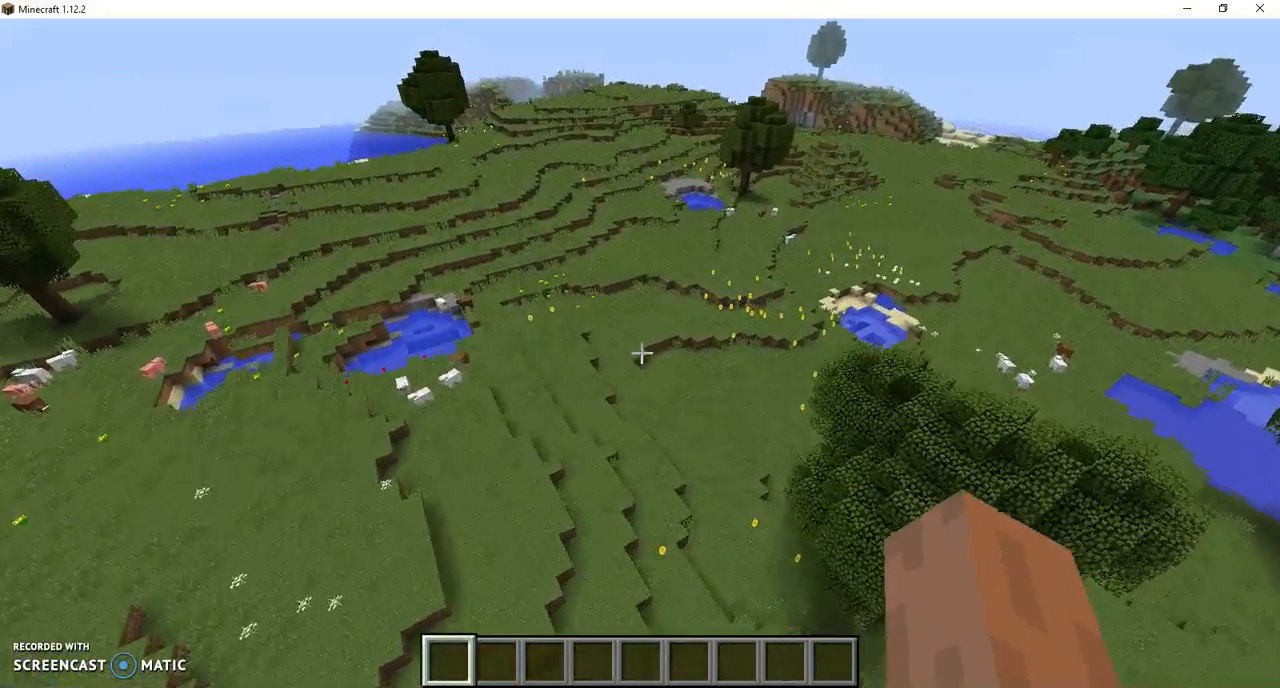
mouse_move(640, 352)
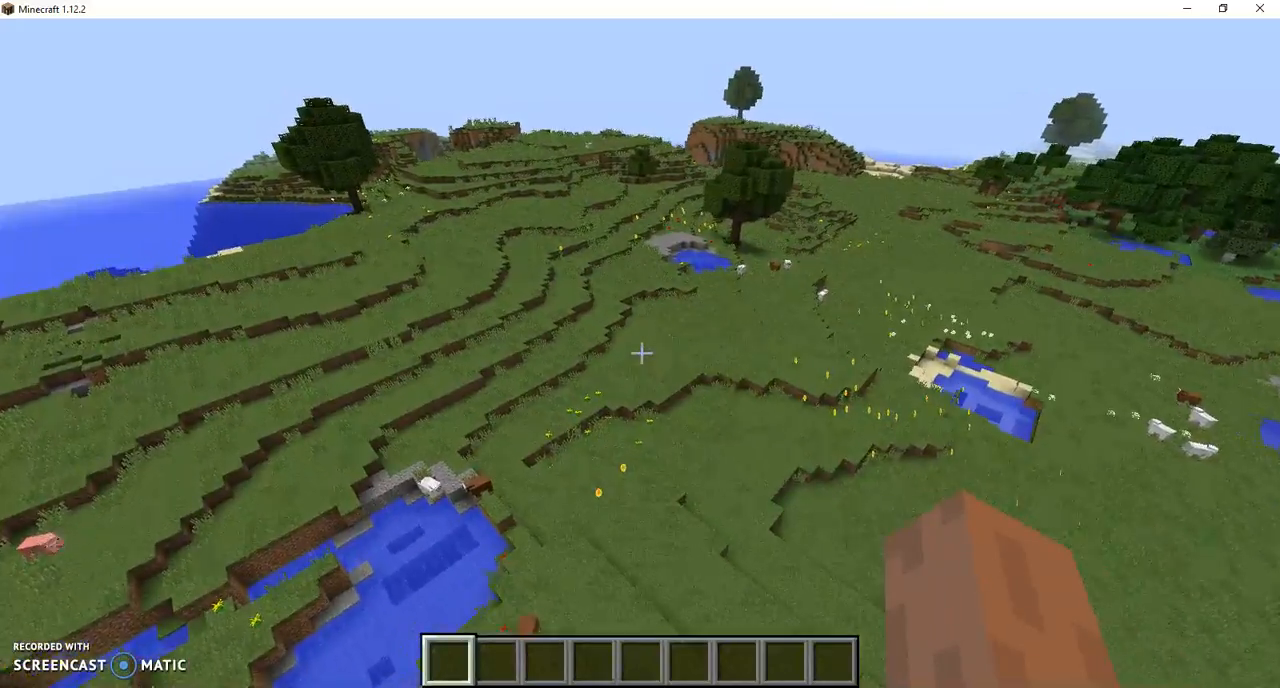
mouse_move(640, 352)
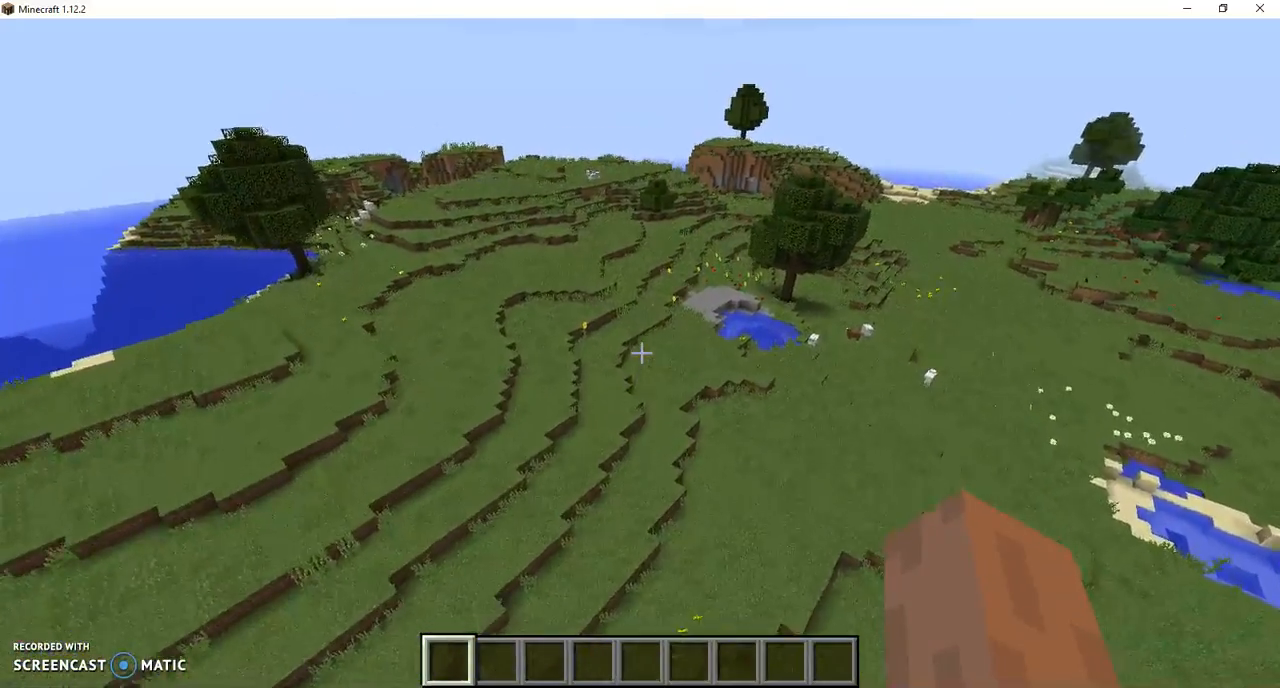
mouse_move(640, 352)
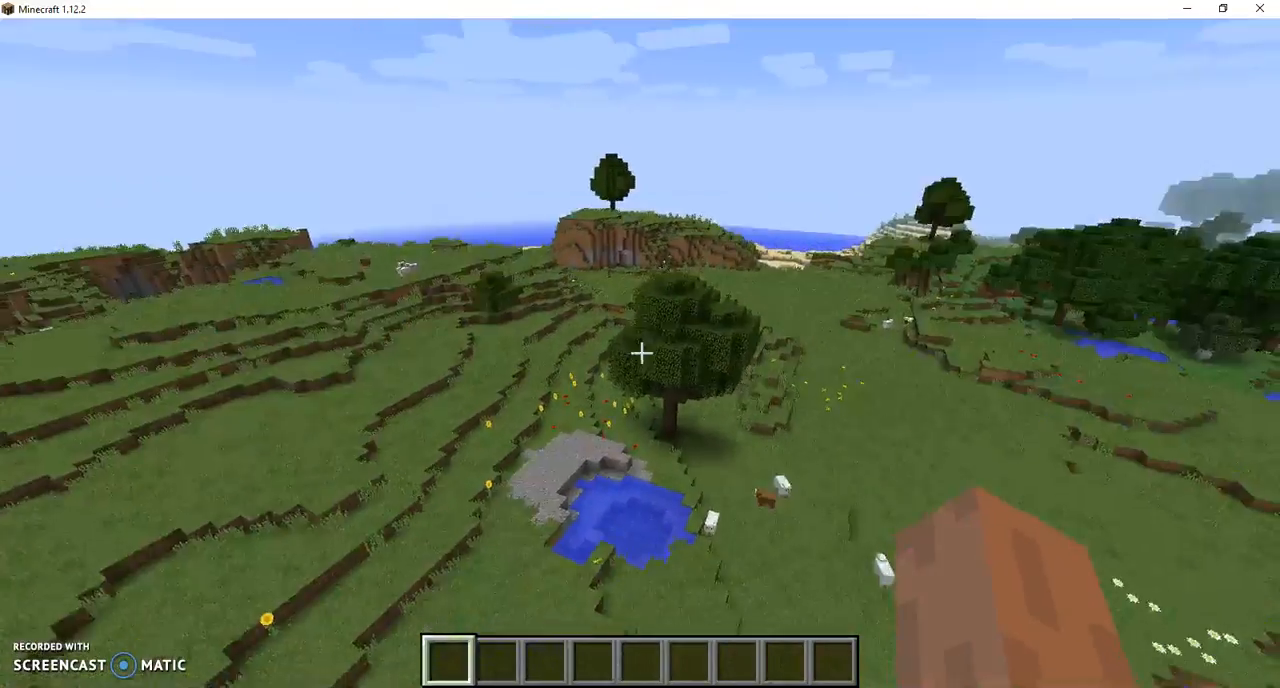
mouse_move(640, 352)
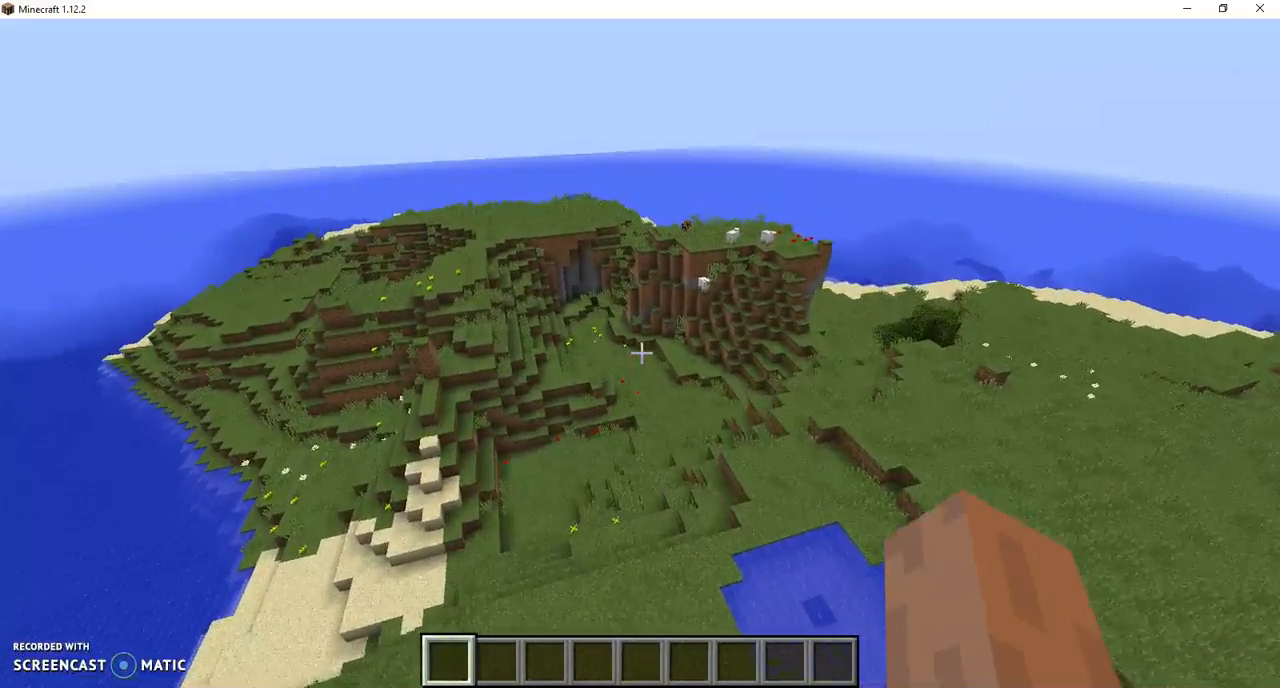
mouse_move(640, 350)
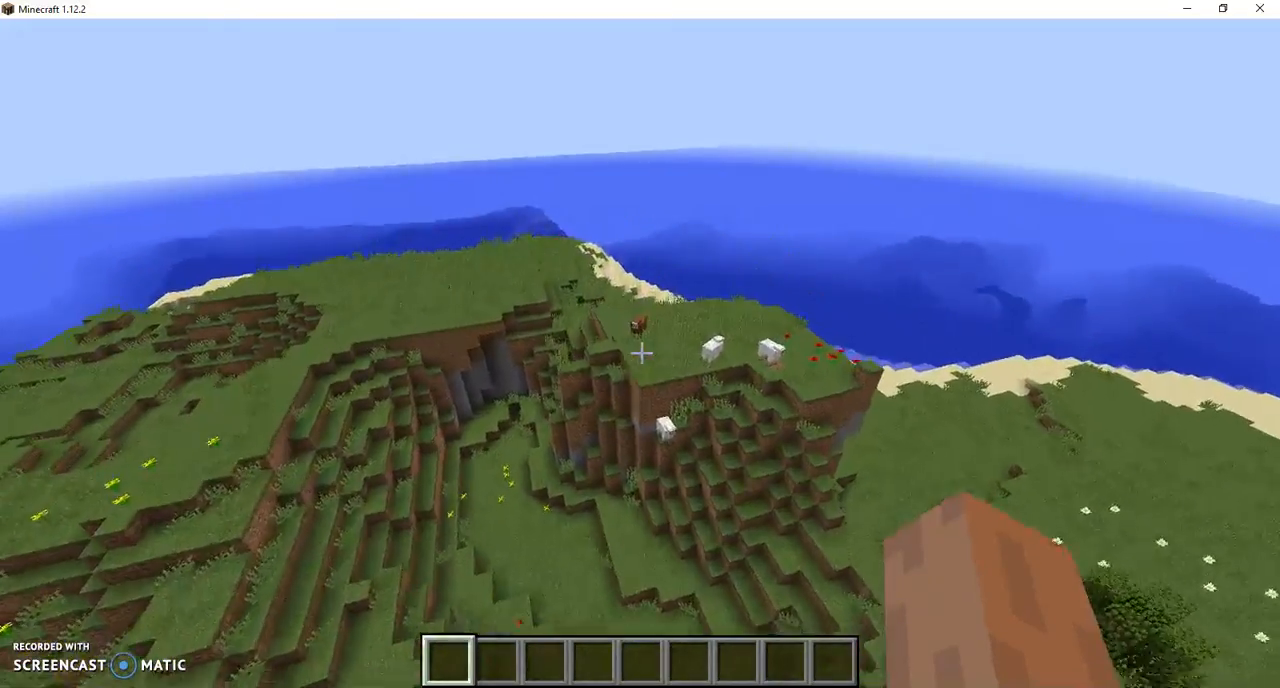
mouse_move(640, 354)
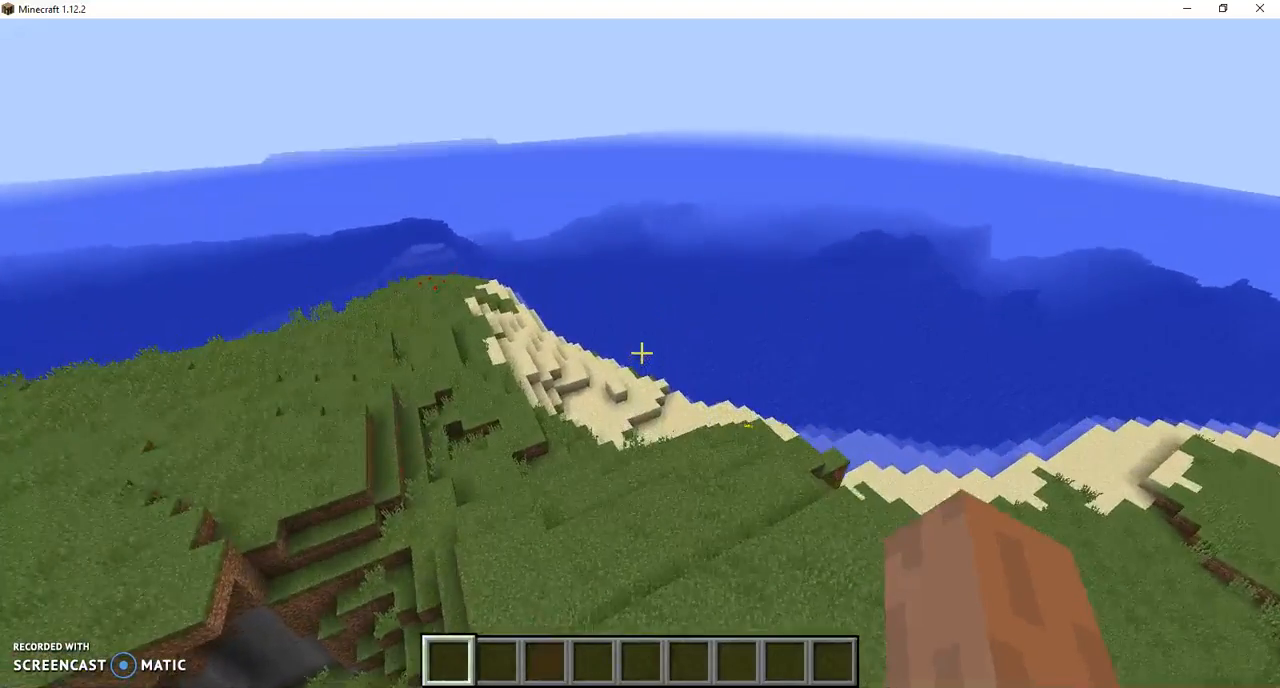
mouse_move(640, 354)
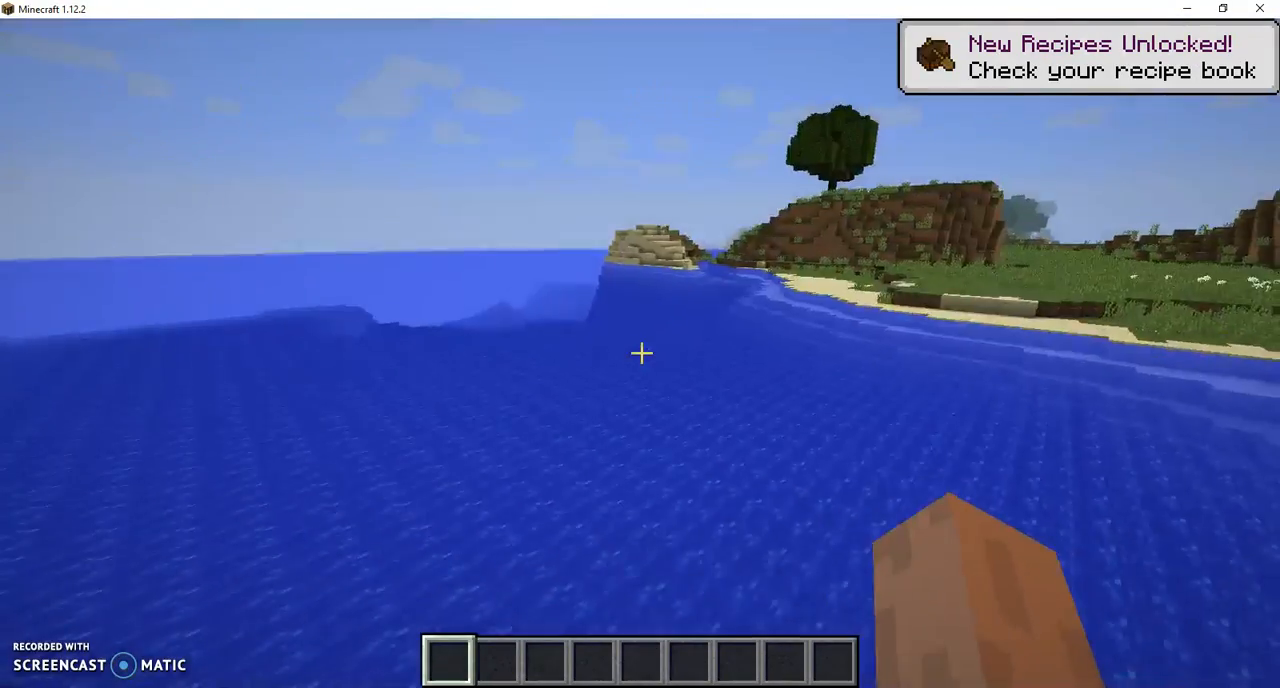
mouse_move(640, 352)
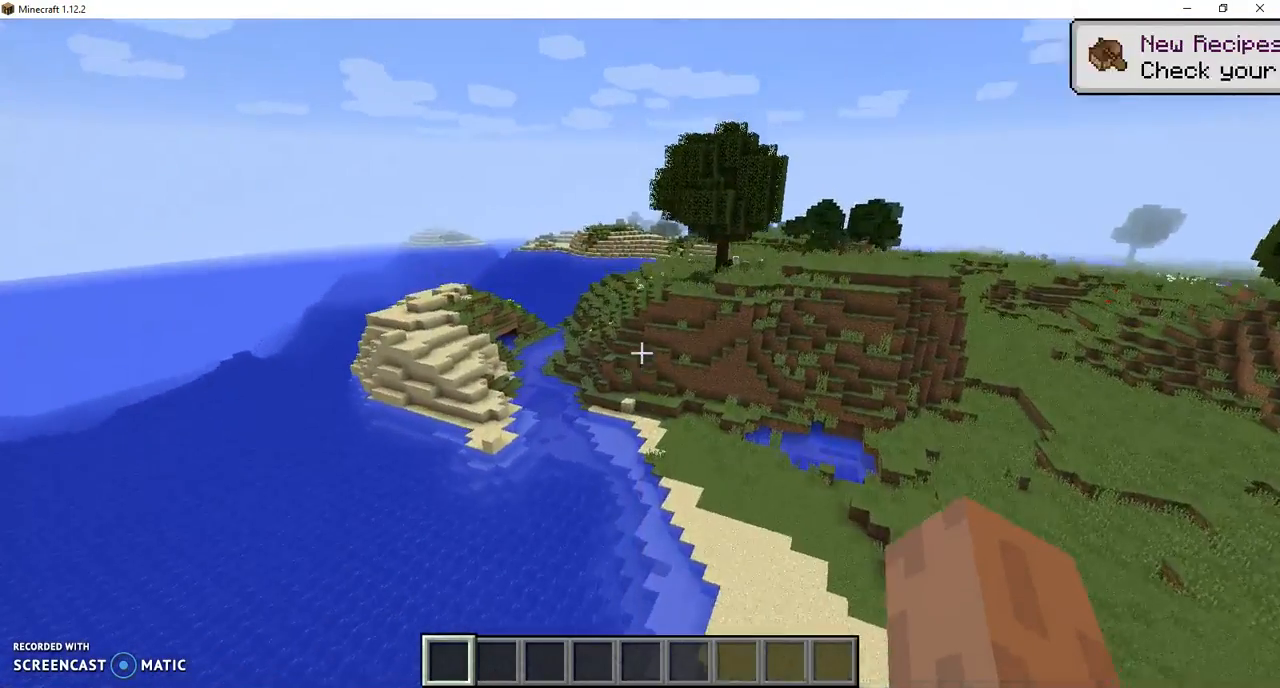
mouse_move(640, 350)
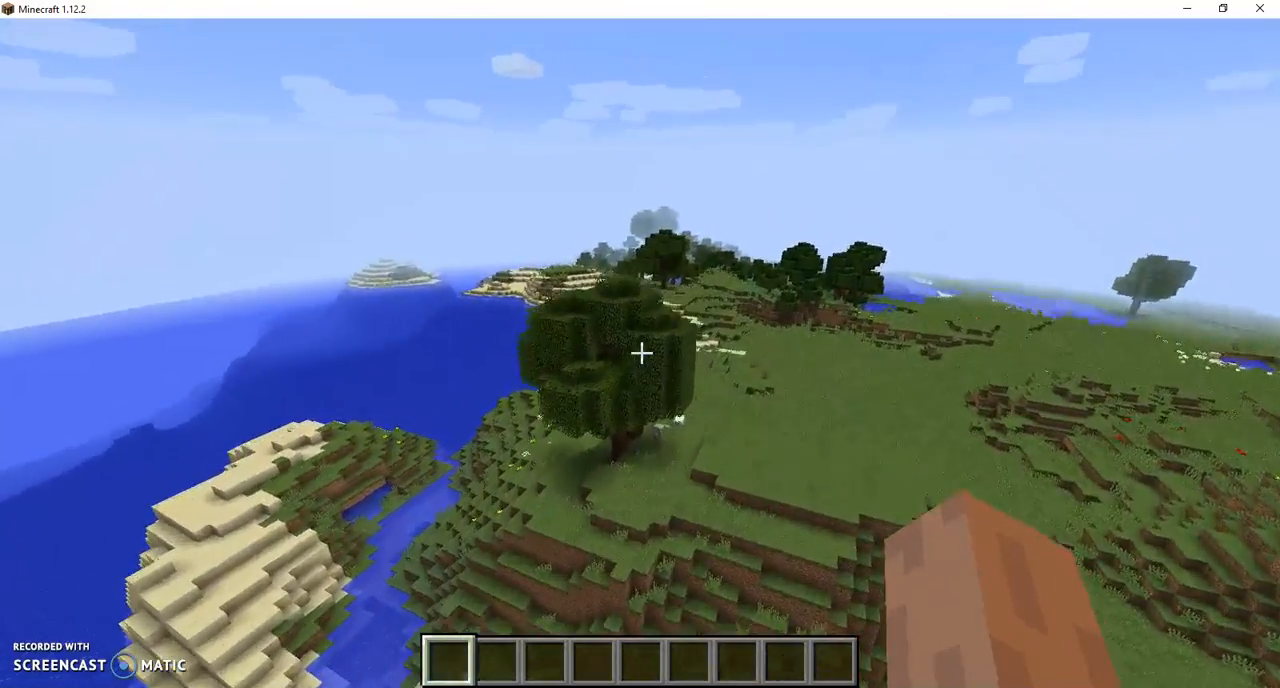
mouse_move(640, 354)
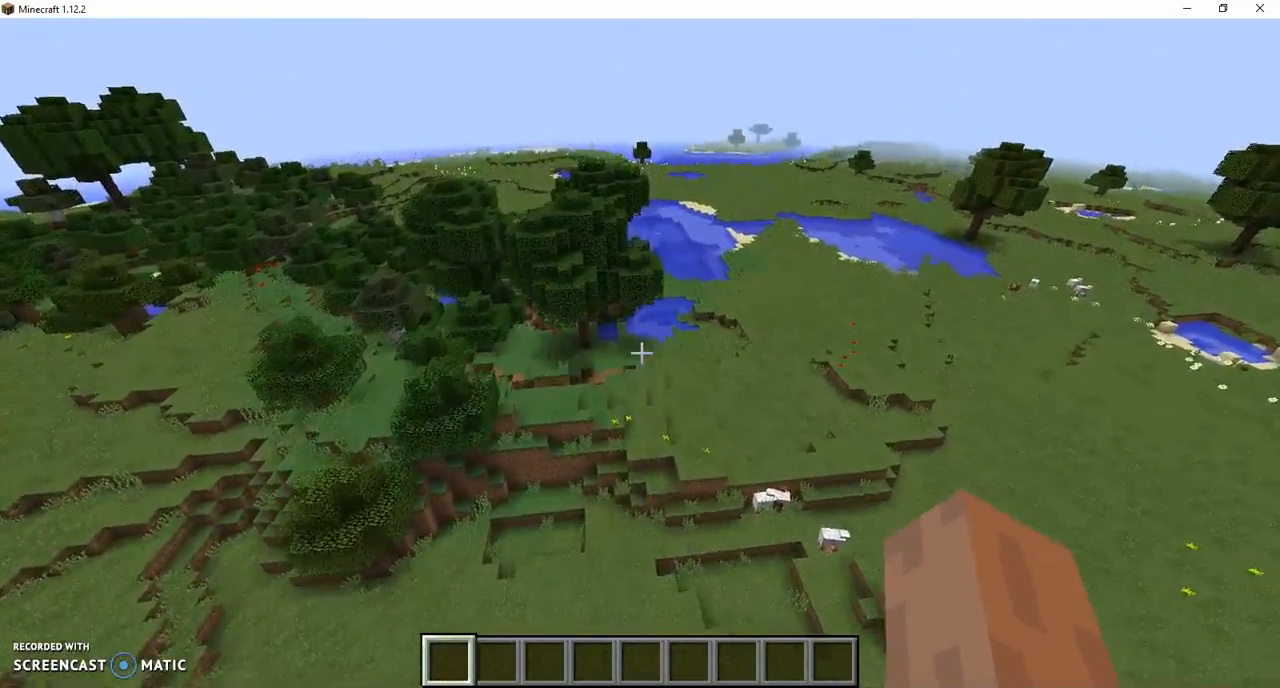
mouse_move(640, 352)
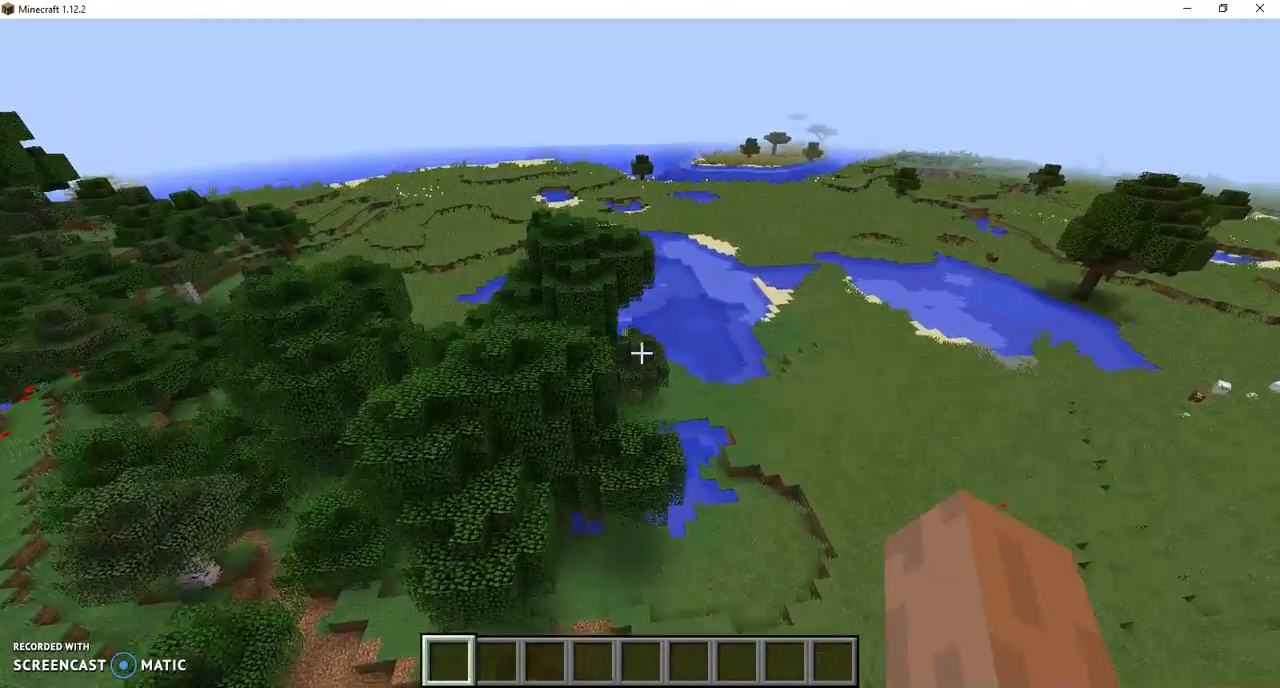
mouse_move(640, 352)
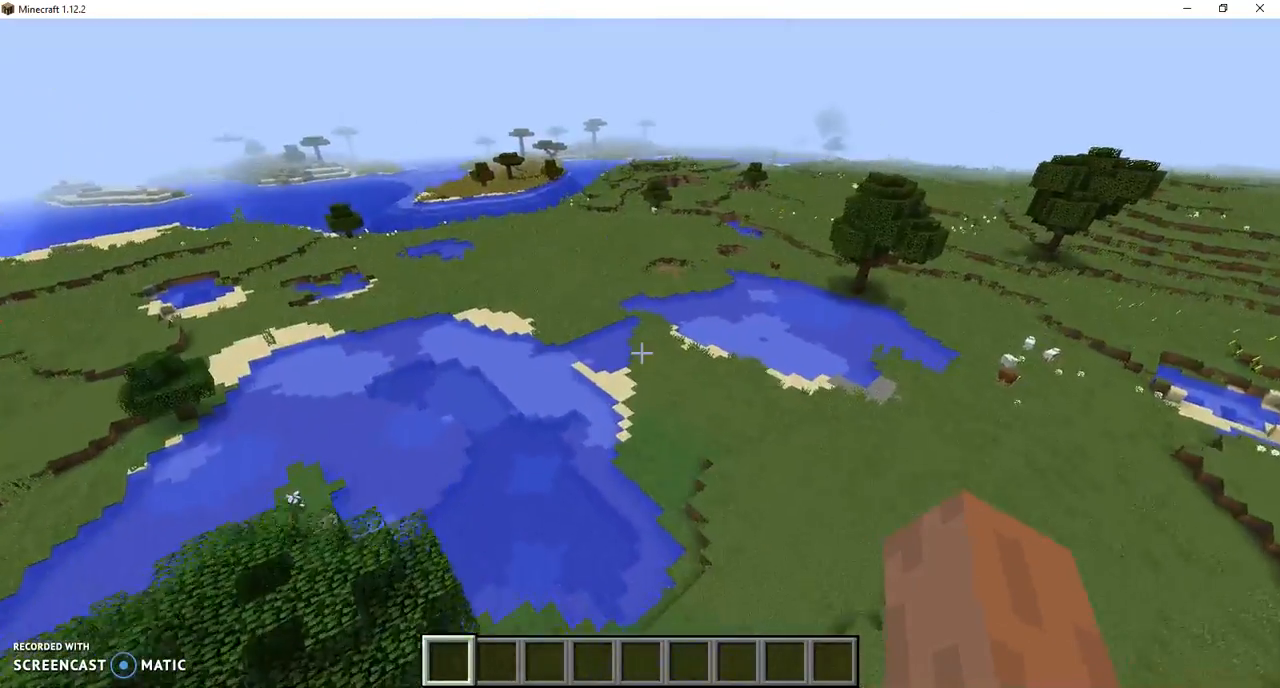
mouse_move(640, 352)
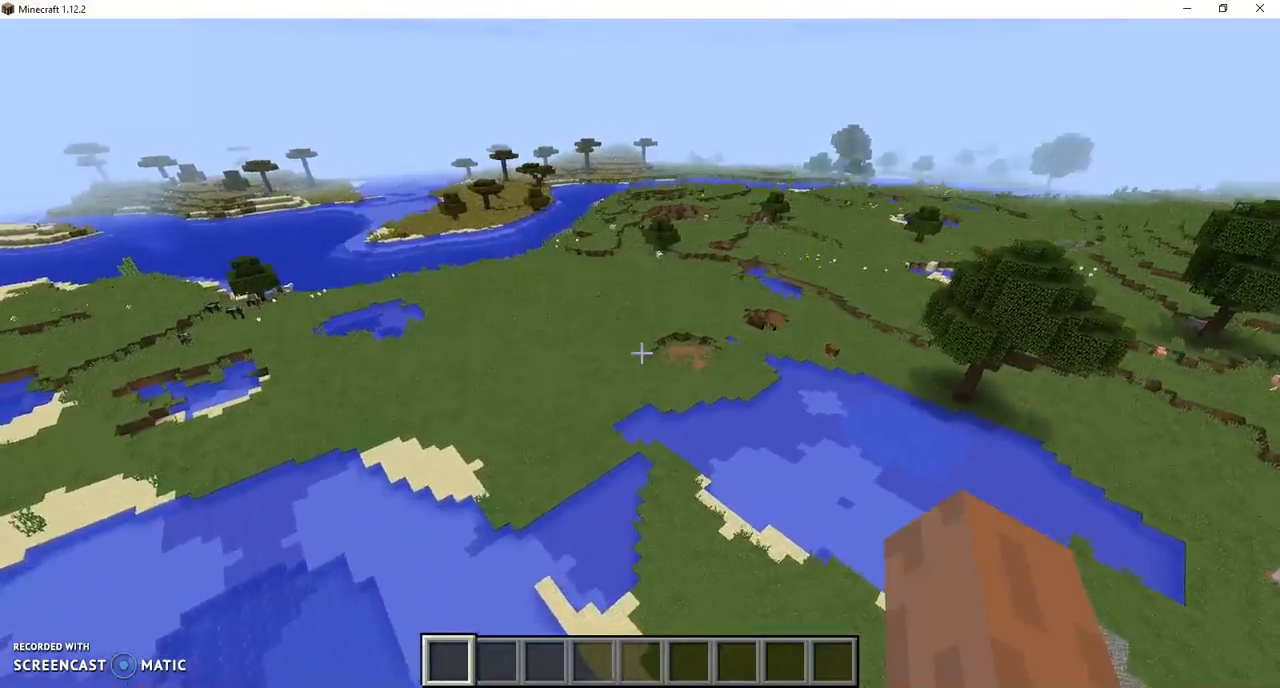
mouse_move(640, 352)
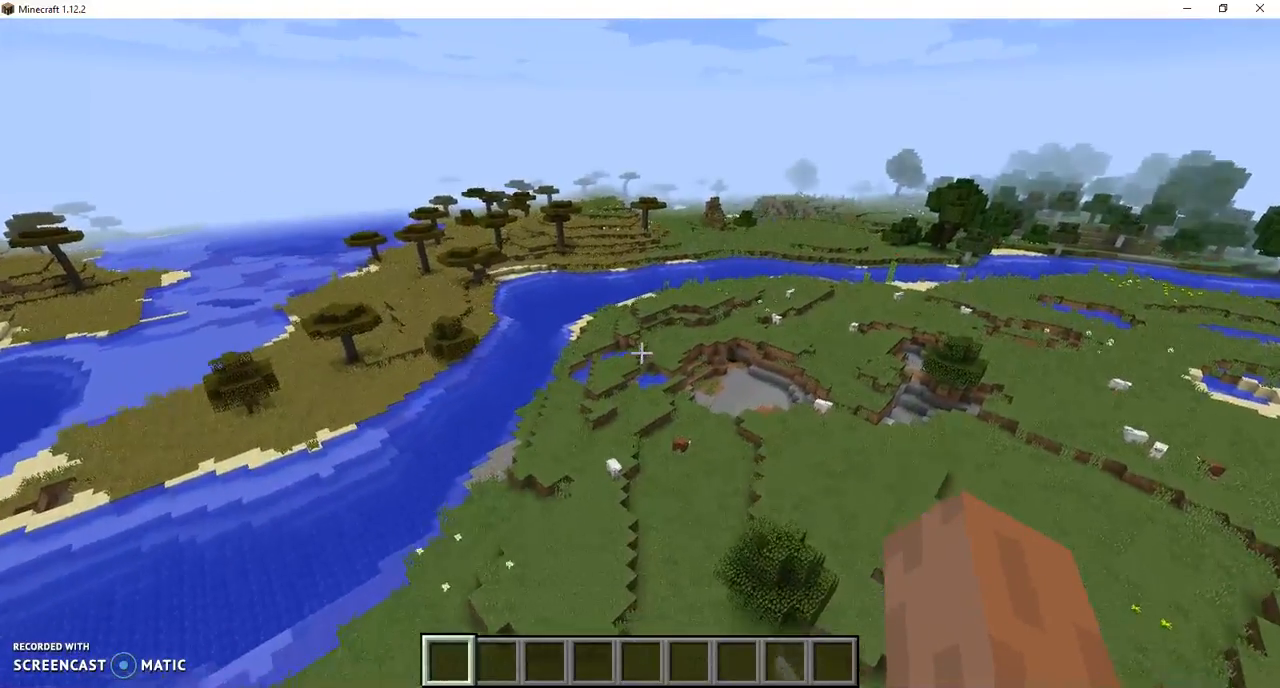
mouse_move(640, 344)
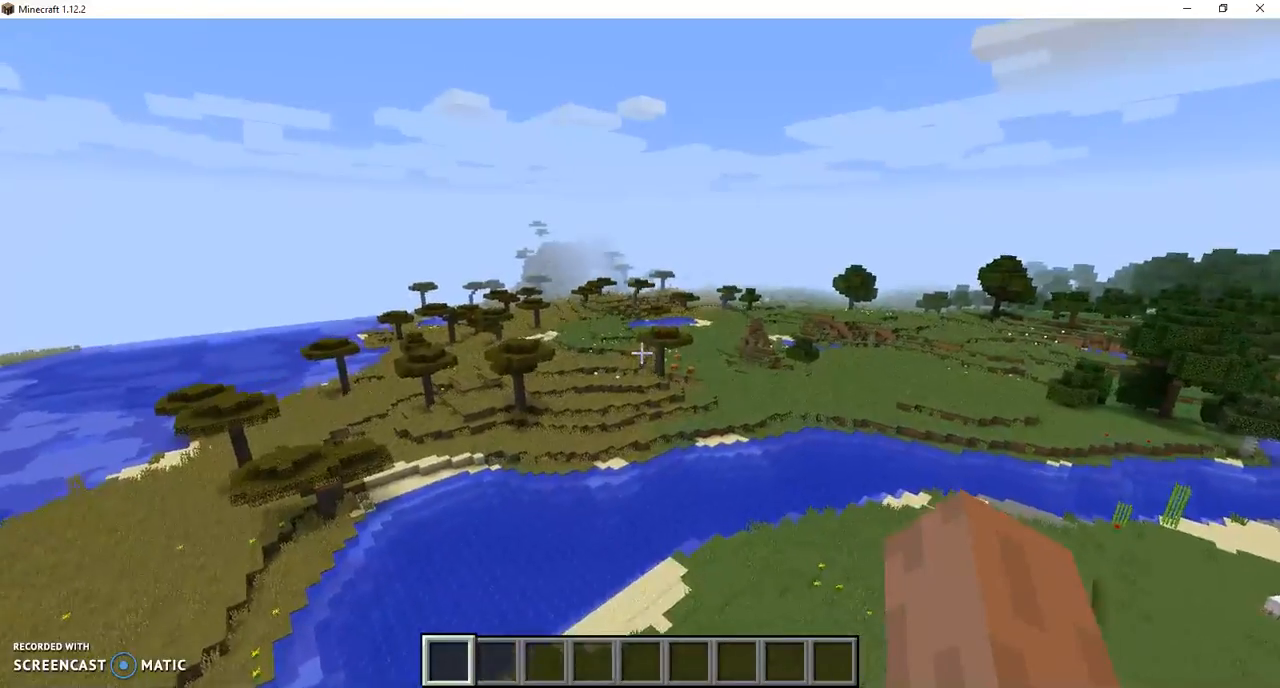
mouse_move(640, 350)
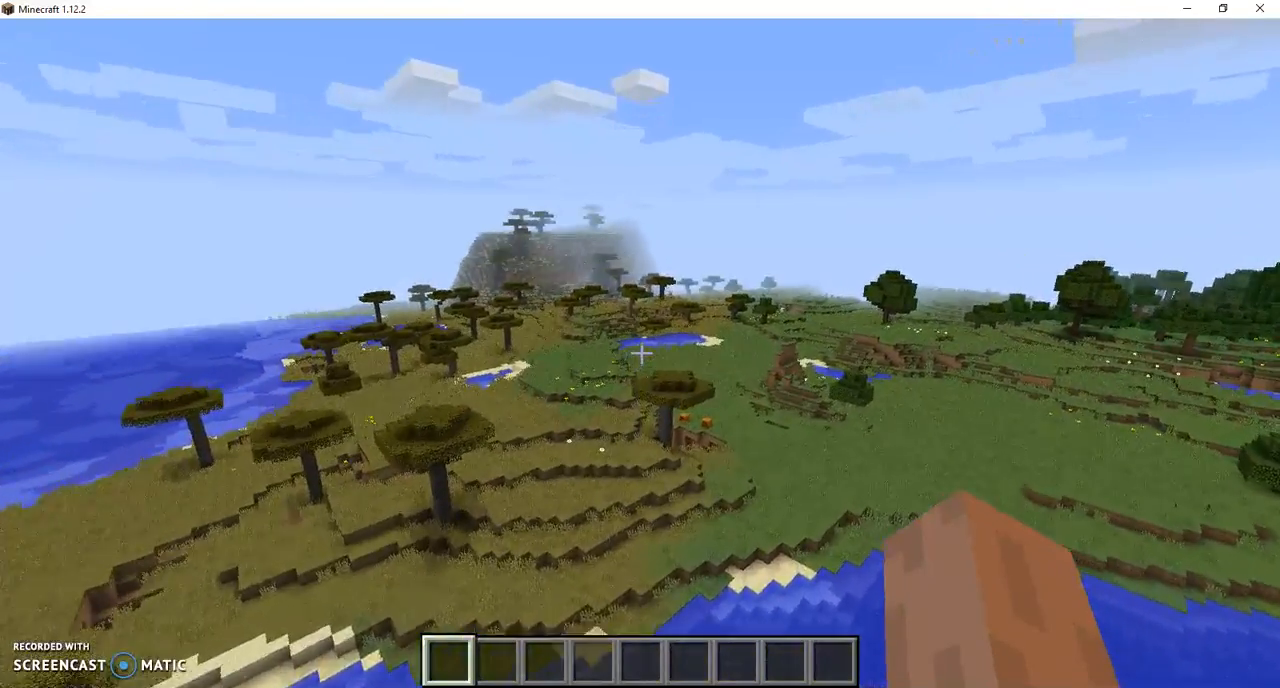
mouse_move(640, 350)
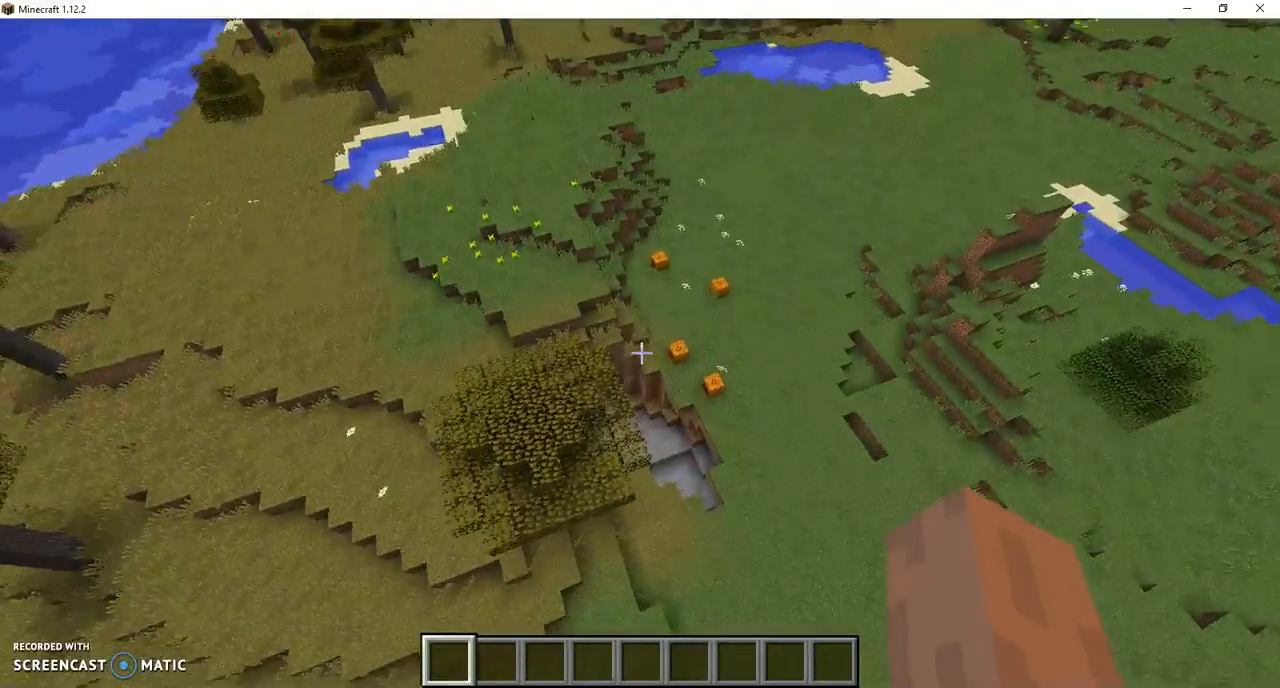
mouse_move(640, 354)
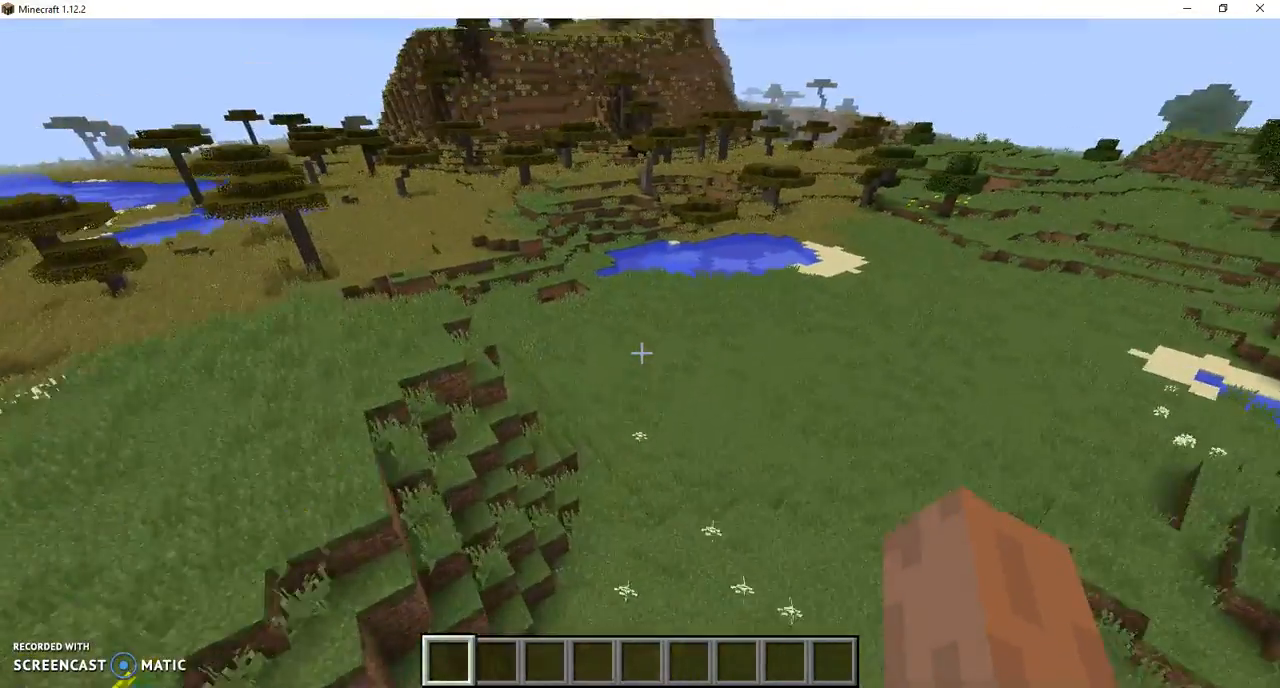
mouse_move(640, 350)
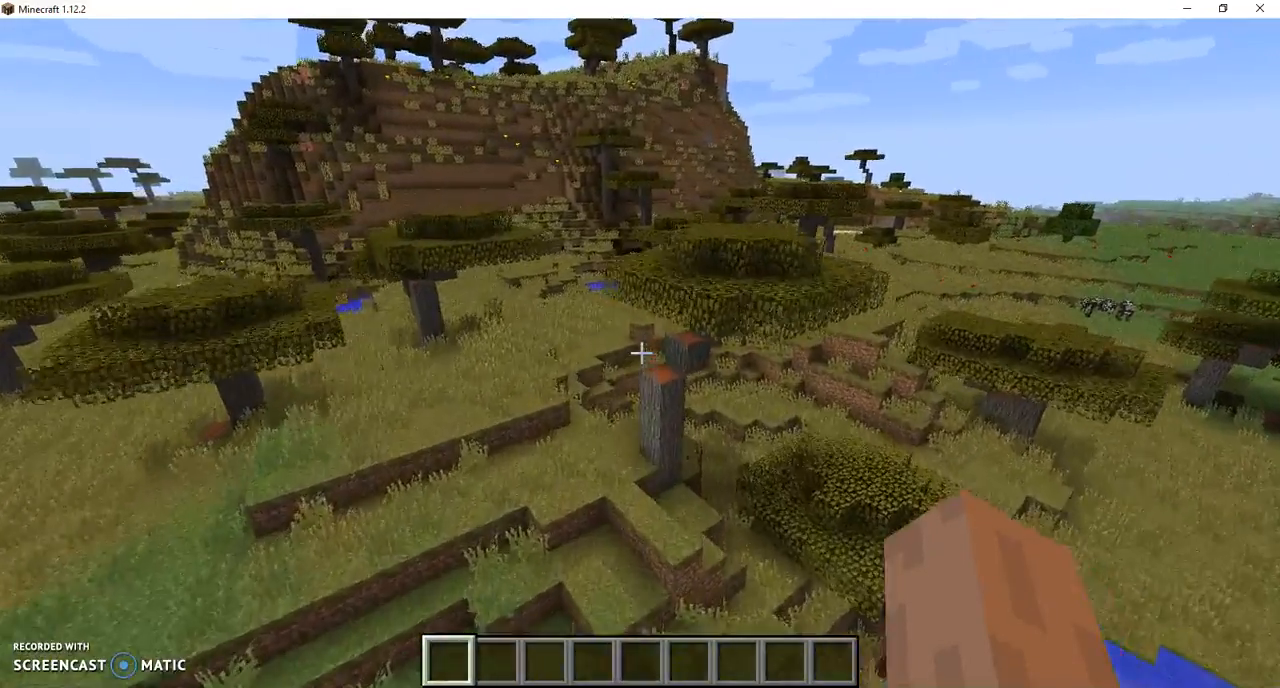
mouse_move(640, 350)
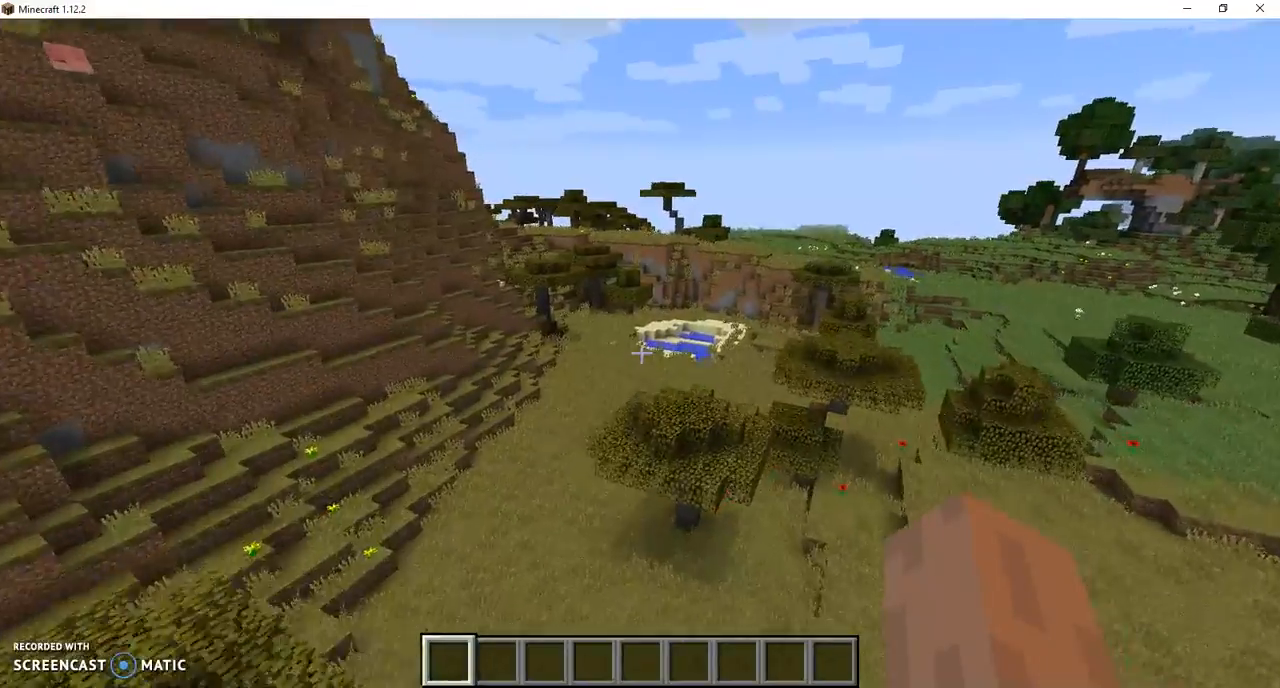
mouse_move(640, 350)
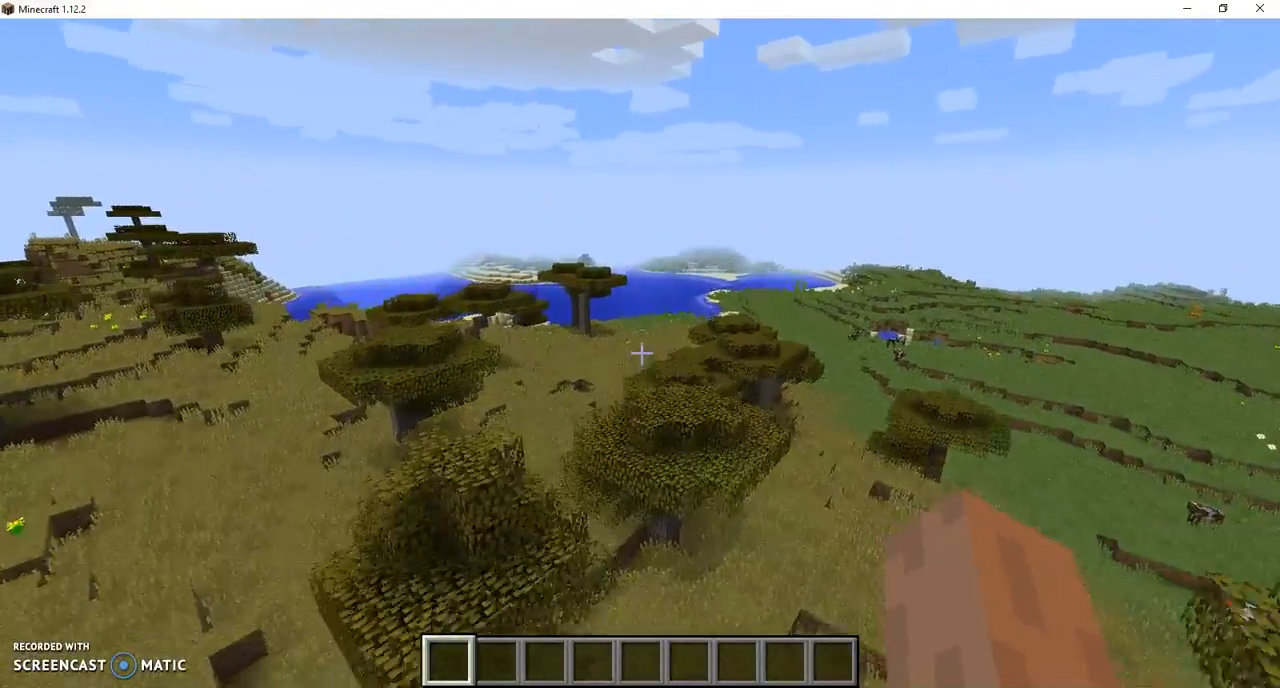
mouse_move(640, 350)
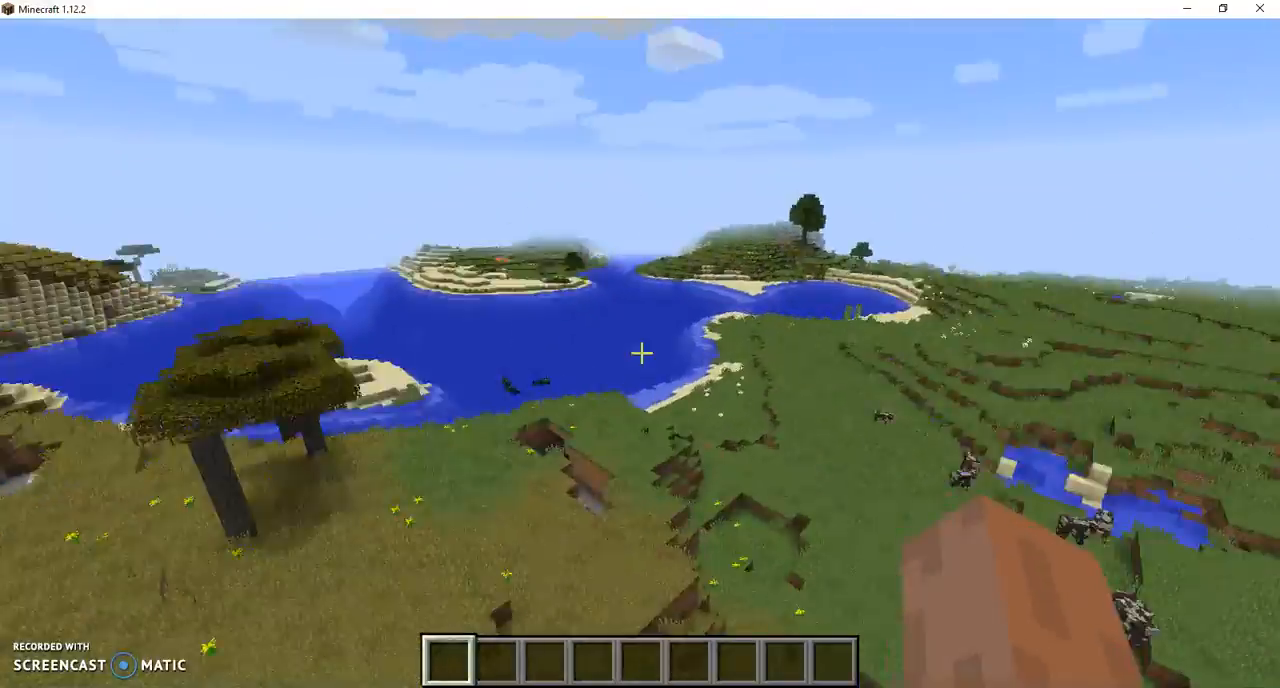
mouse_move(640, 352)
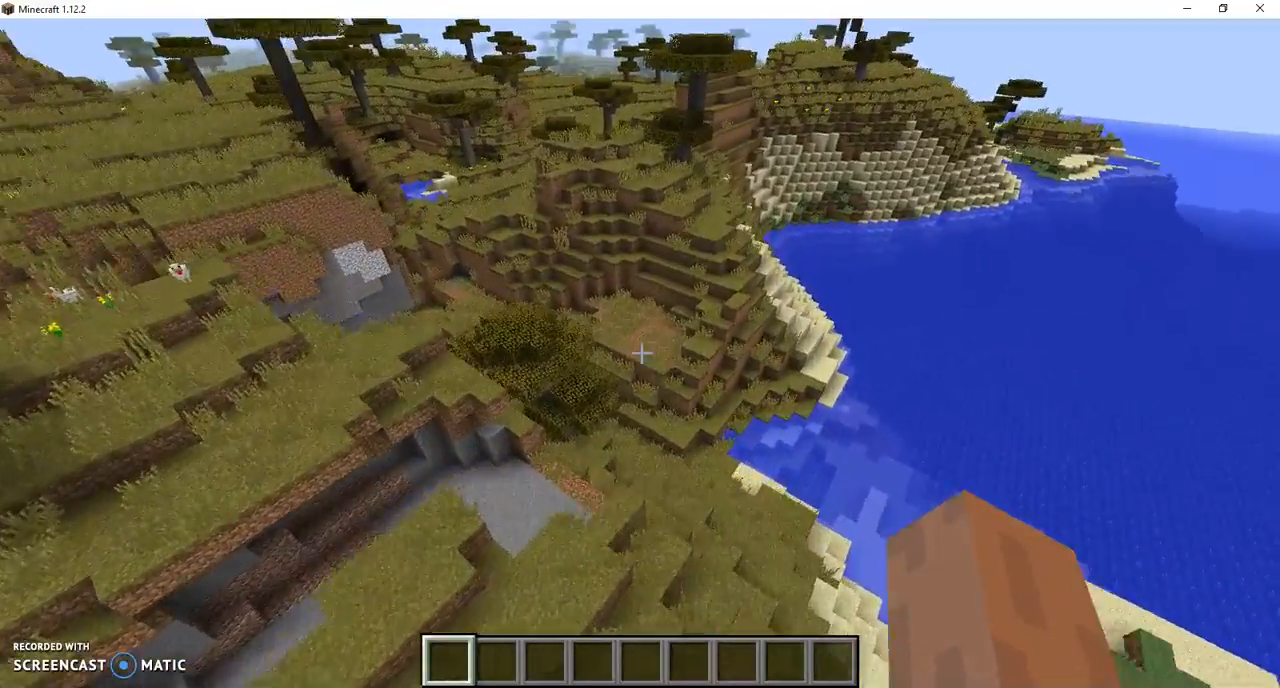
mouse_move(640, 352)
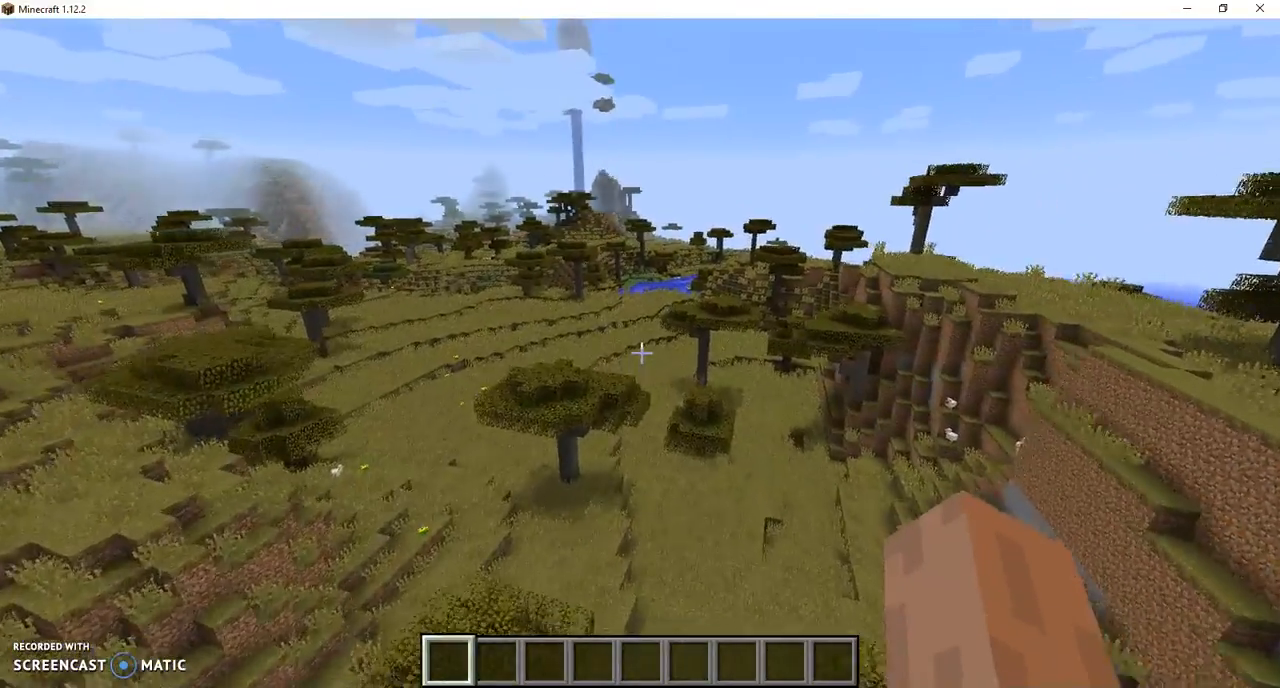
mouse_move(640, 350)
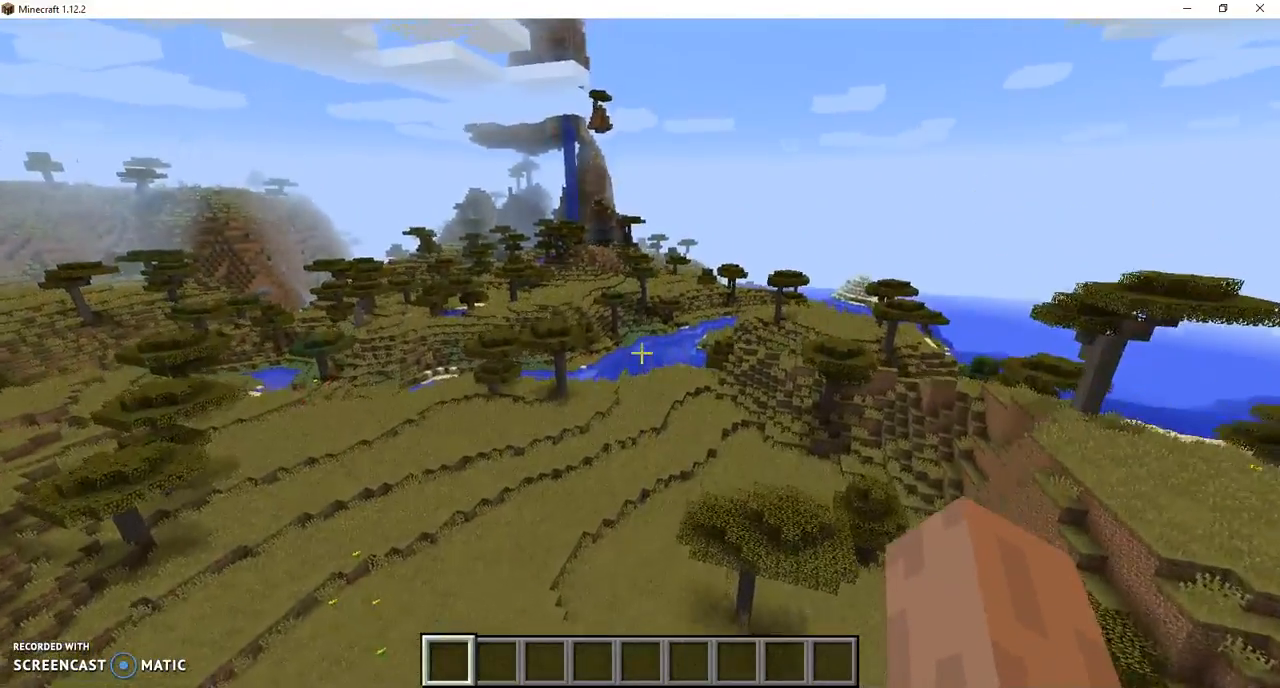
mouse_move(640, 344)
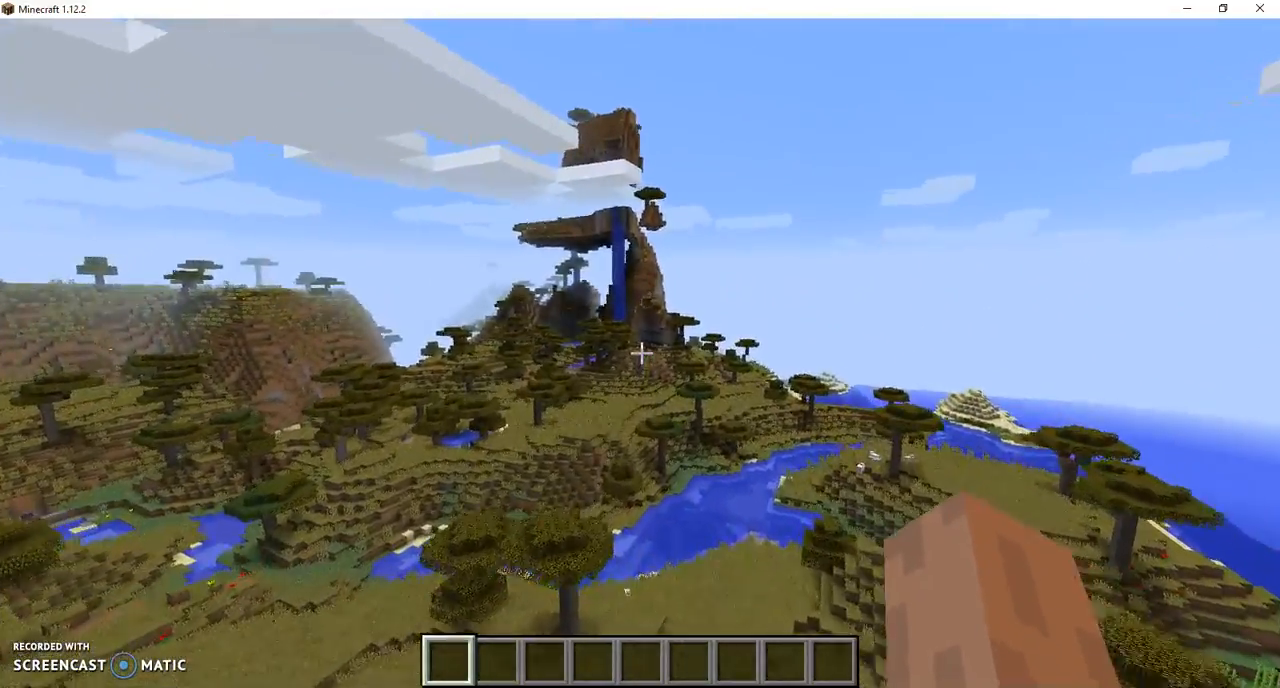
mouse_move(640, 350)
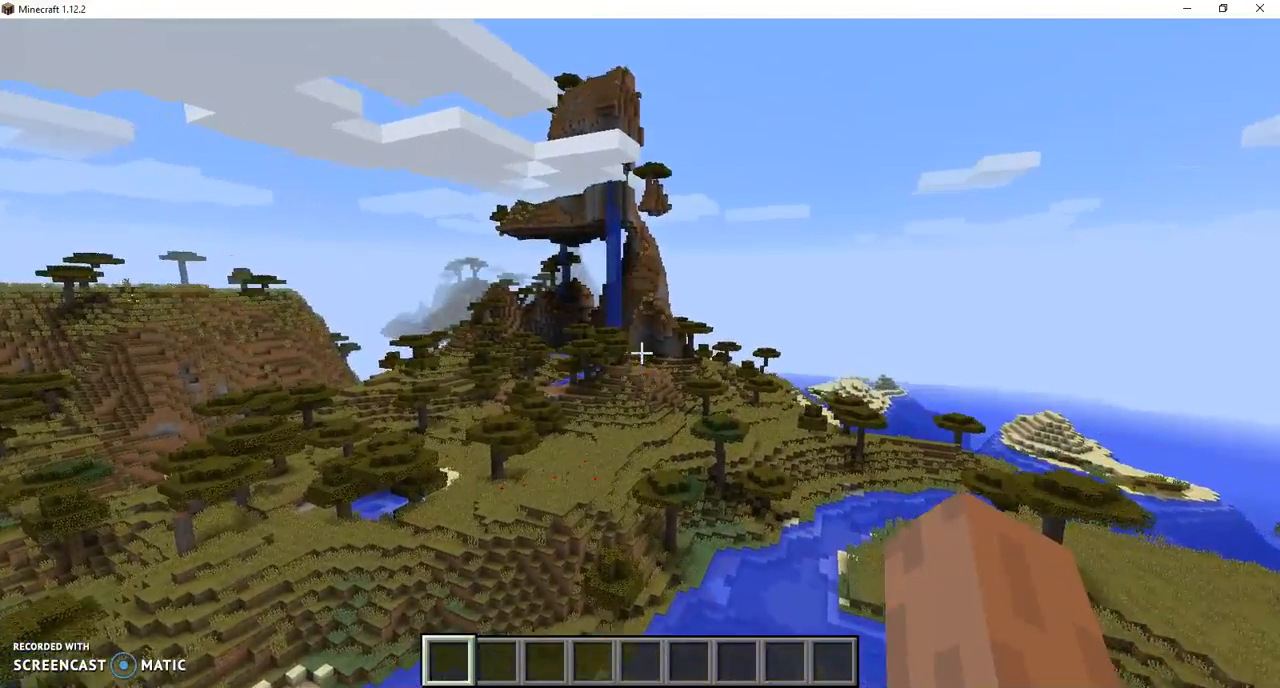
mouse_move(640, 352)
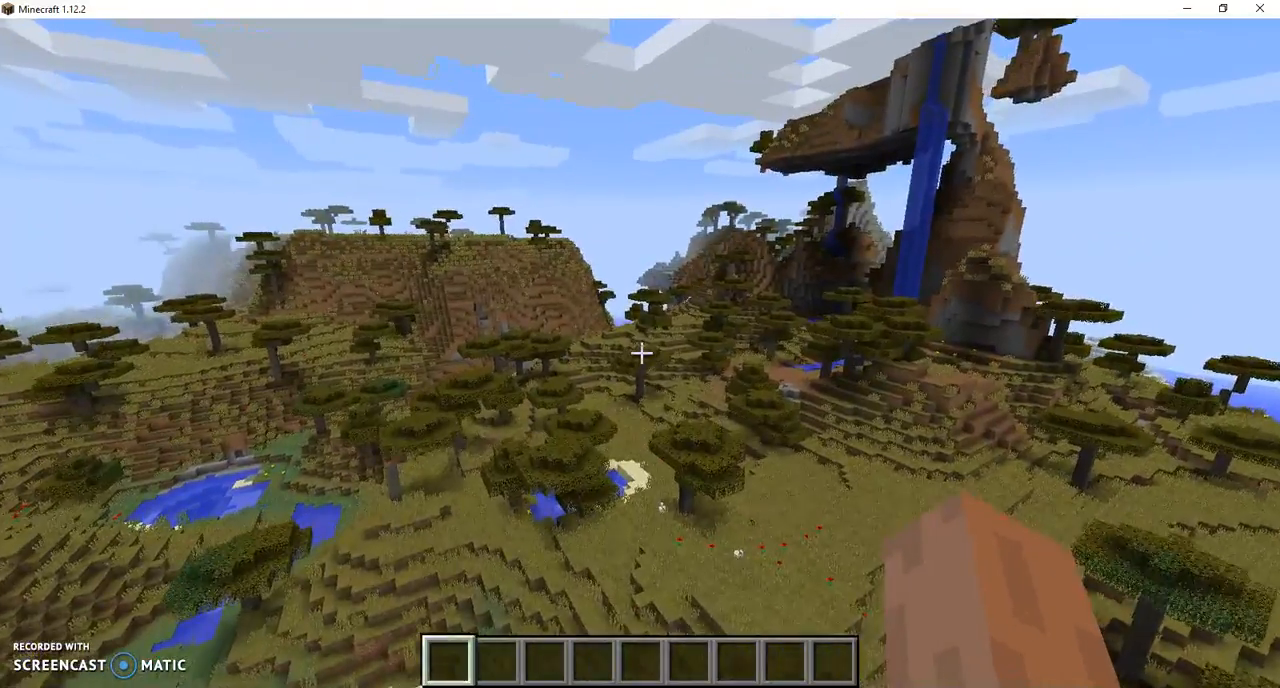
mouse_move(640, 354)
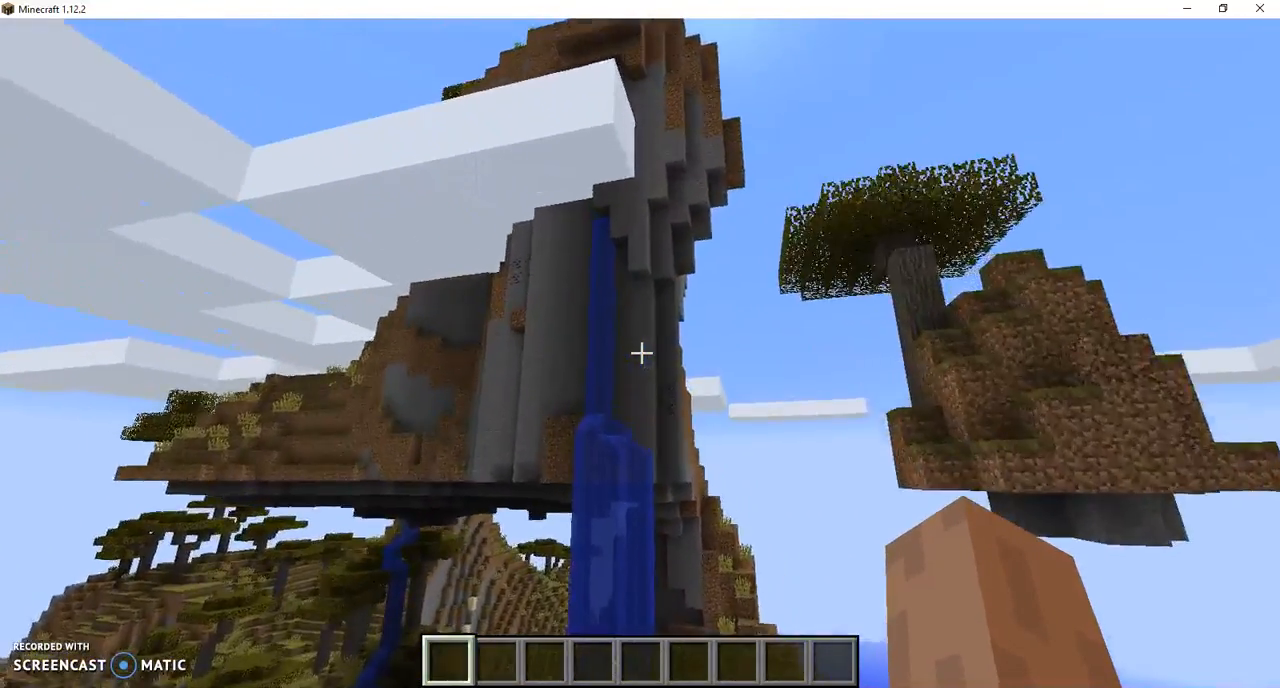
mouse_move(640, 354)
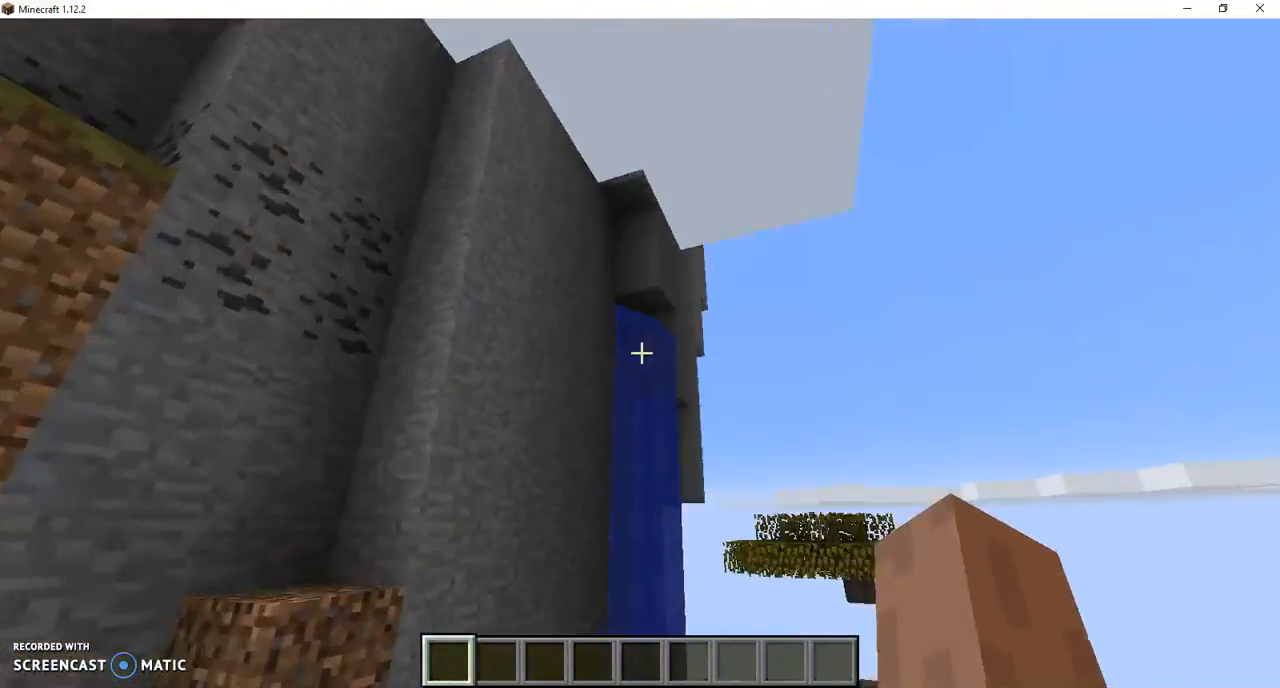
mouse_move(640, 354)
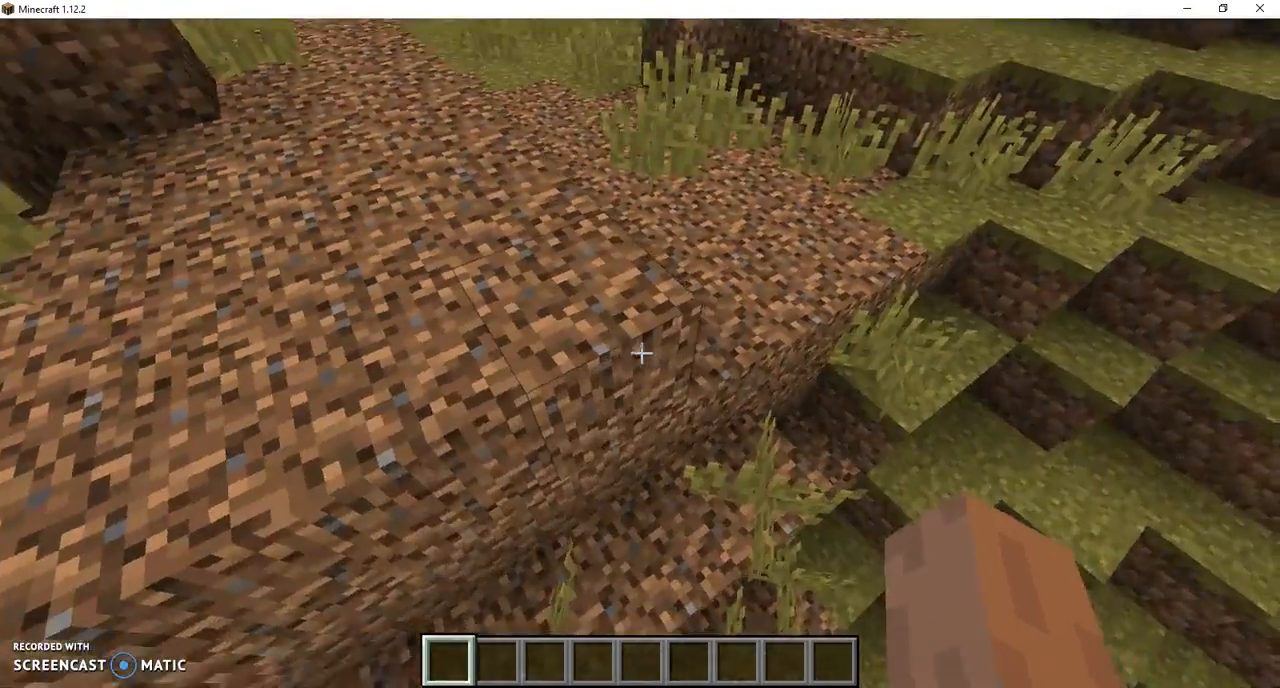
mouse_move(640, 352)
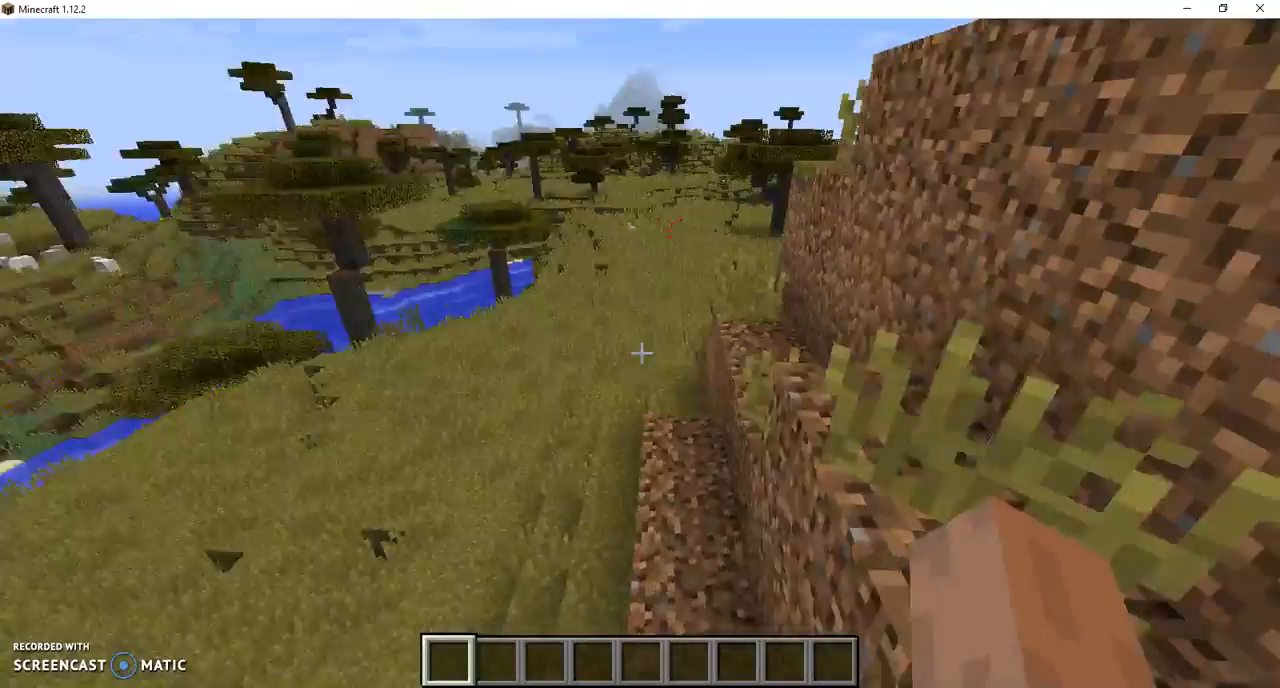
mouse_move(640, 352)
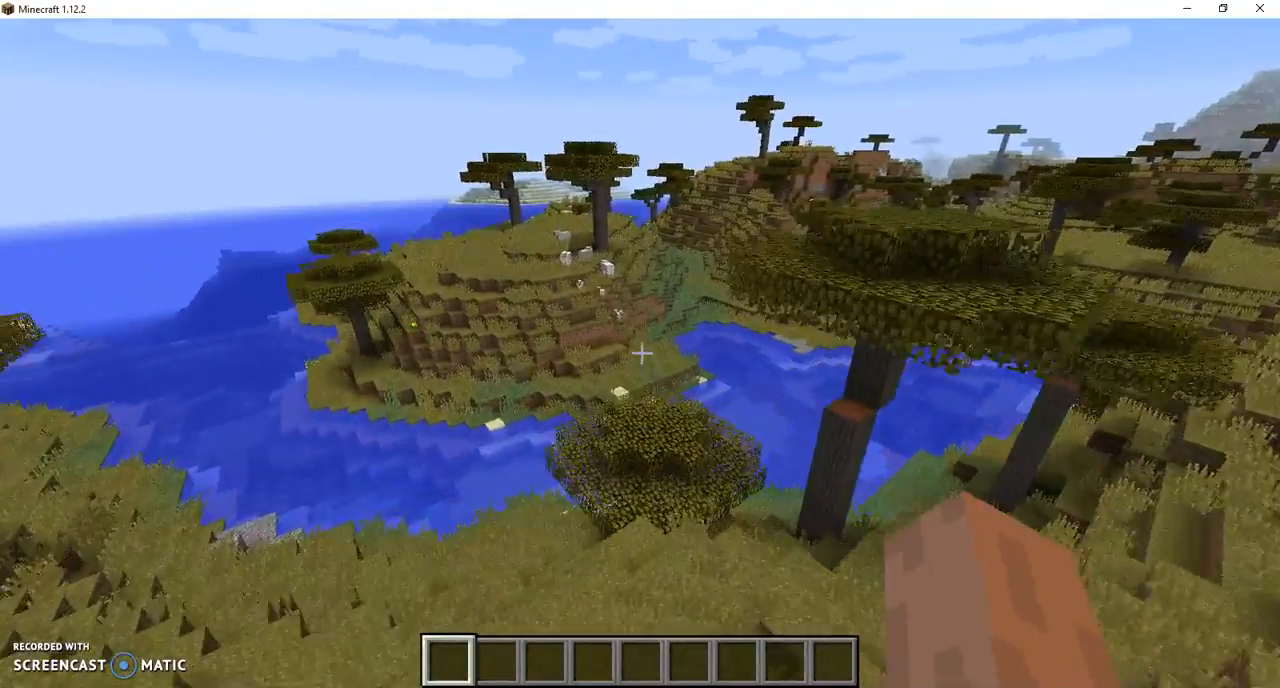
Step: Search the creative inventory for 'shiel' to find the shield for the hotbar
key(e)
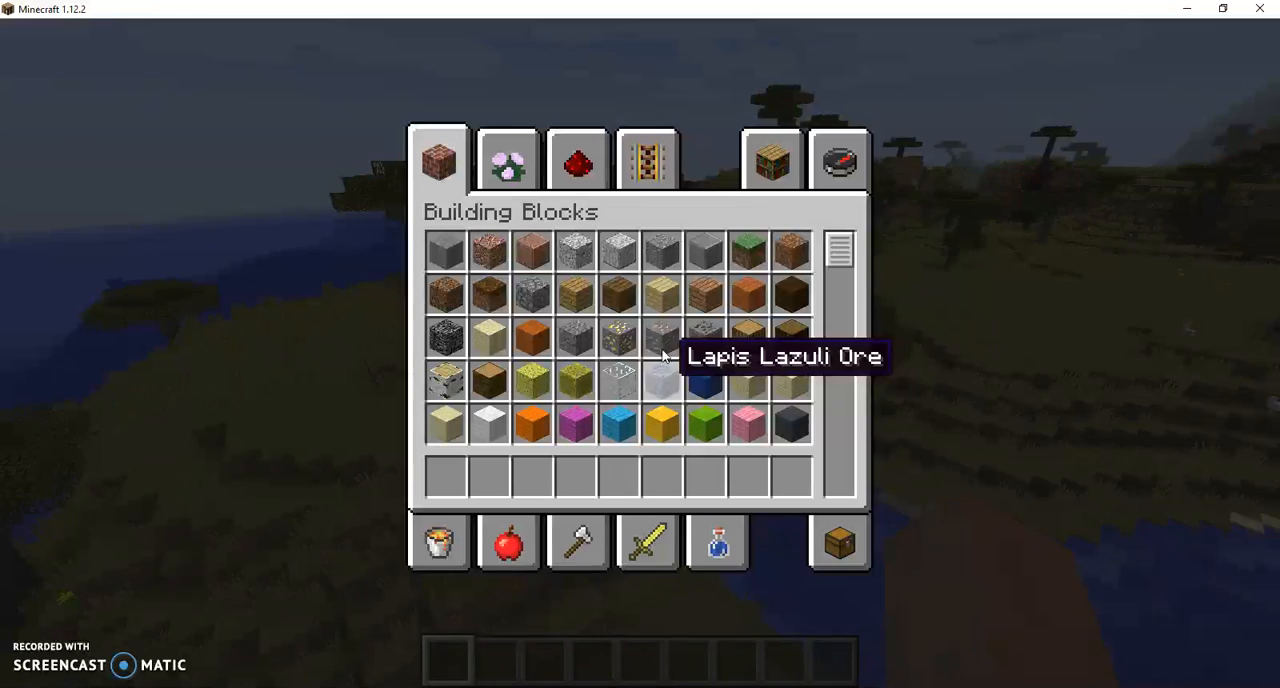
click(838, 160)
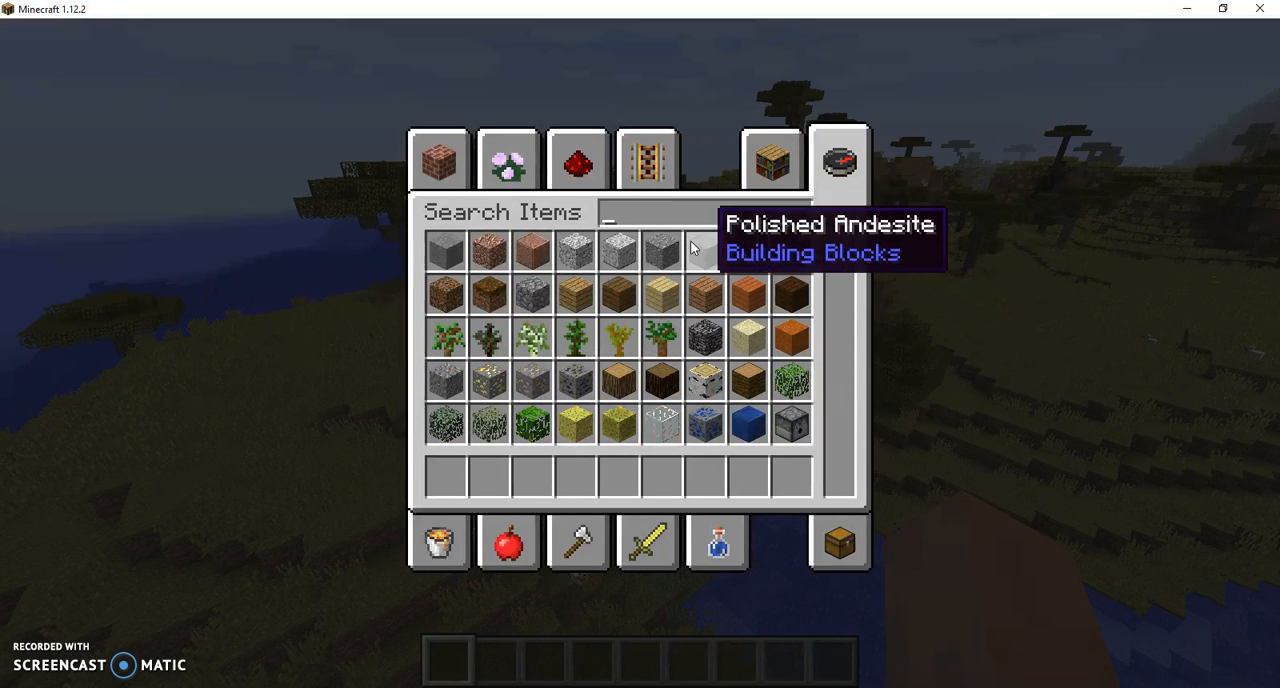
mouse_move(730, 224)
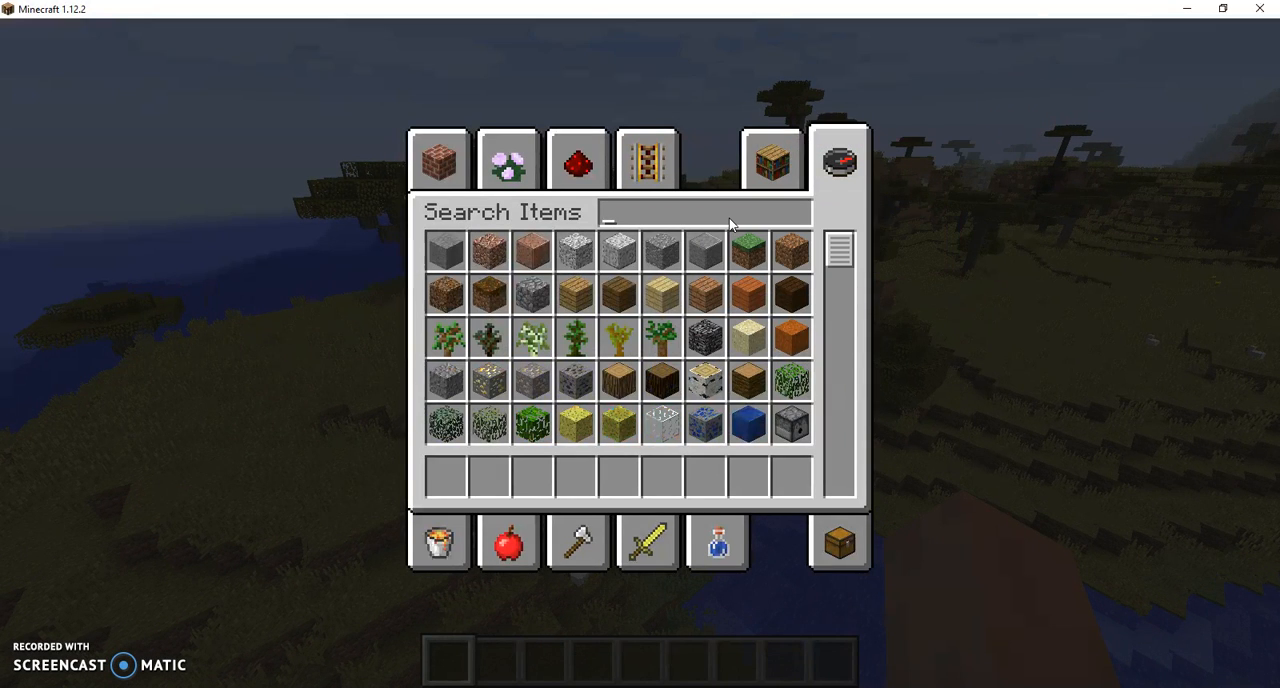
text(shiel)
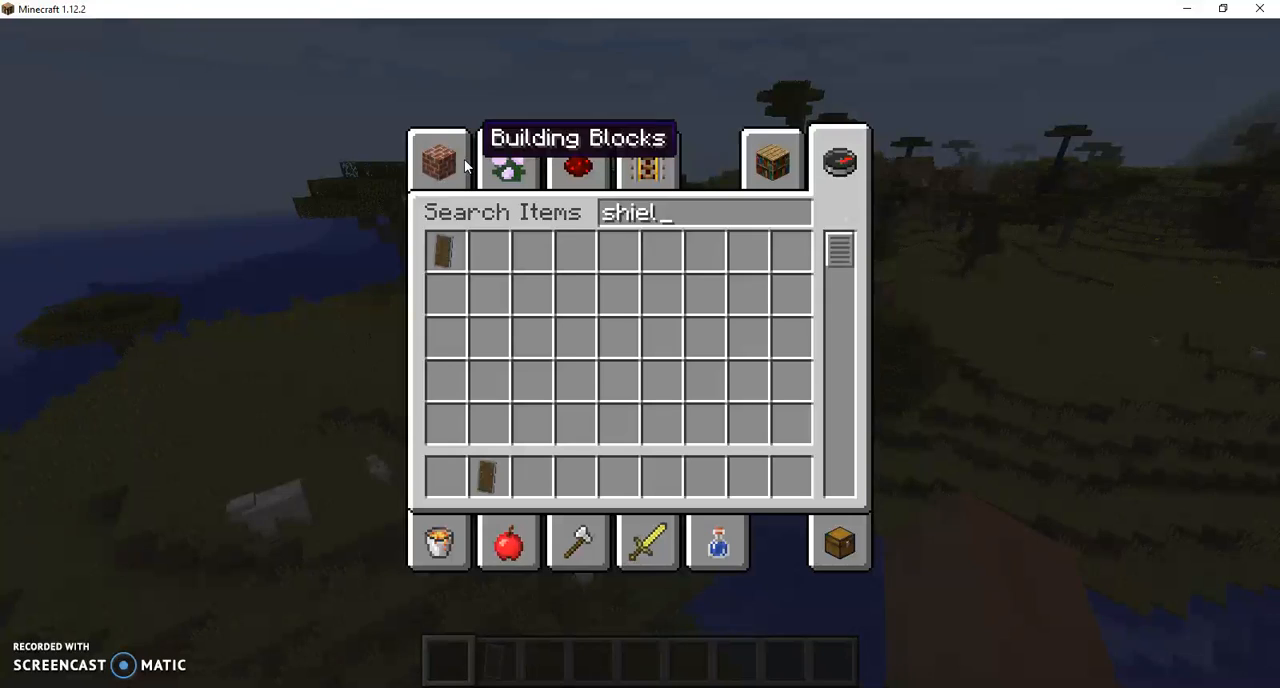
Step: Browse Decoration Blocks down to the banners to pick a purple banner
click(508, 160)
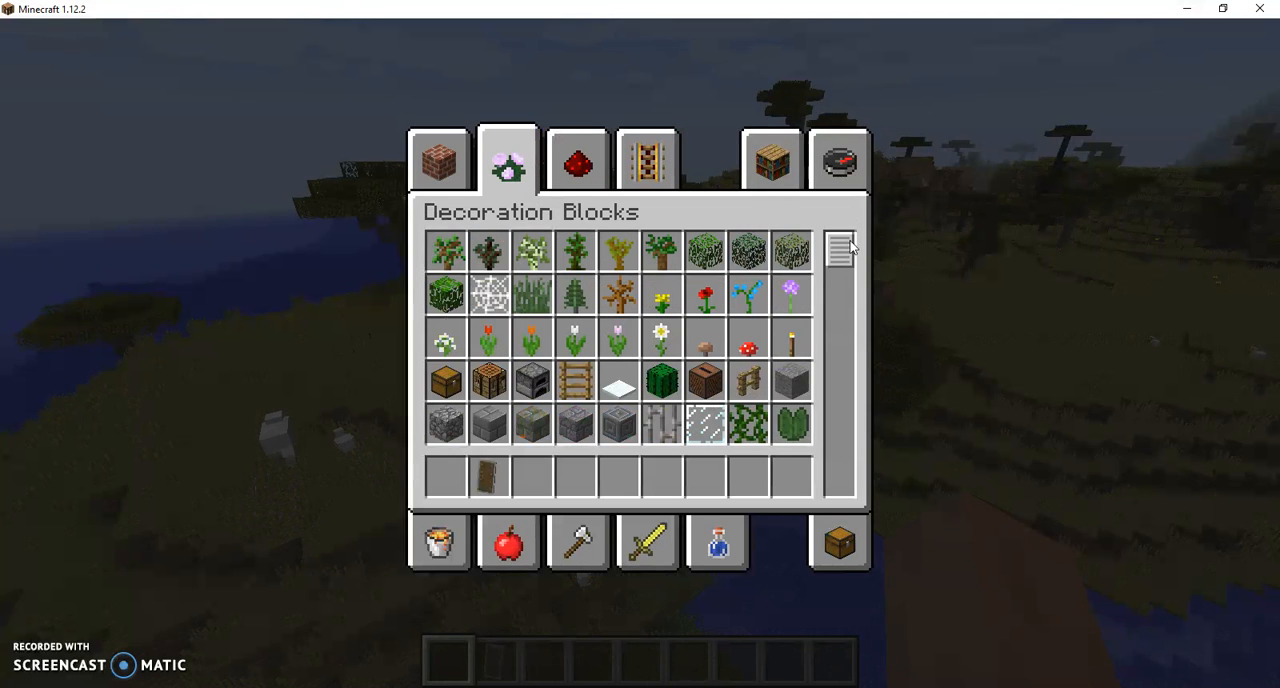
scroll(down, 3)
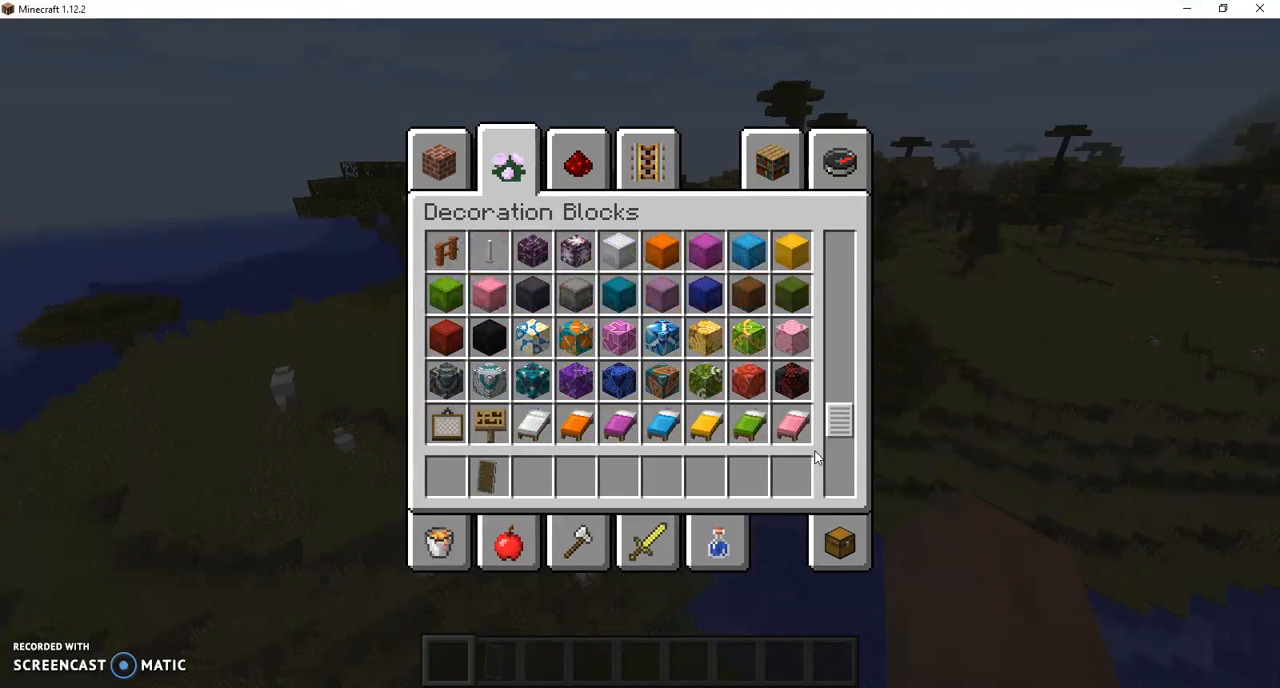
scroll(down, 3)
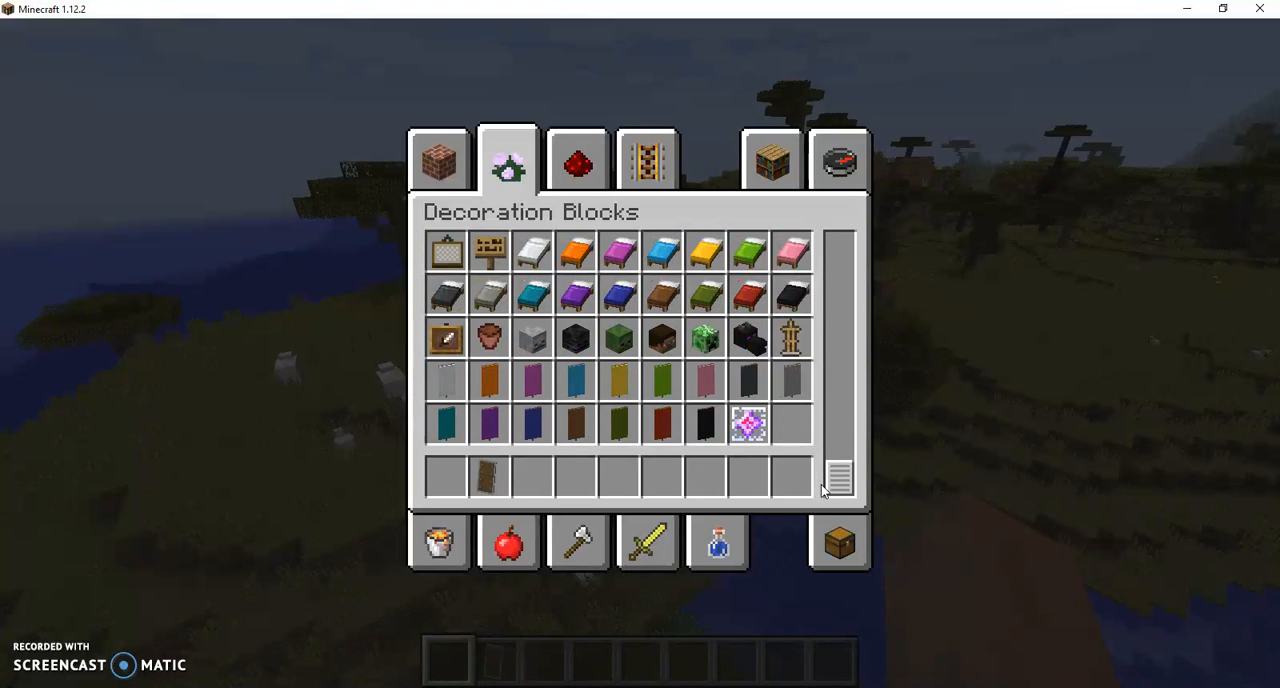
mouse_move(576, 382)
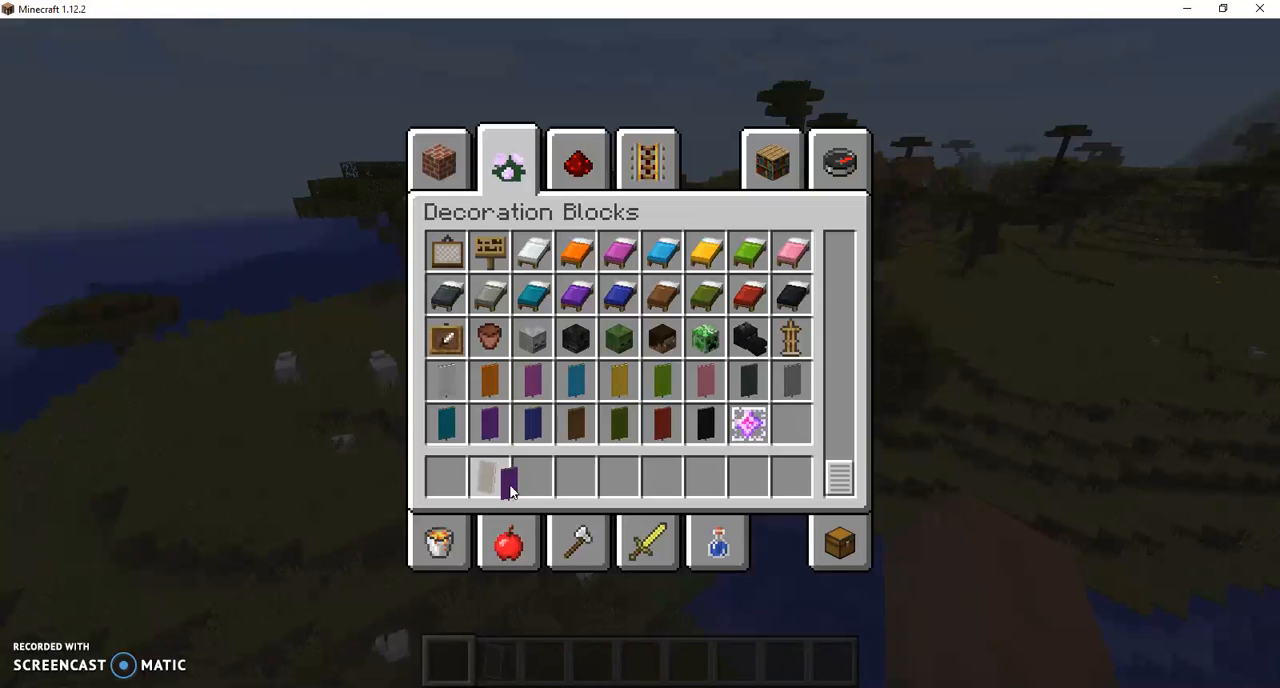
mouse_move(748, 252)
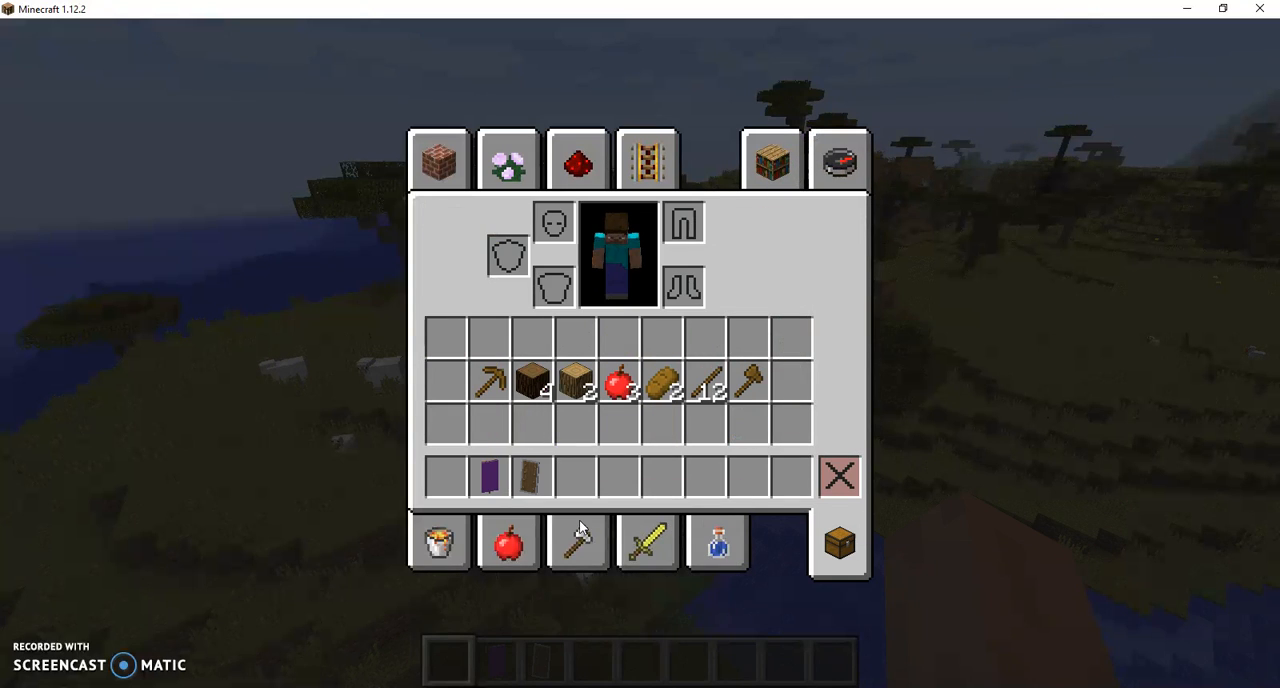
mouse_move(716, 320)
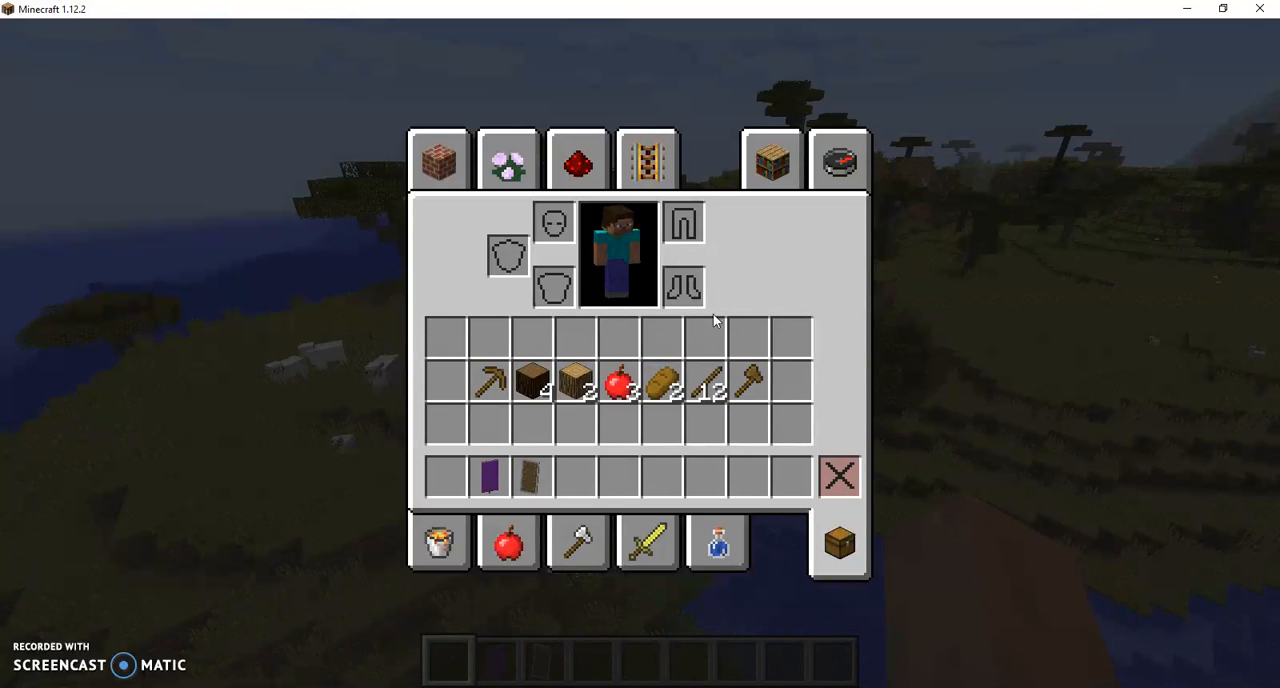
mouse_move(556, 328)
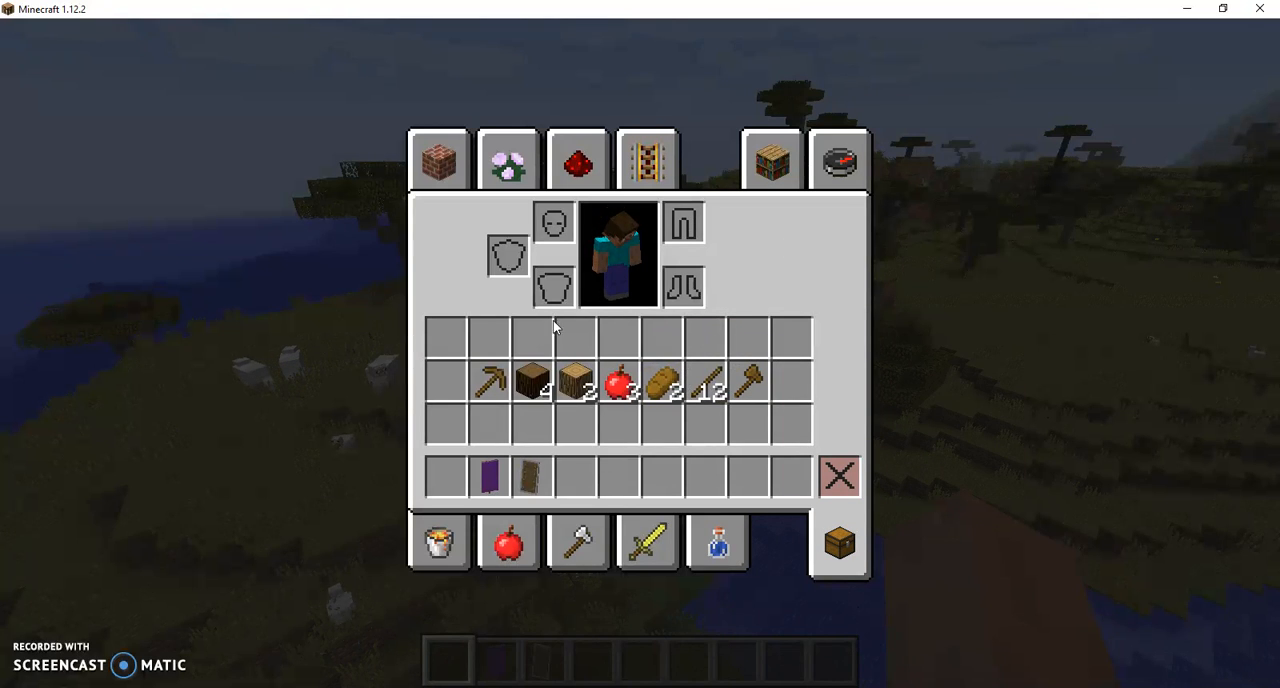
Step: Look through Redstone, Search and Saved Toolbars, then return to Decoration Blocks for a crafting table
click(576, 160)
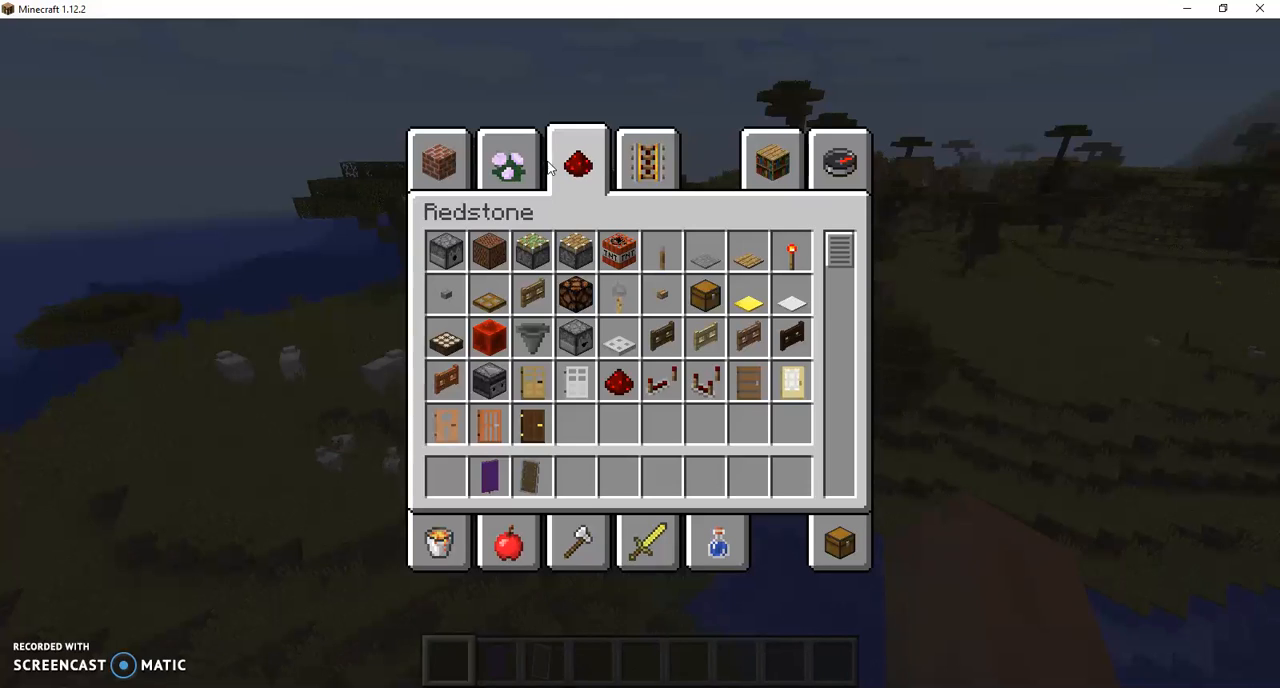
click(838, 160)
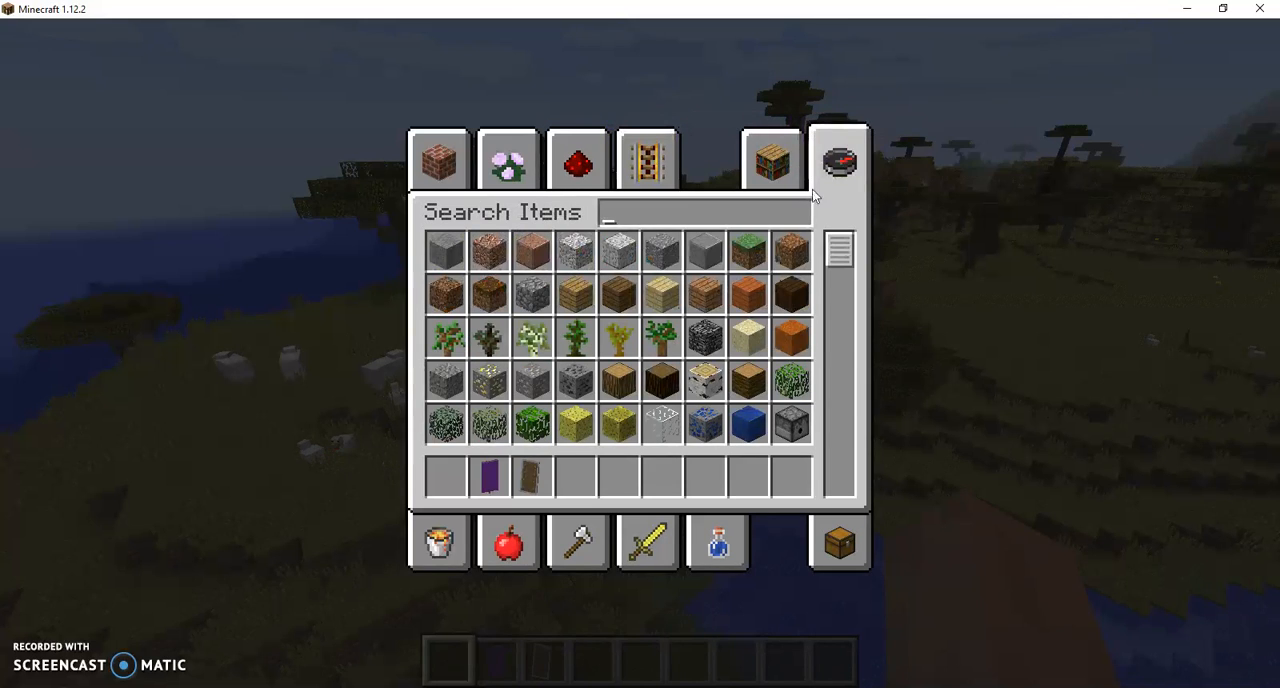
click(772, 160)
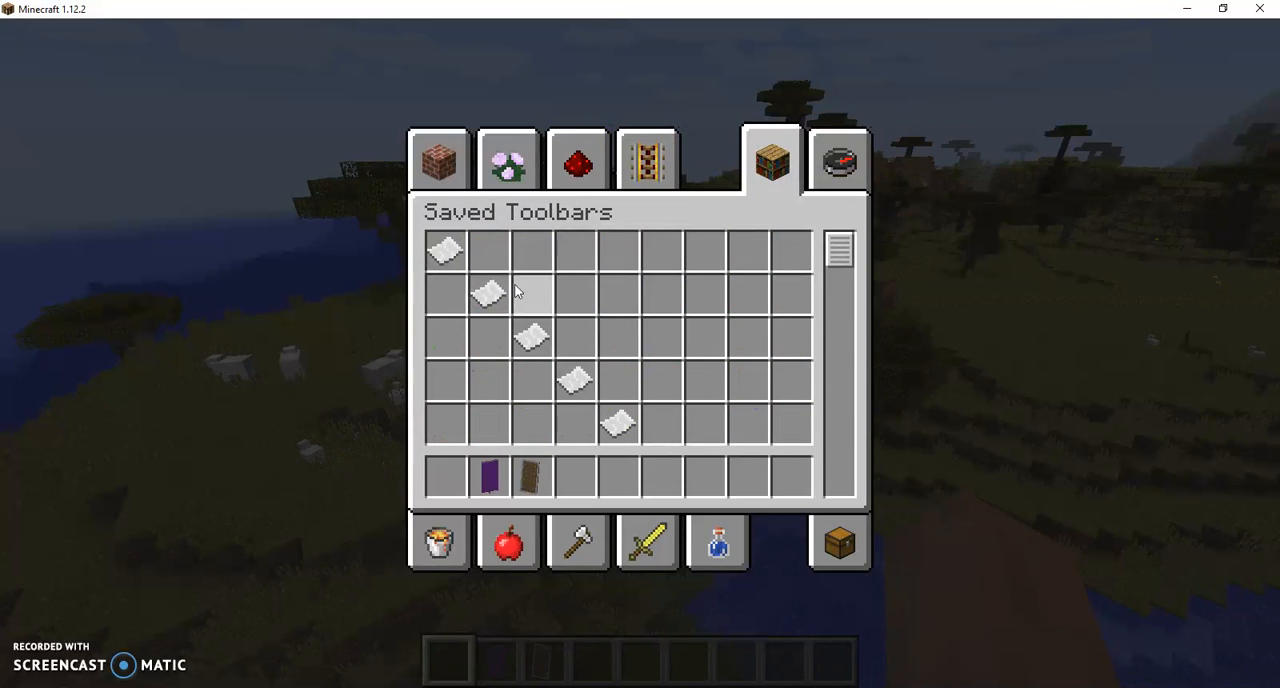
mouse_move(618, 384)
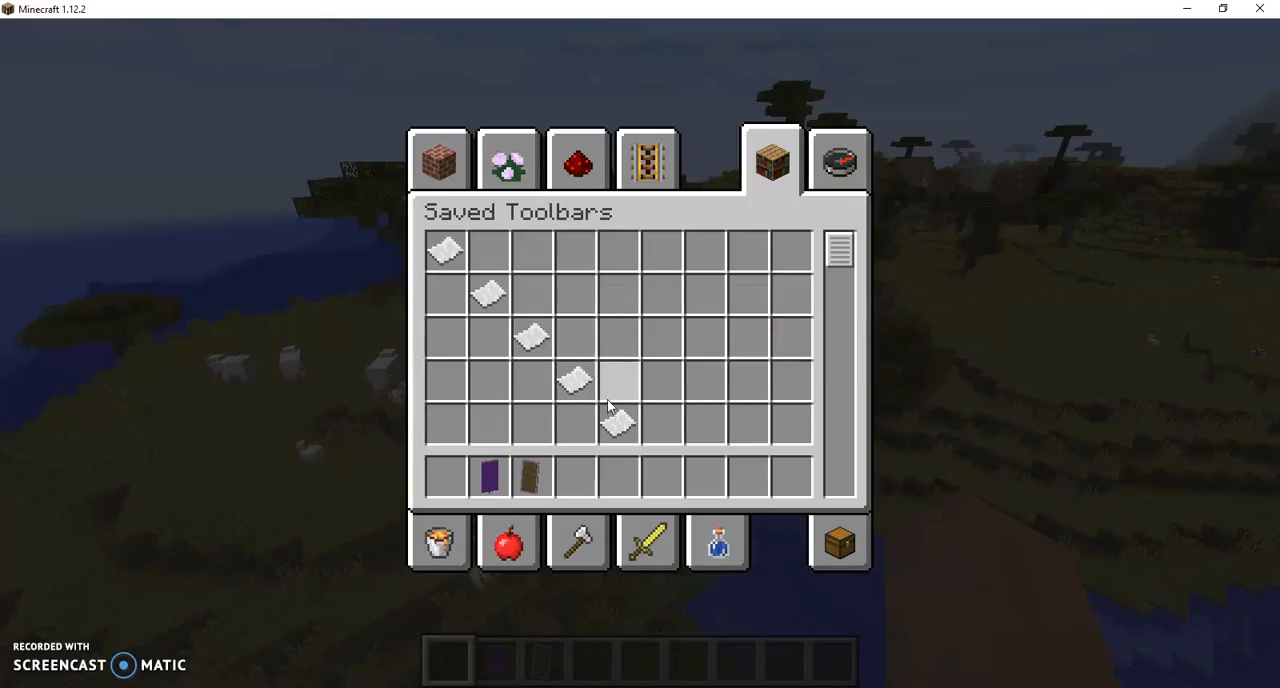
key(Escape)
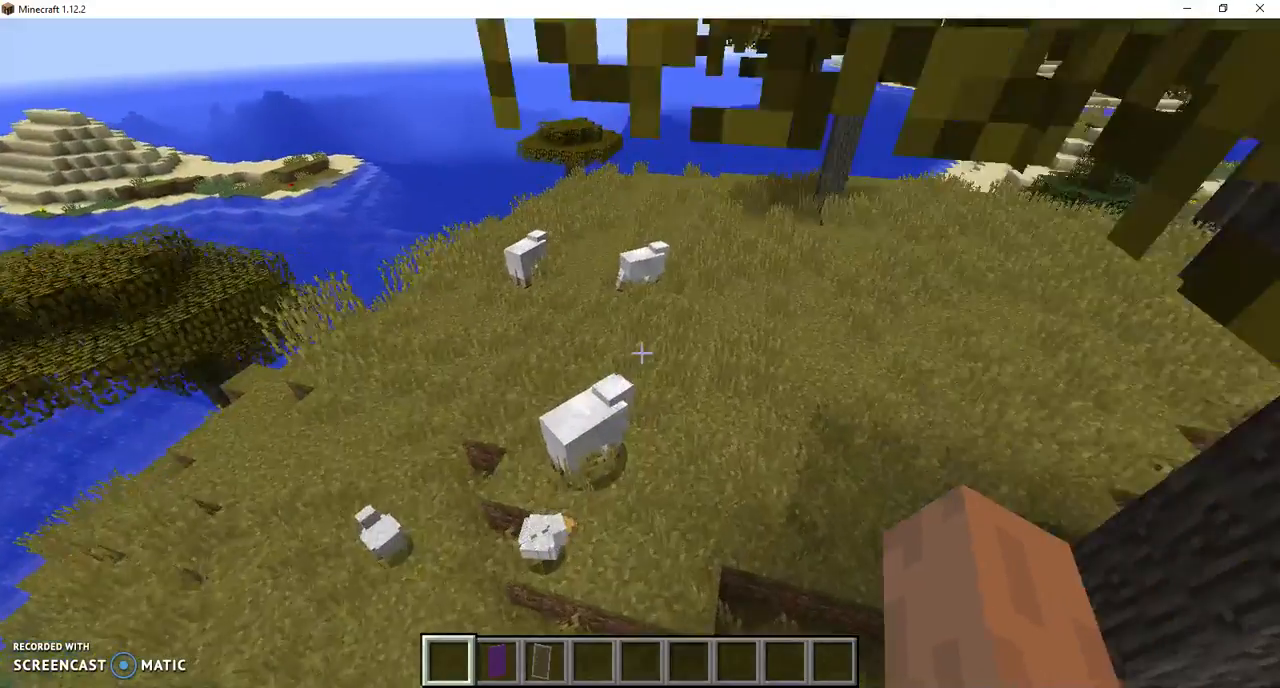
key(e)
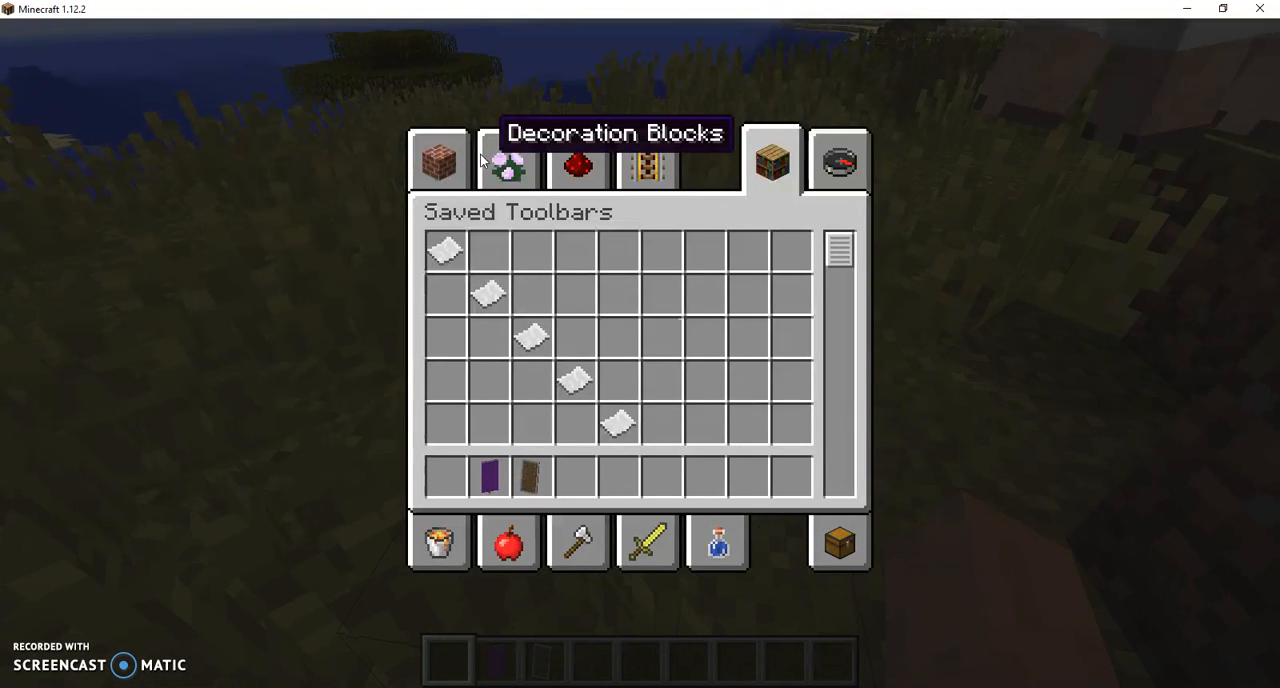
click(508, 160)
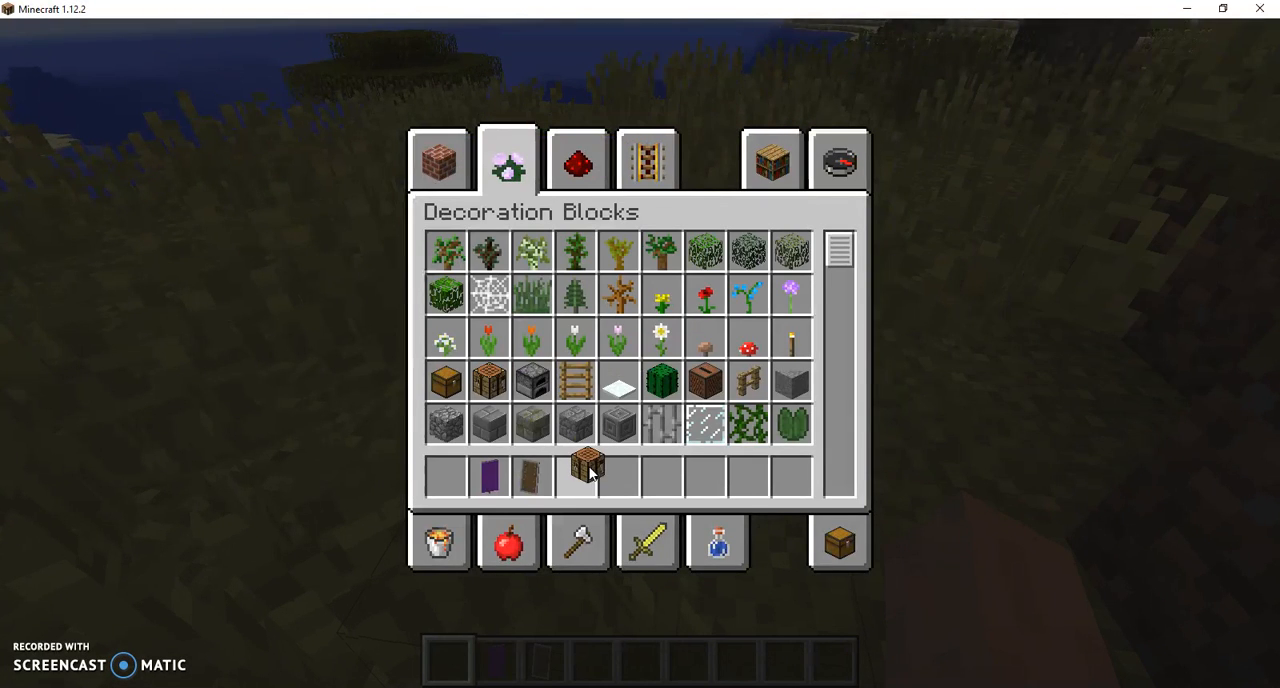
Step: Craft the Purple Shield at the crafting table and equip it in the off-hand slot
key(Escape)
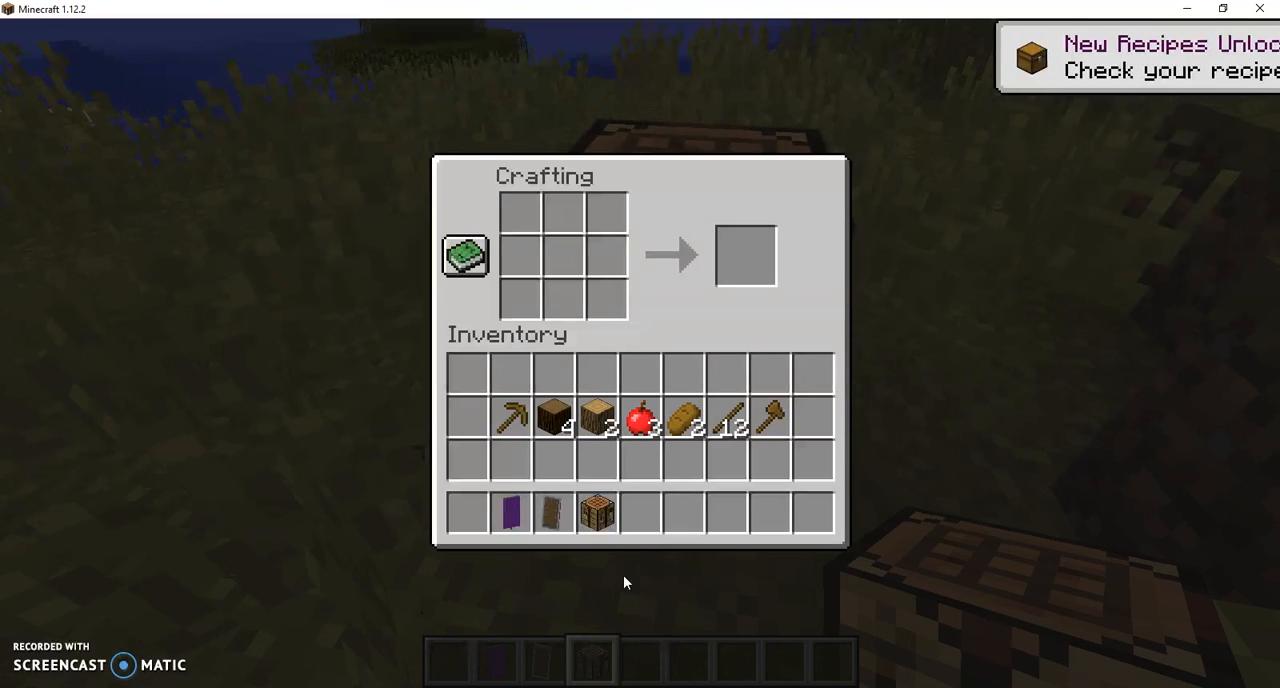
mouse_move(516, 516)
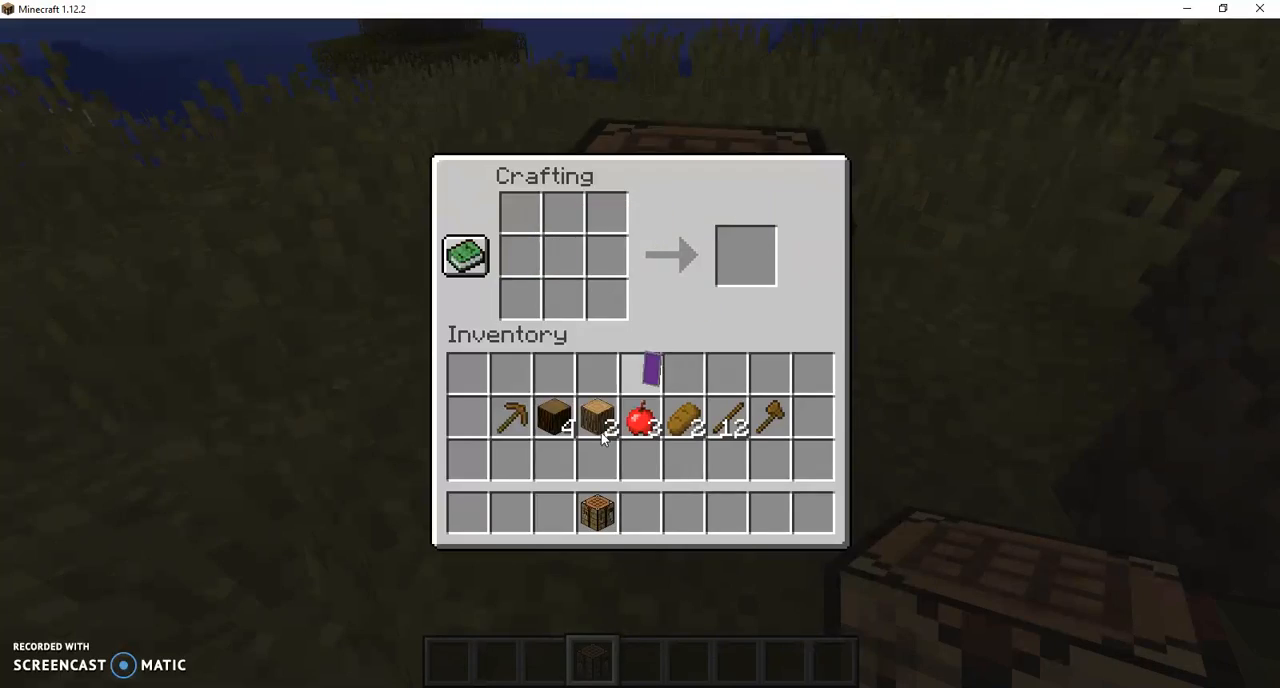
key(Escape)
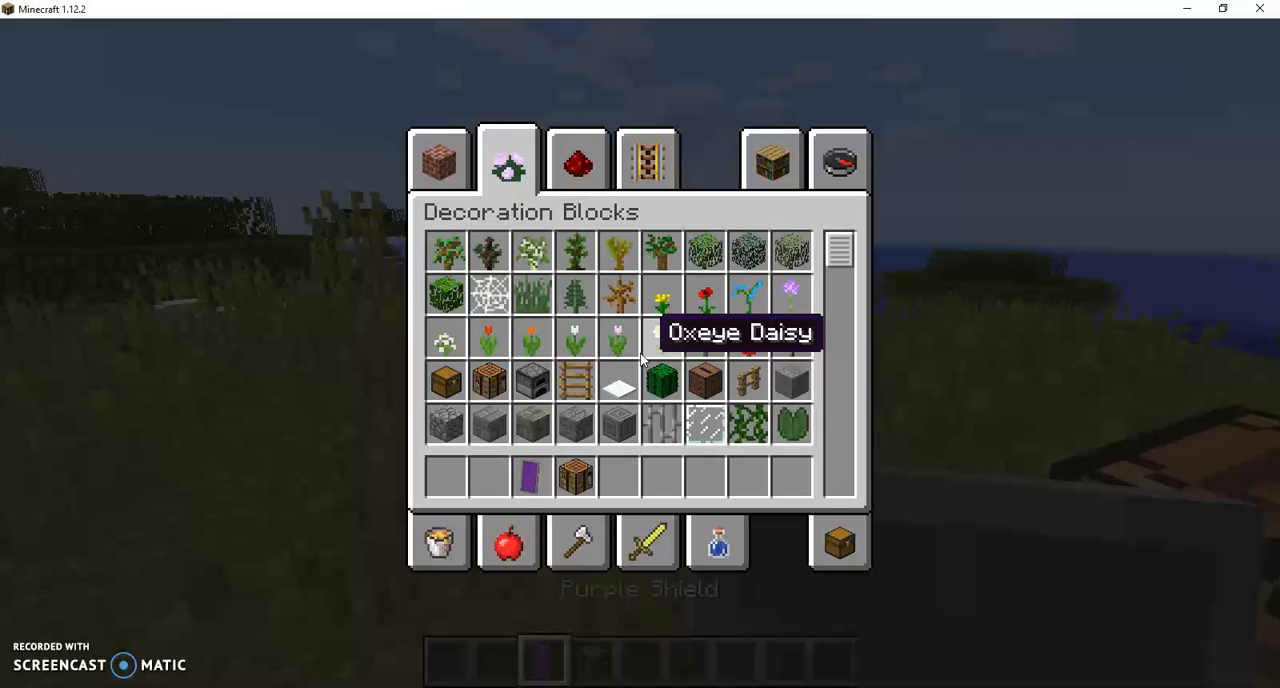
click(772, 160)
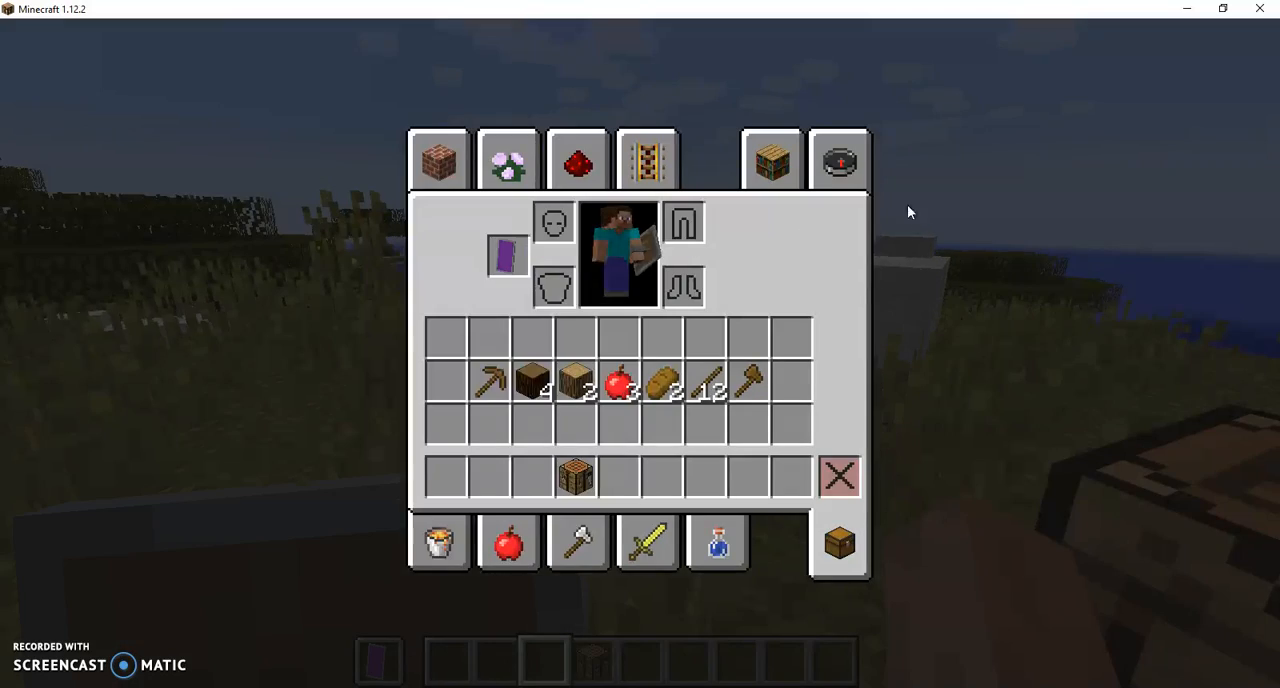
Step: View the character holding the purple shield, then bring the creative item list back up
key(Escape)
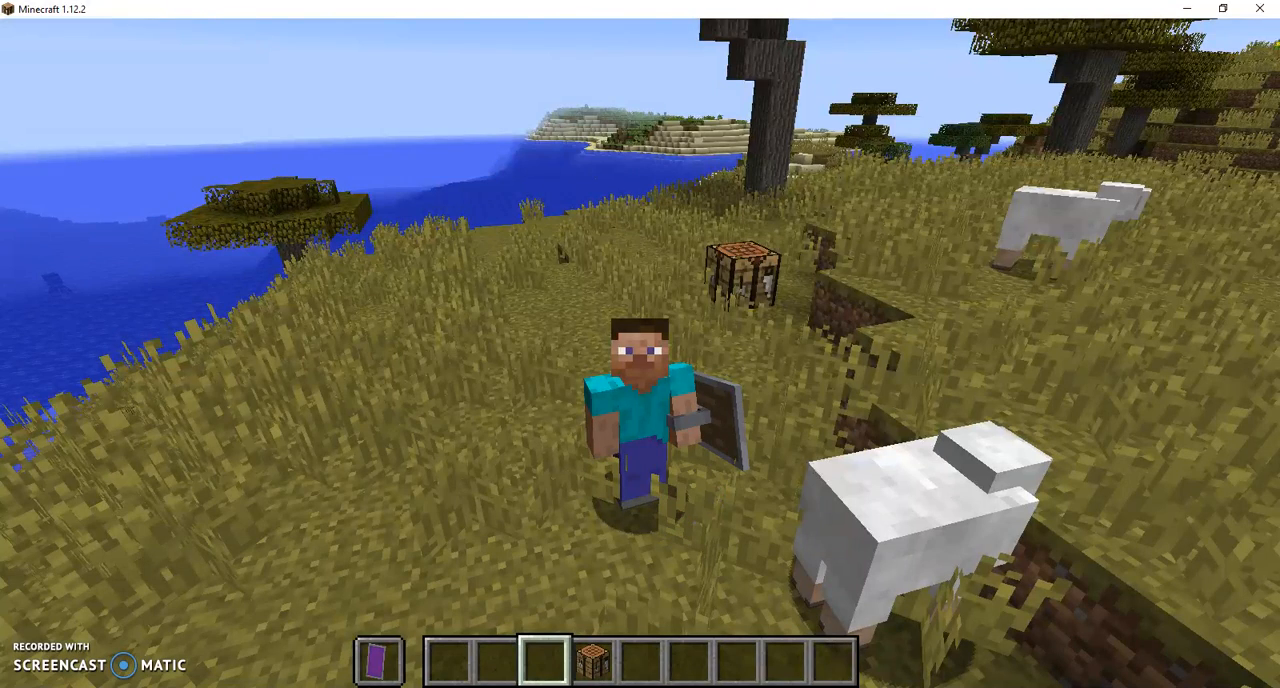
key(e)
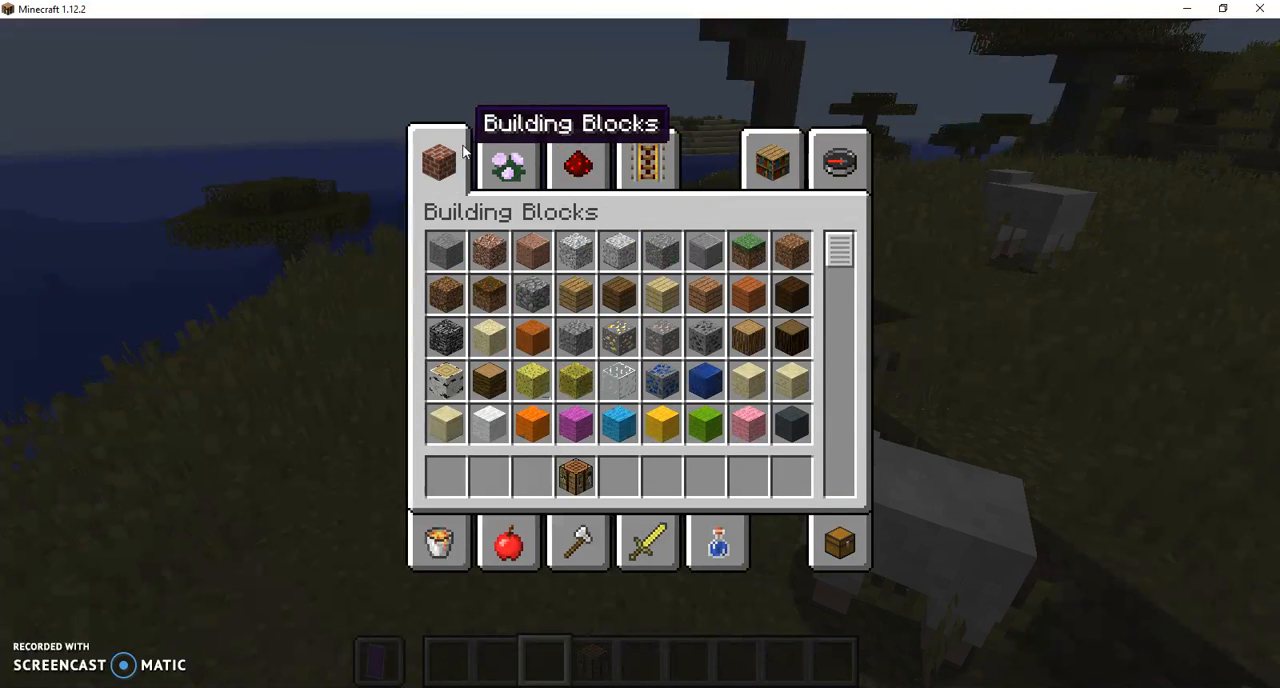
click(648, 162)
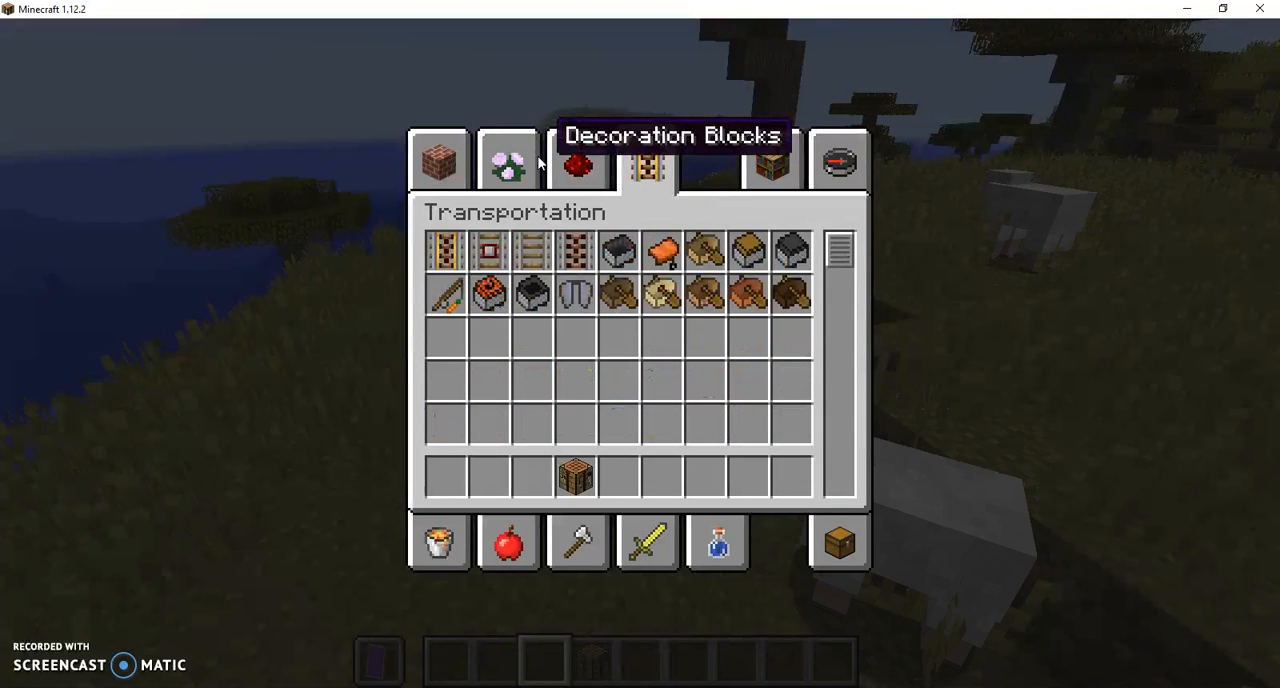
click(648, 544)
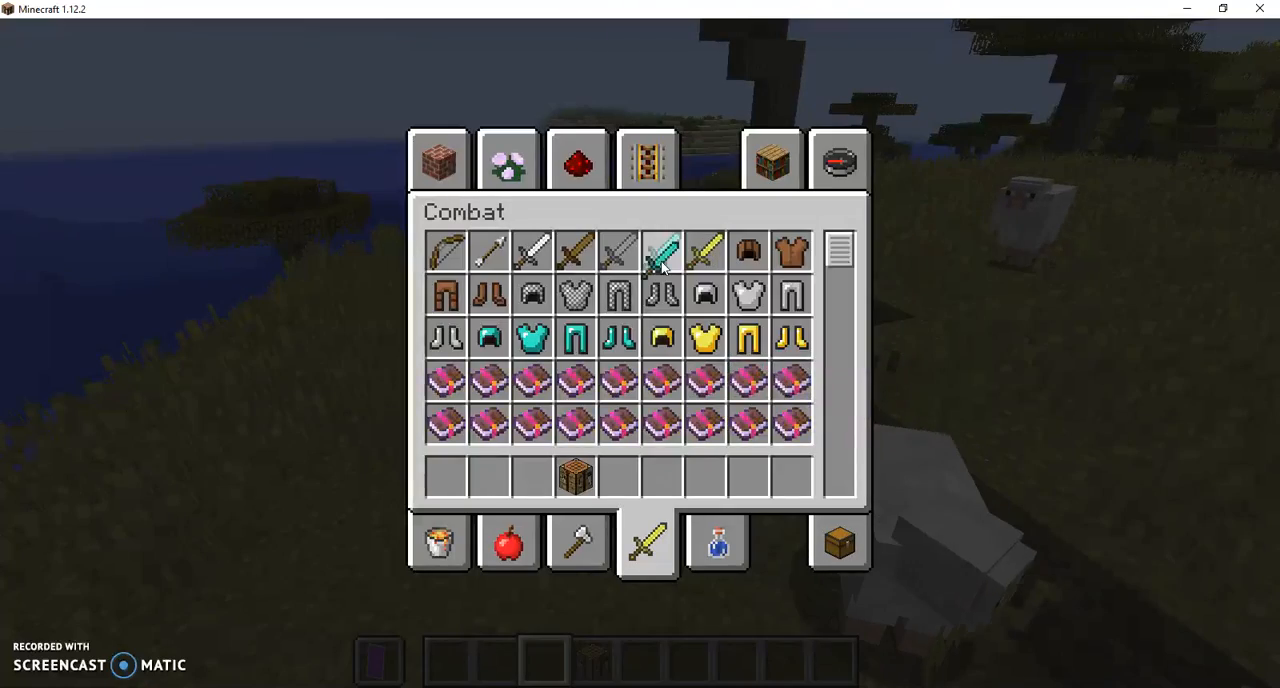
key(Escape)
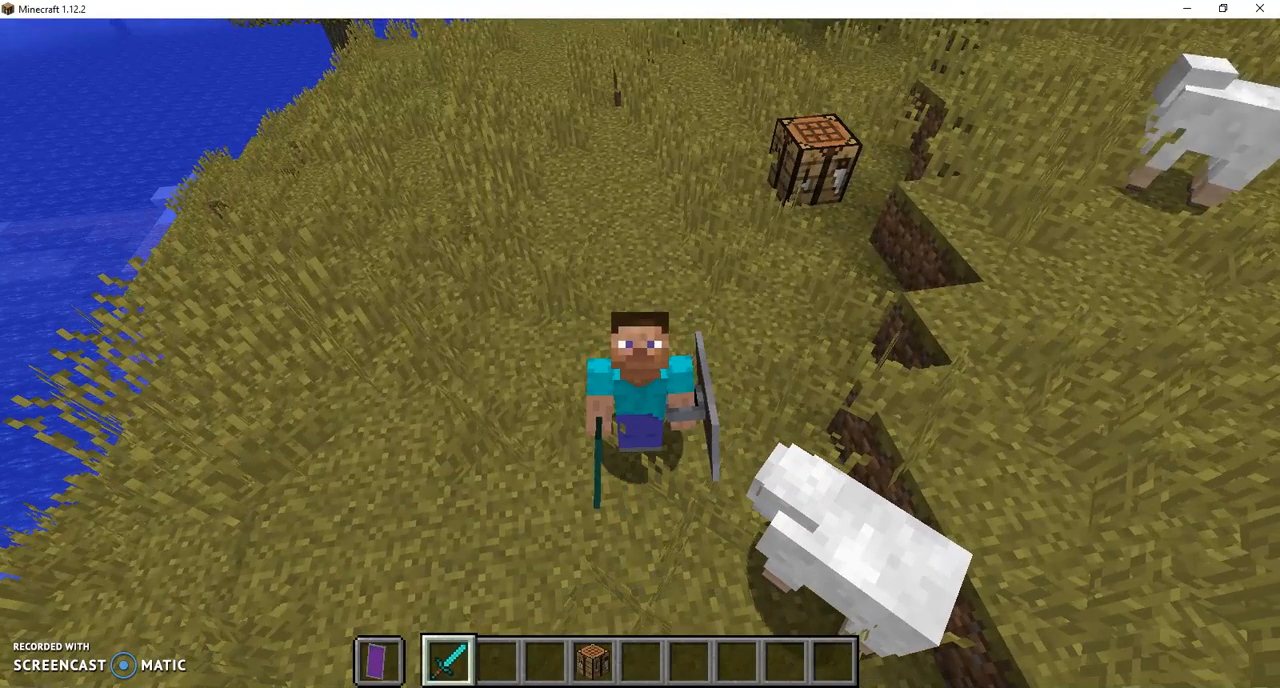
mouse_move(640, 344)
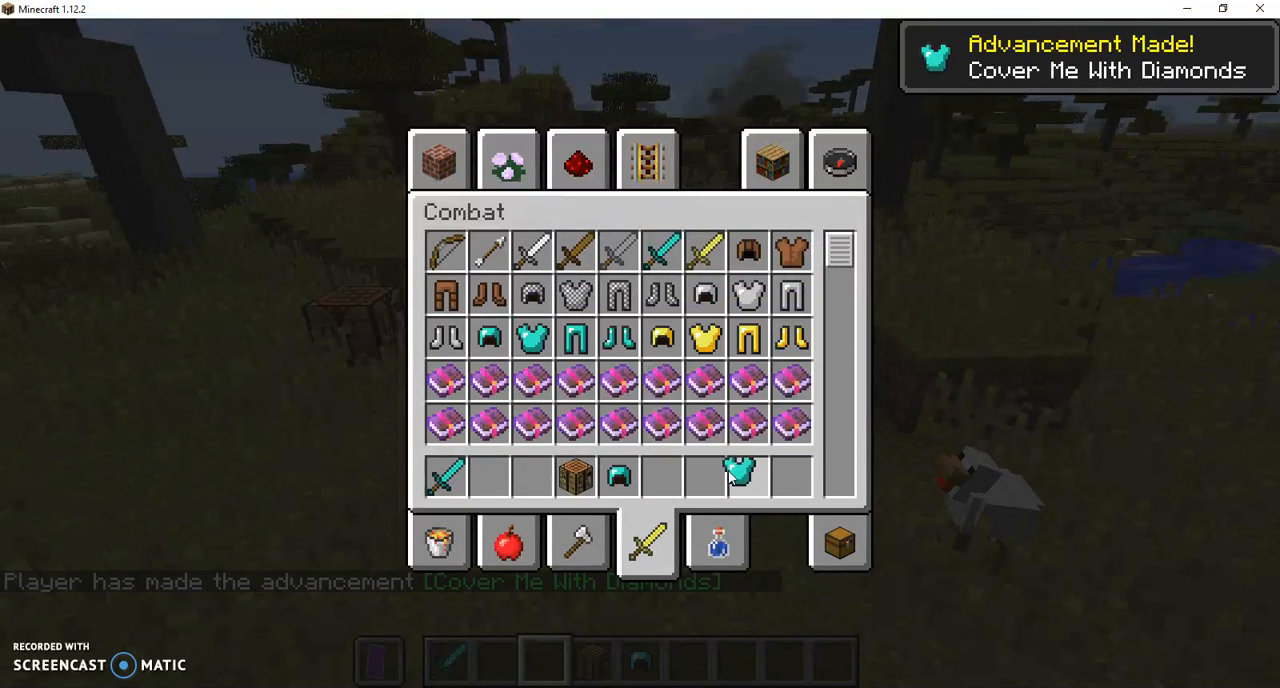
Step: Equip the diamond helmet, chestplate, leggings and boots, earning 'Cover Me With Diamonds'
drag(742, 476, 660, 476)
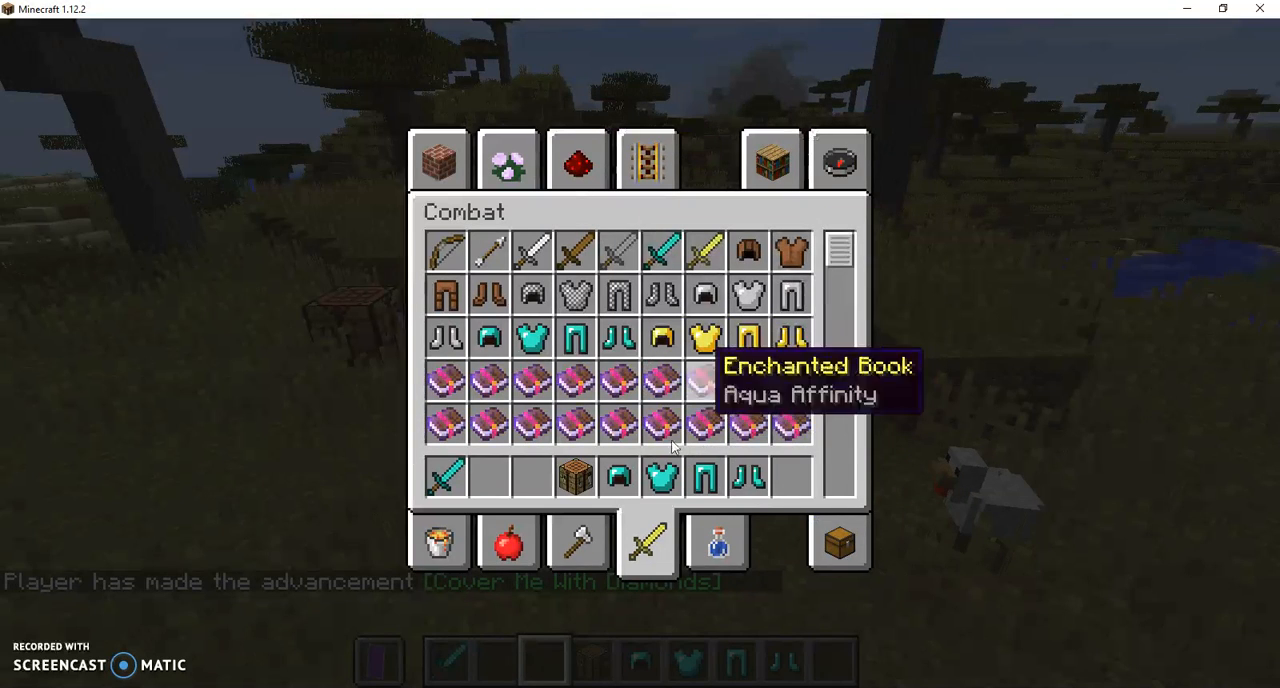
mouse_move(836, 524)
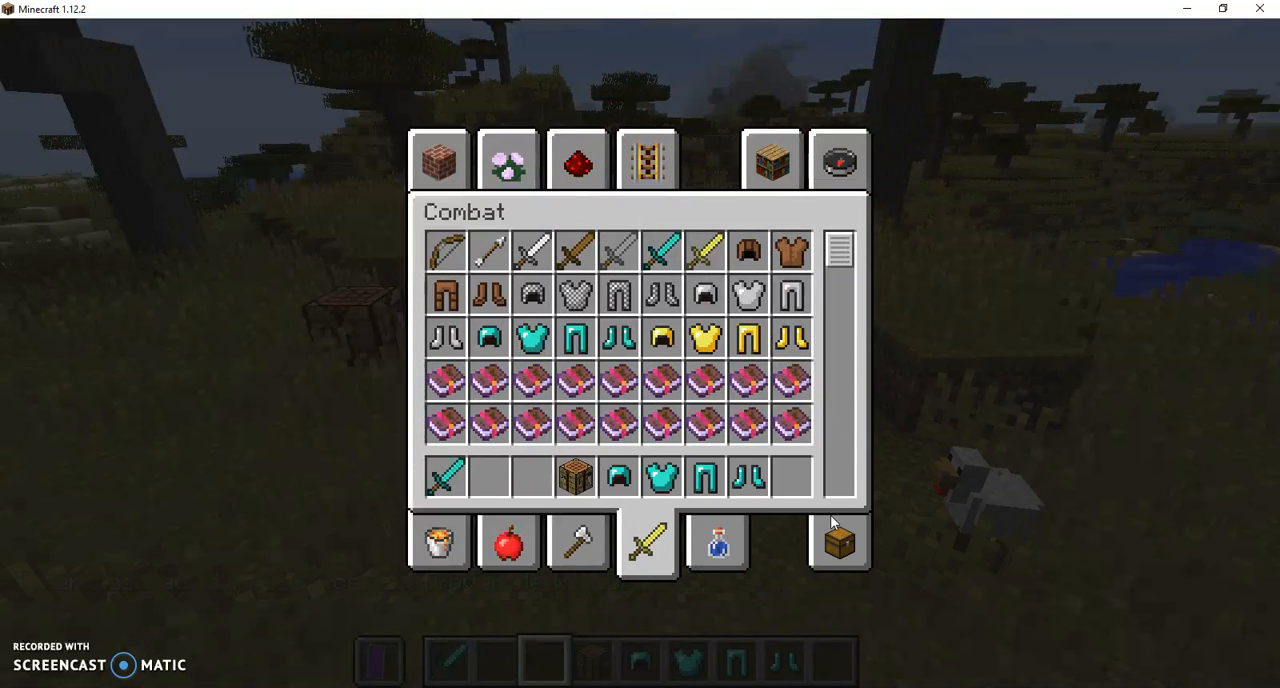
click(840, 542)
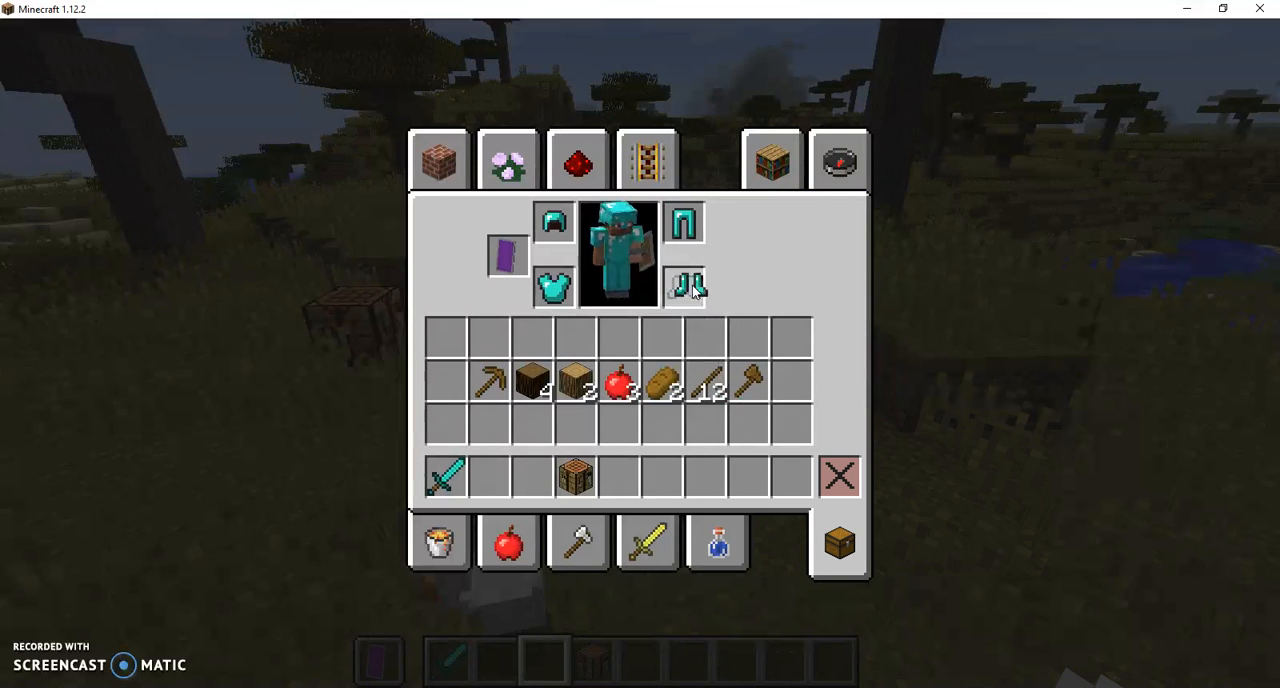
click(438, 160)
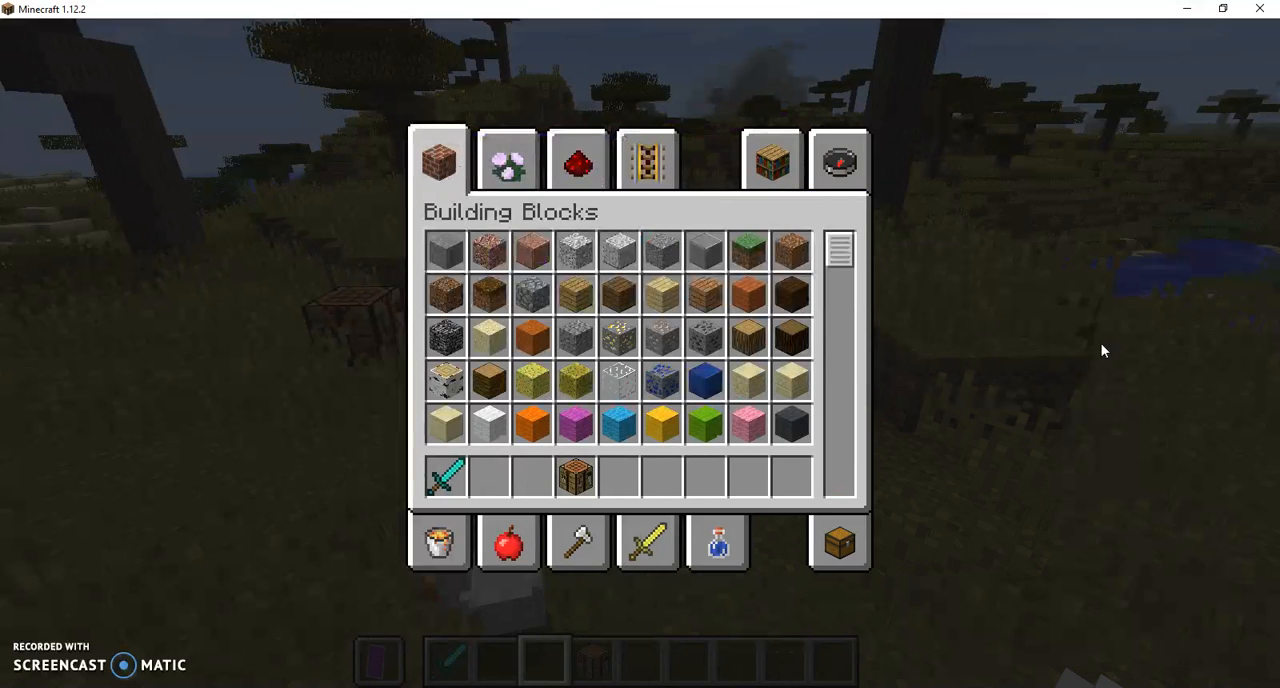
Step: Take obsidian from Building Blocks into the hotbar and bring up the item search
scroll(down, 3)
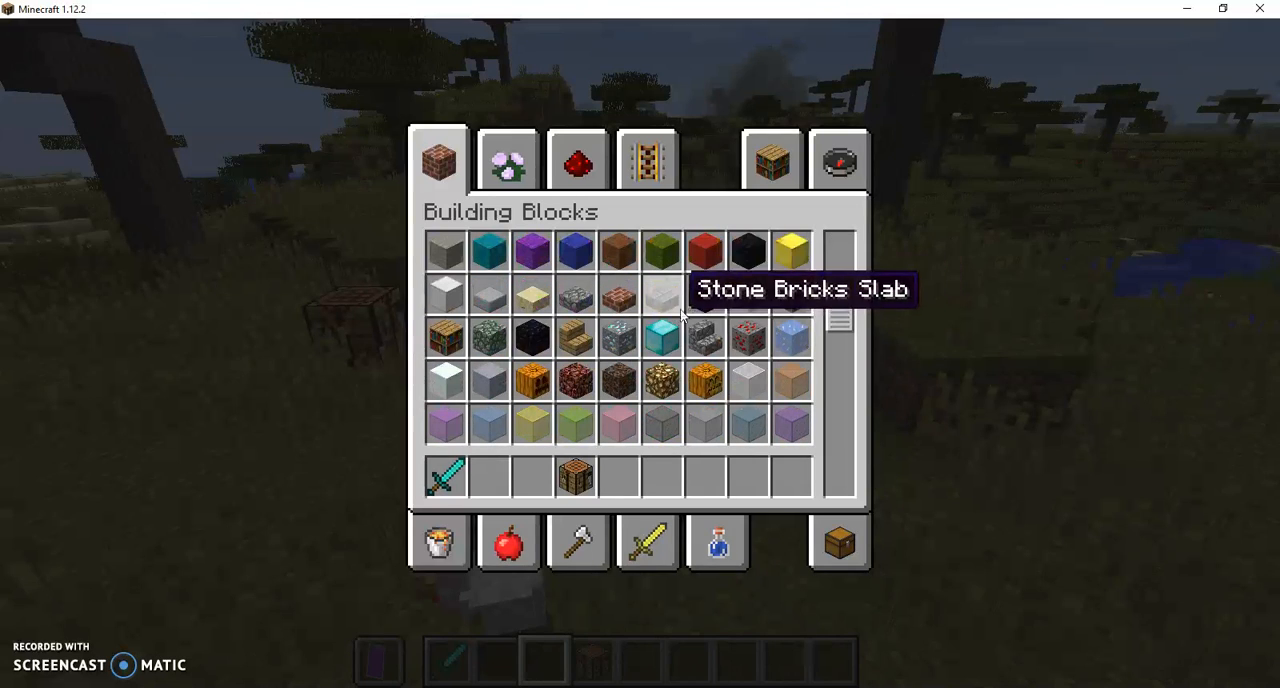
mouse_move(660, 340)
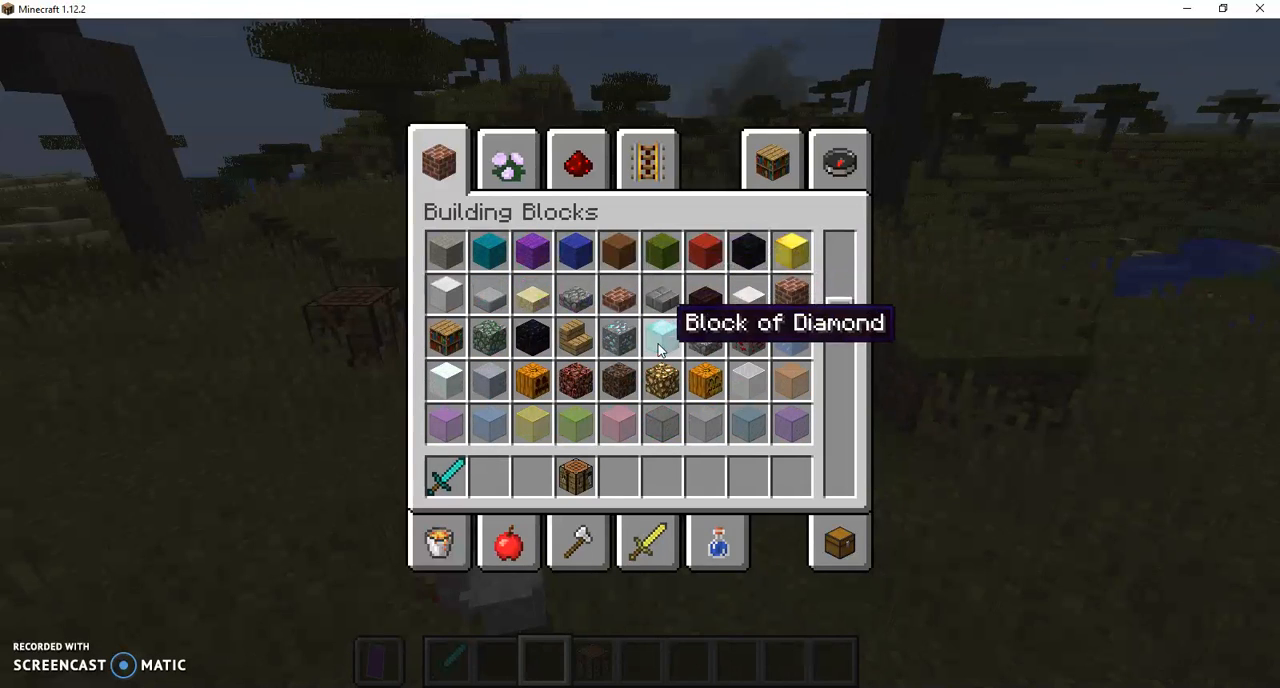
scroll(down, 3)
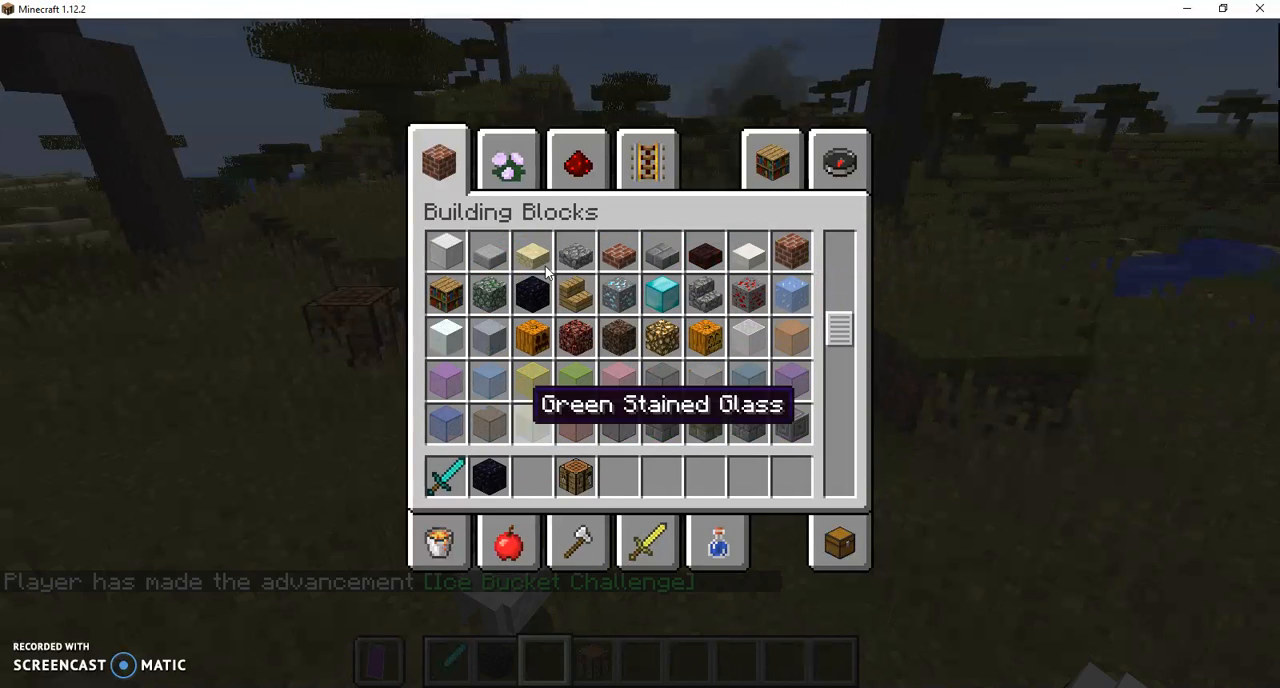
click(576, 160)
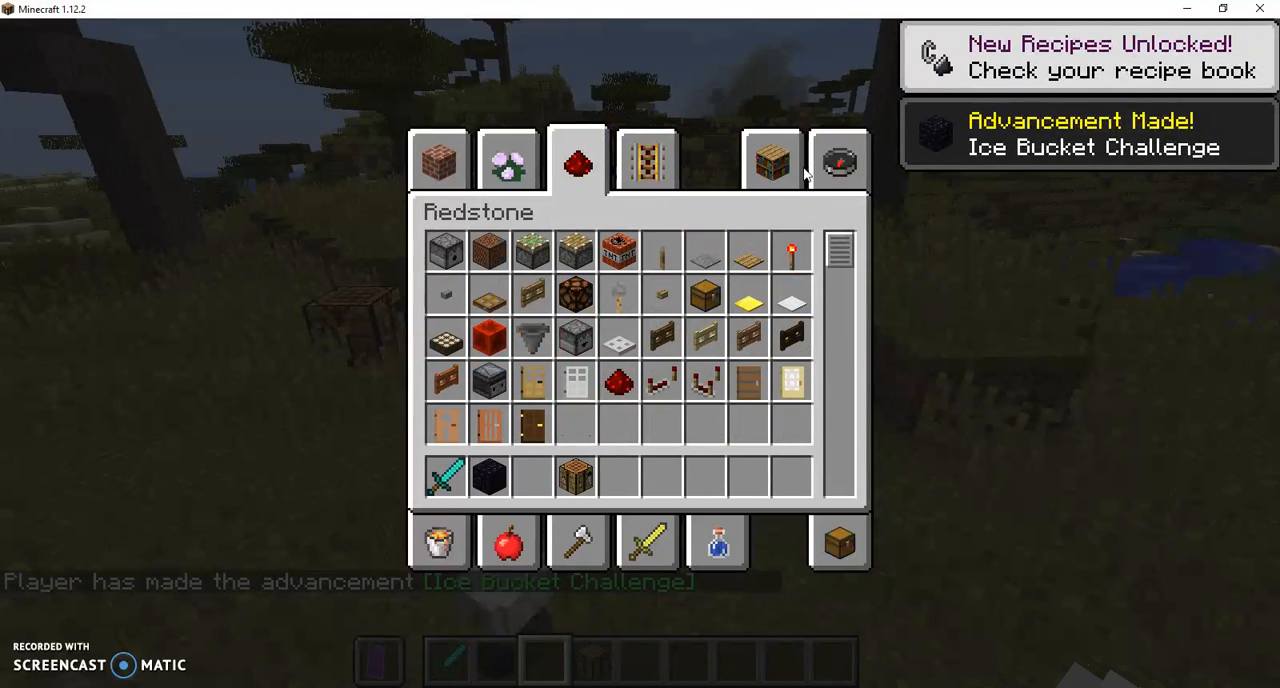
mouse_move(840, 542)
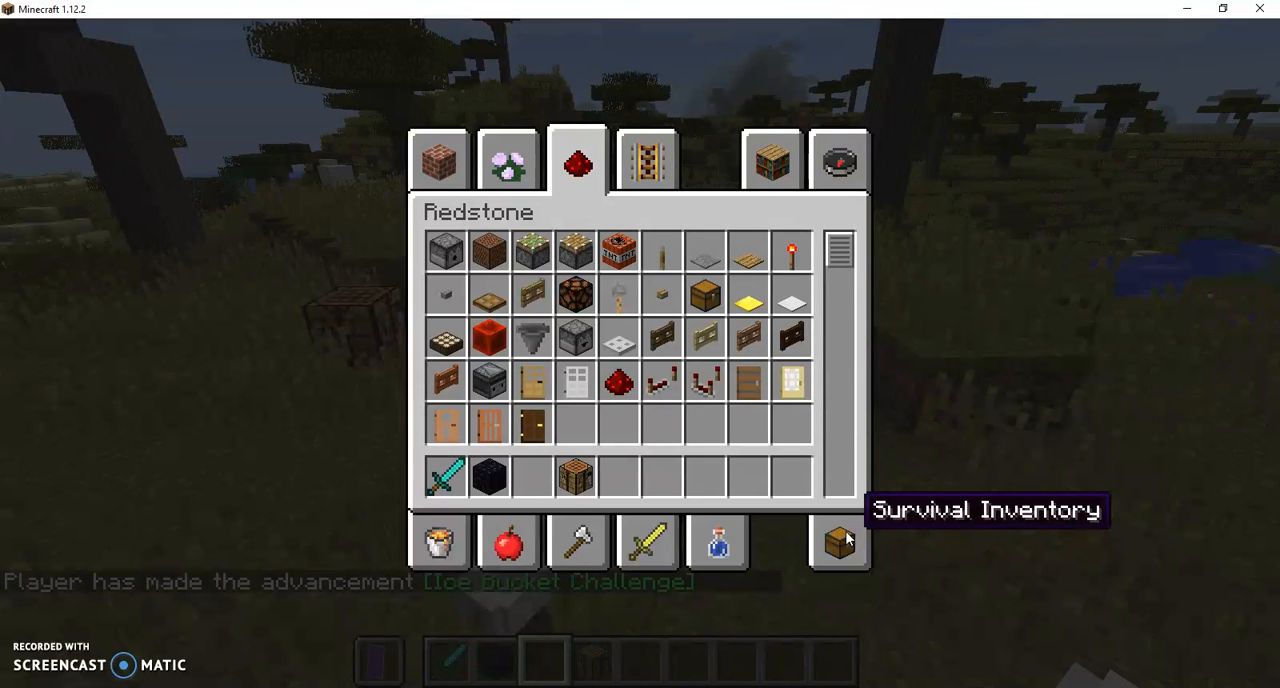
click(838, 540)
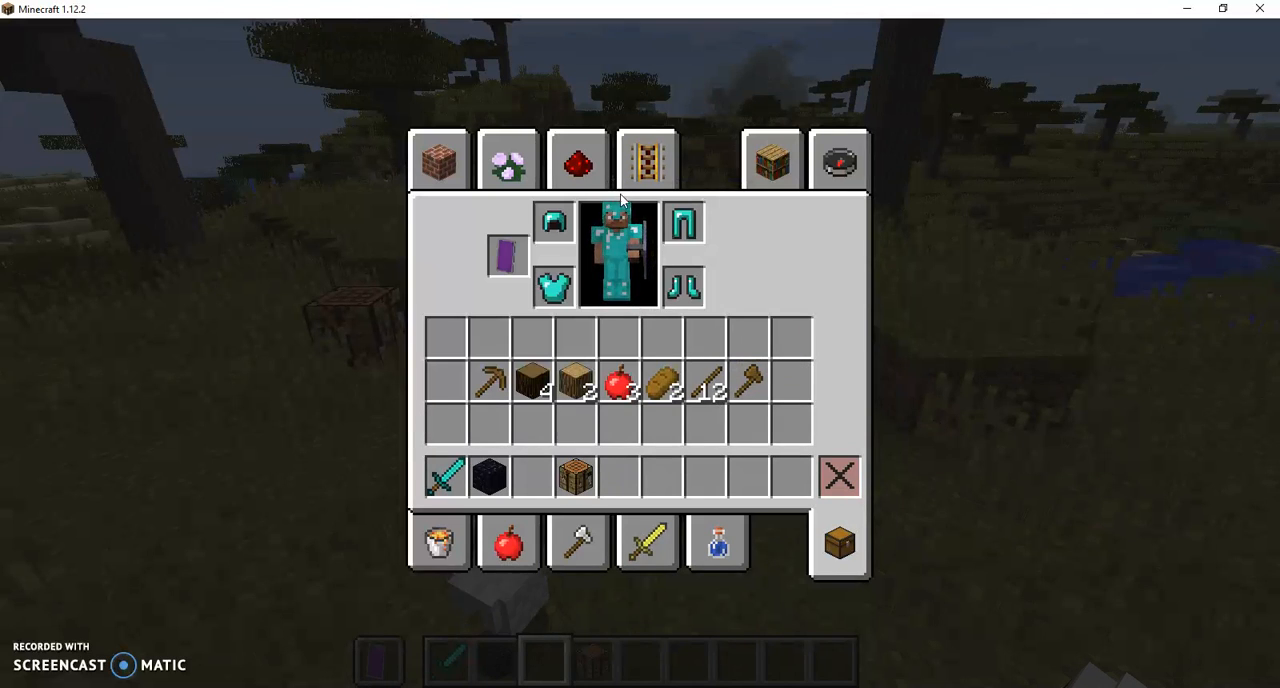
click(772, 160)
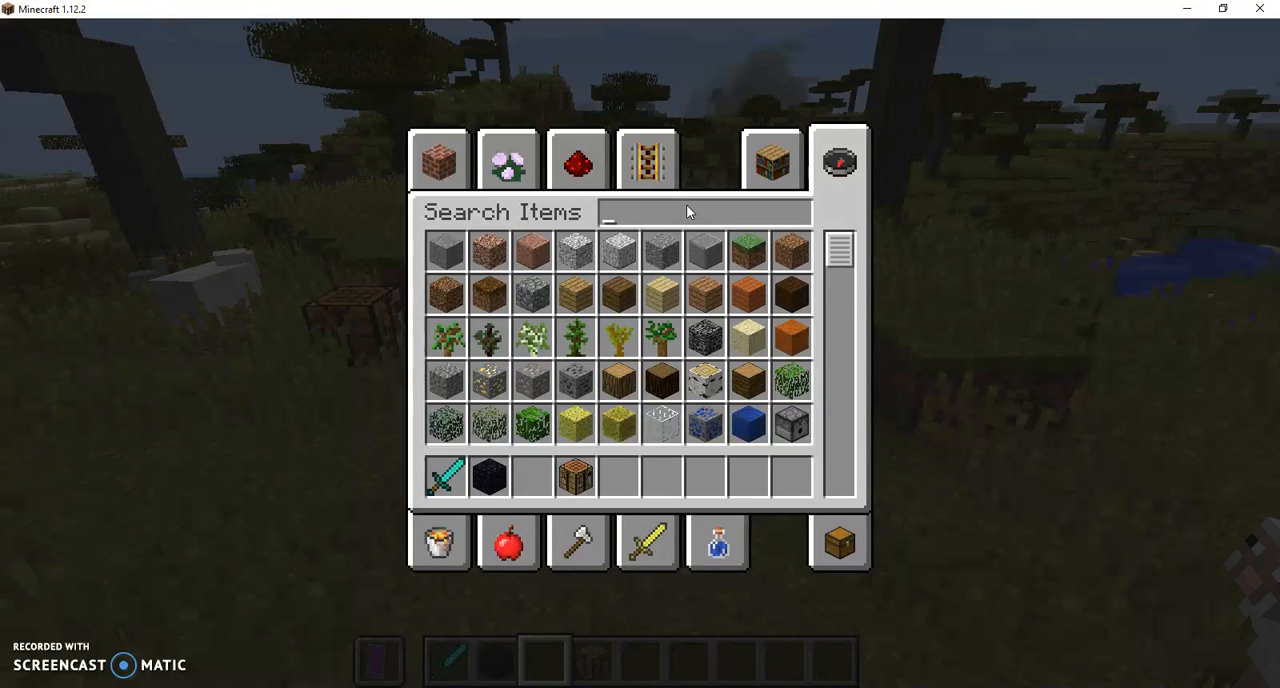
Step: Search 'flint' and place Flint and Steel in hotbar slot 3 beside the obsidian
text(fli)
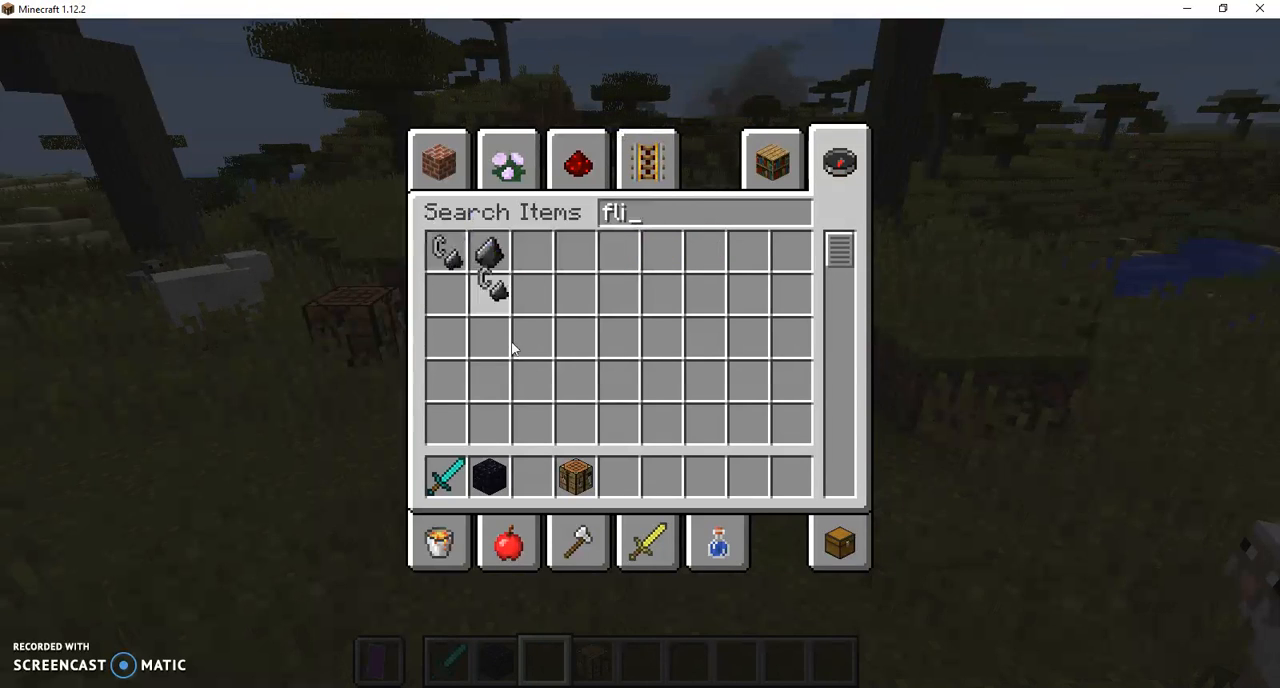
text(e)
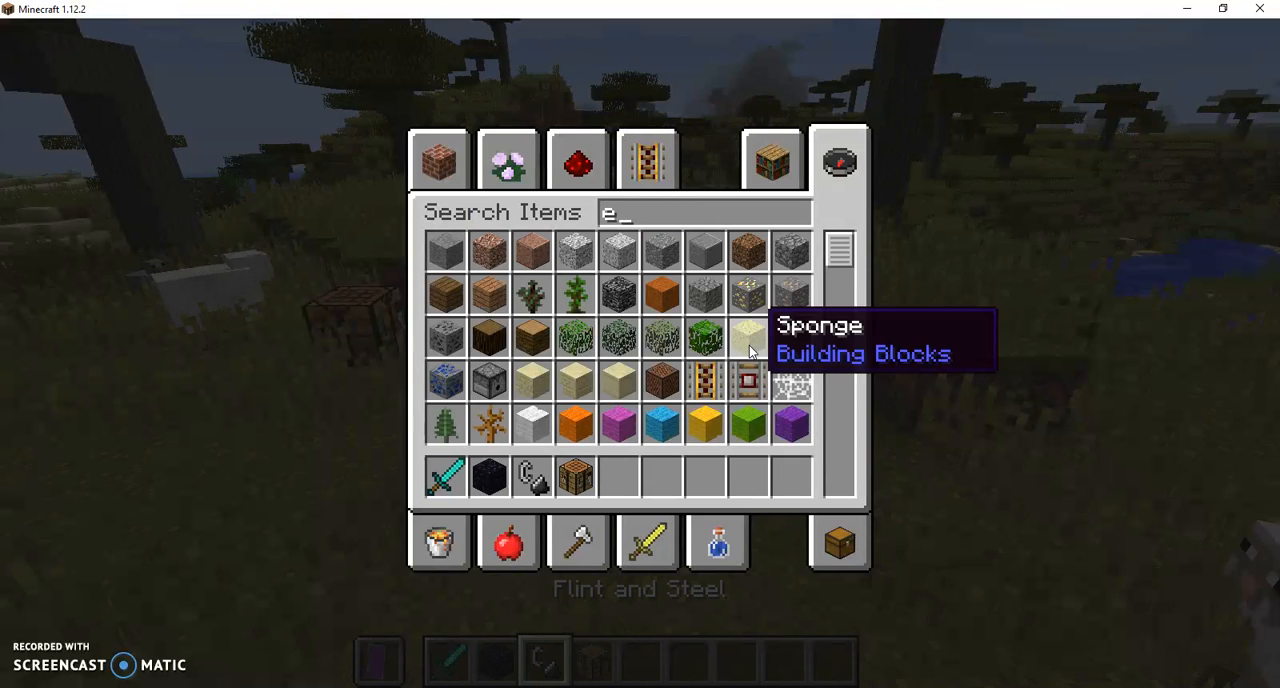
mouse_move(918, 214)
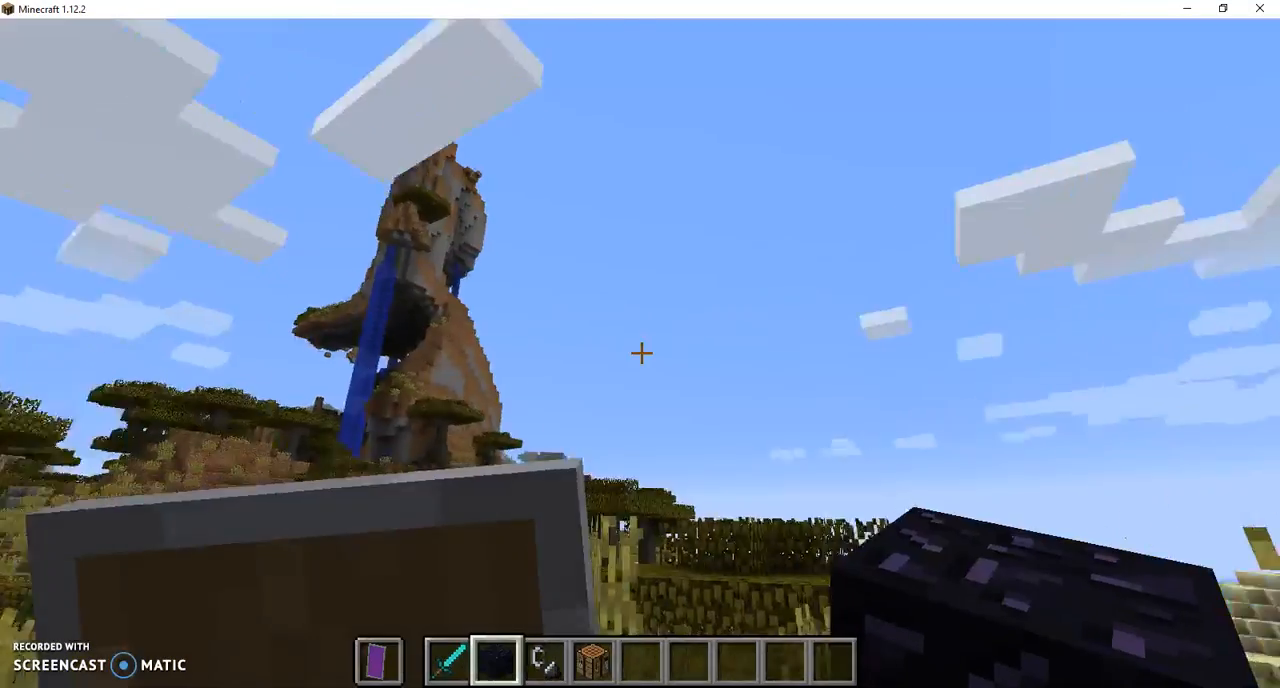
mouse_move(640, 354)
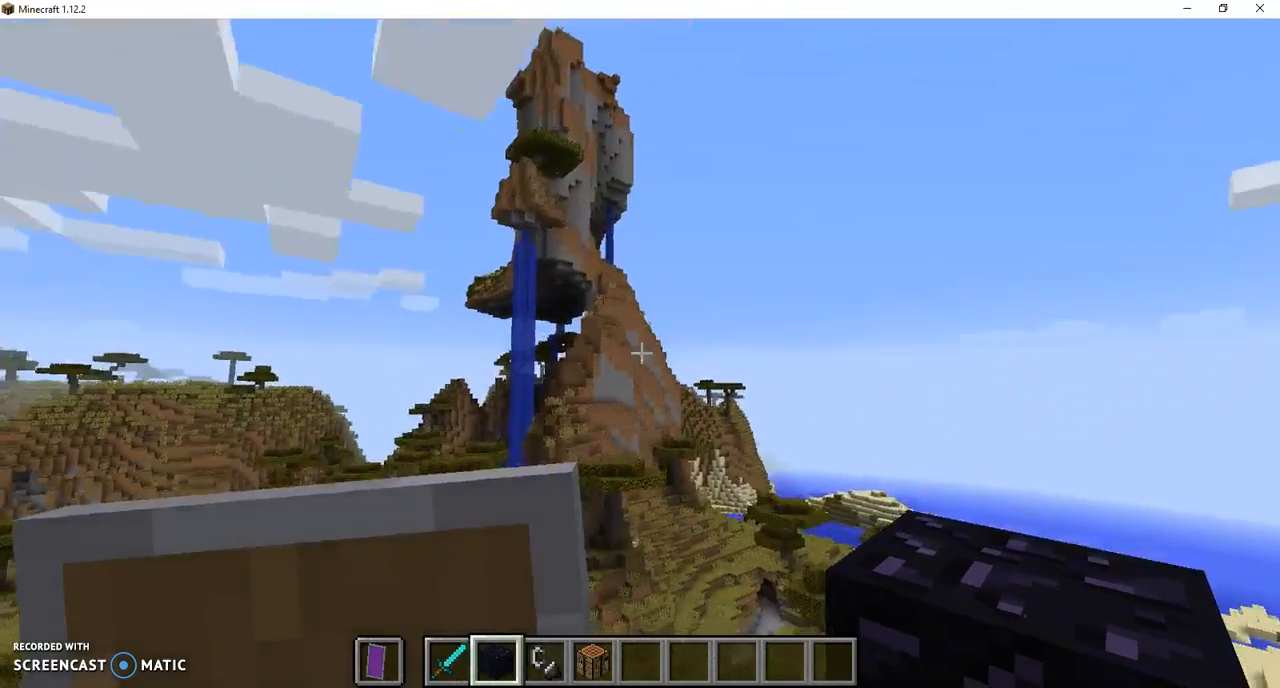
mouse_move(640, 352)
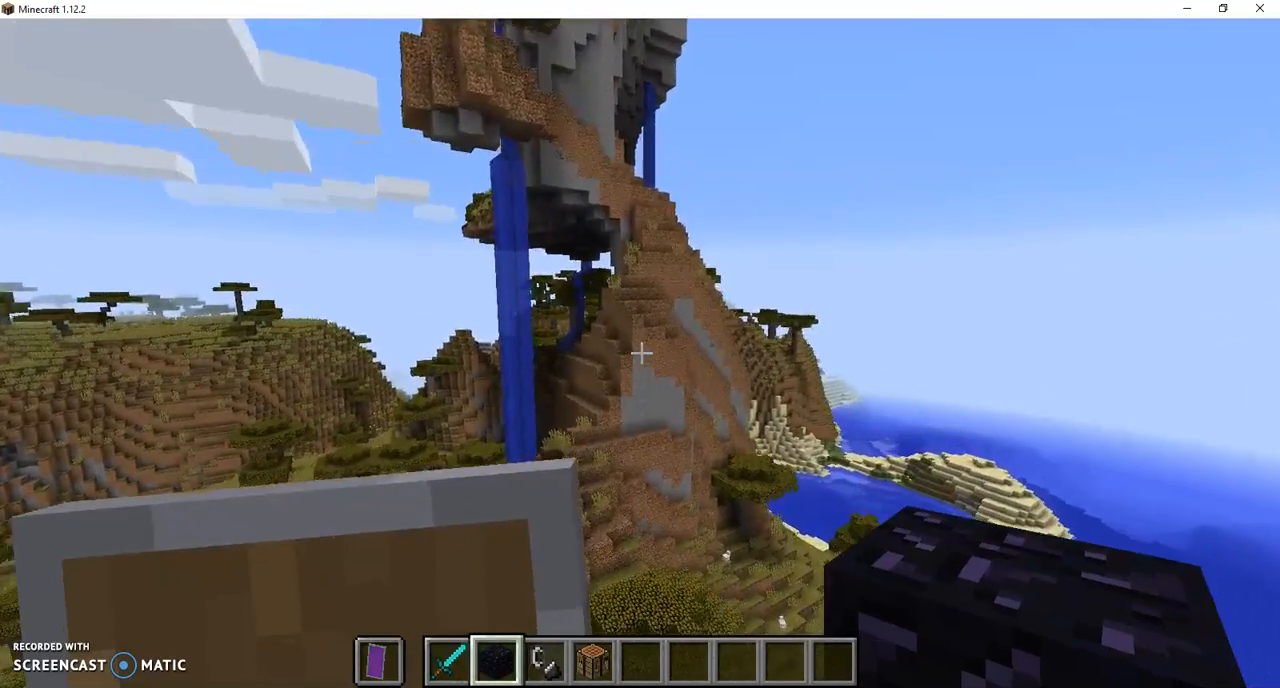
mouse_move(640, 354)
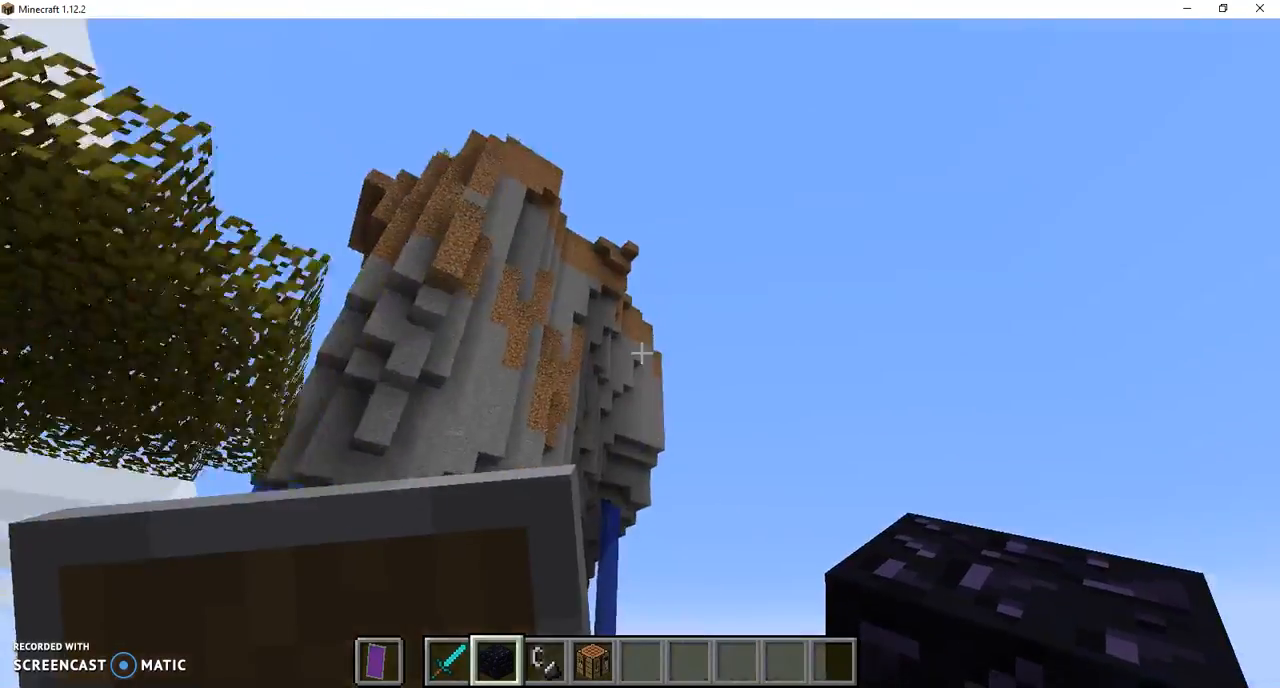
mouse_move(640, 354)
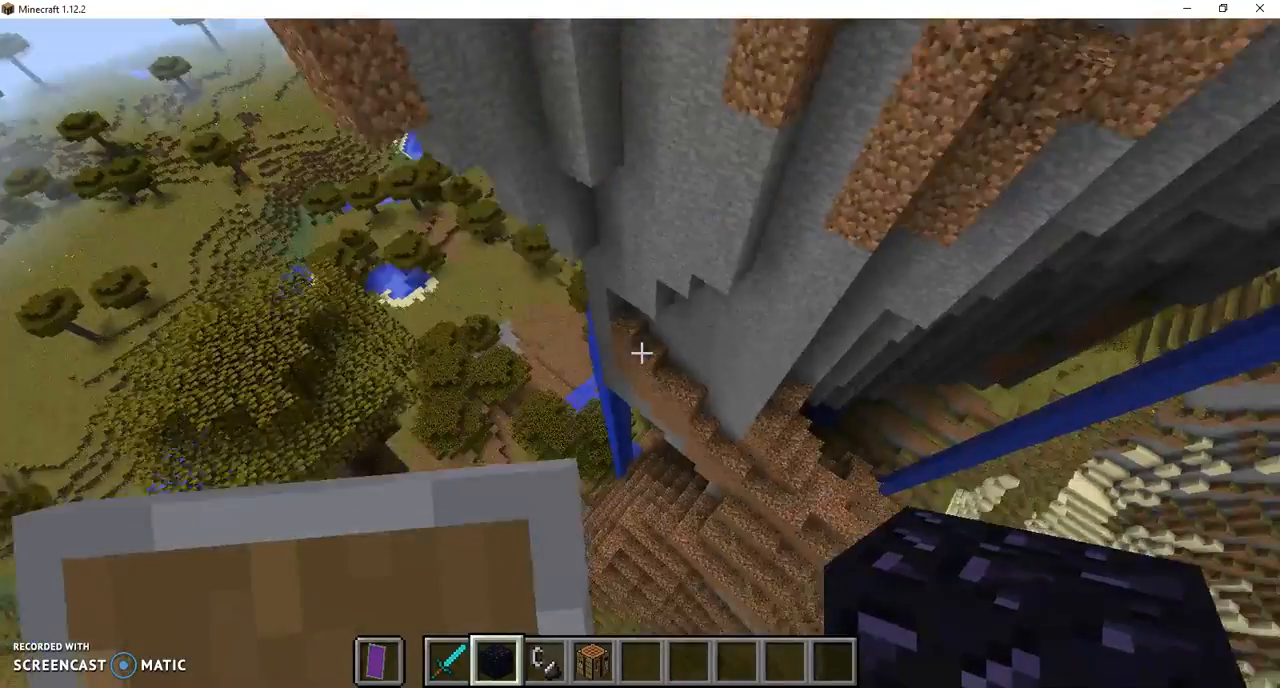
mouse_move(640, 352)
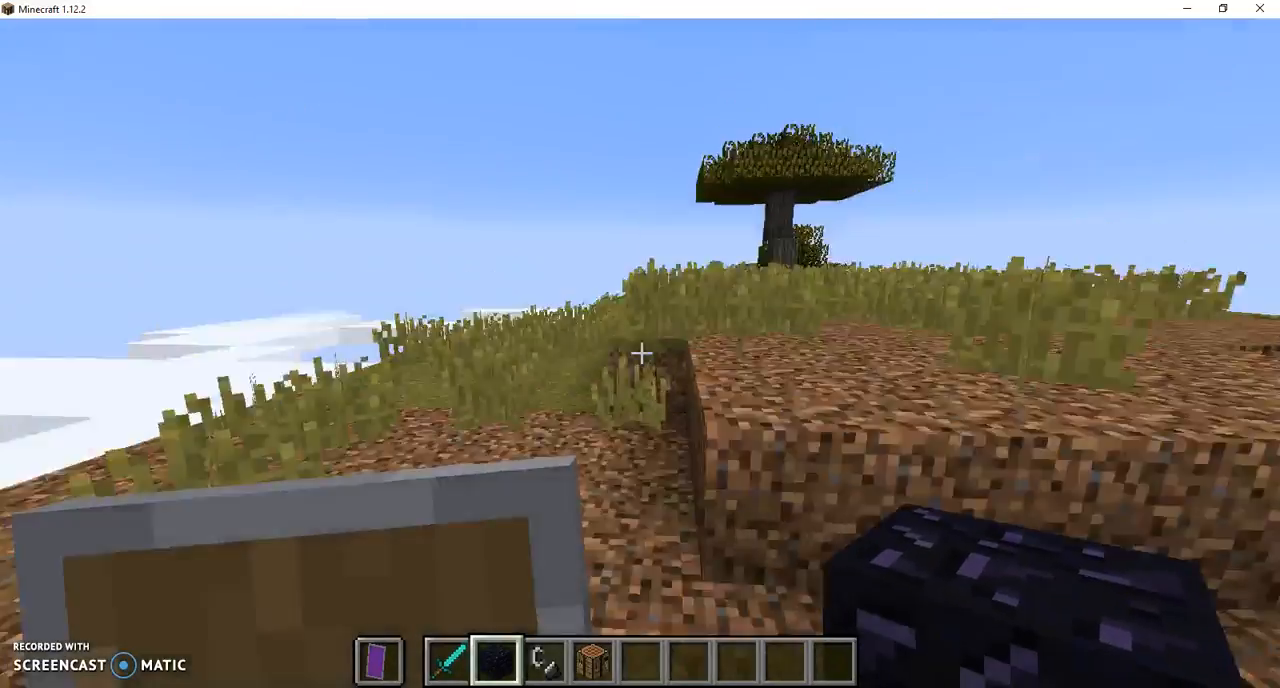
mouse_move(640, 354)
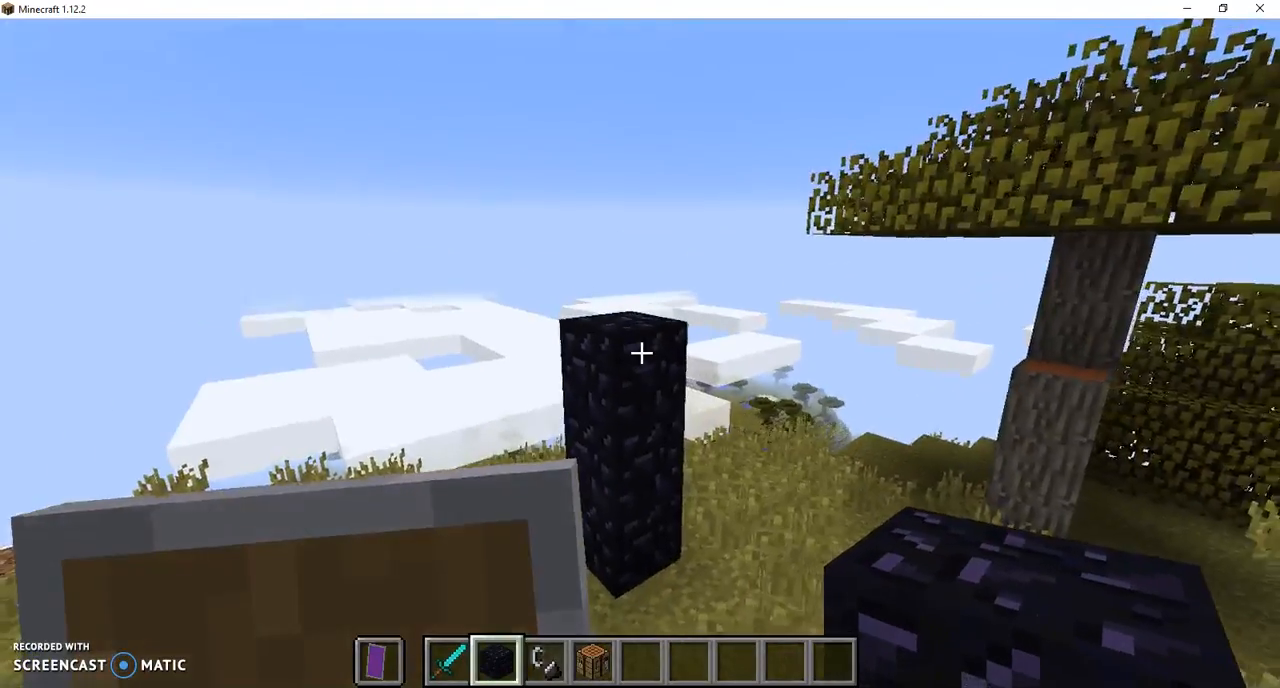
mouse_move(640, 354)
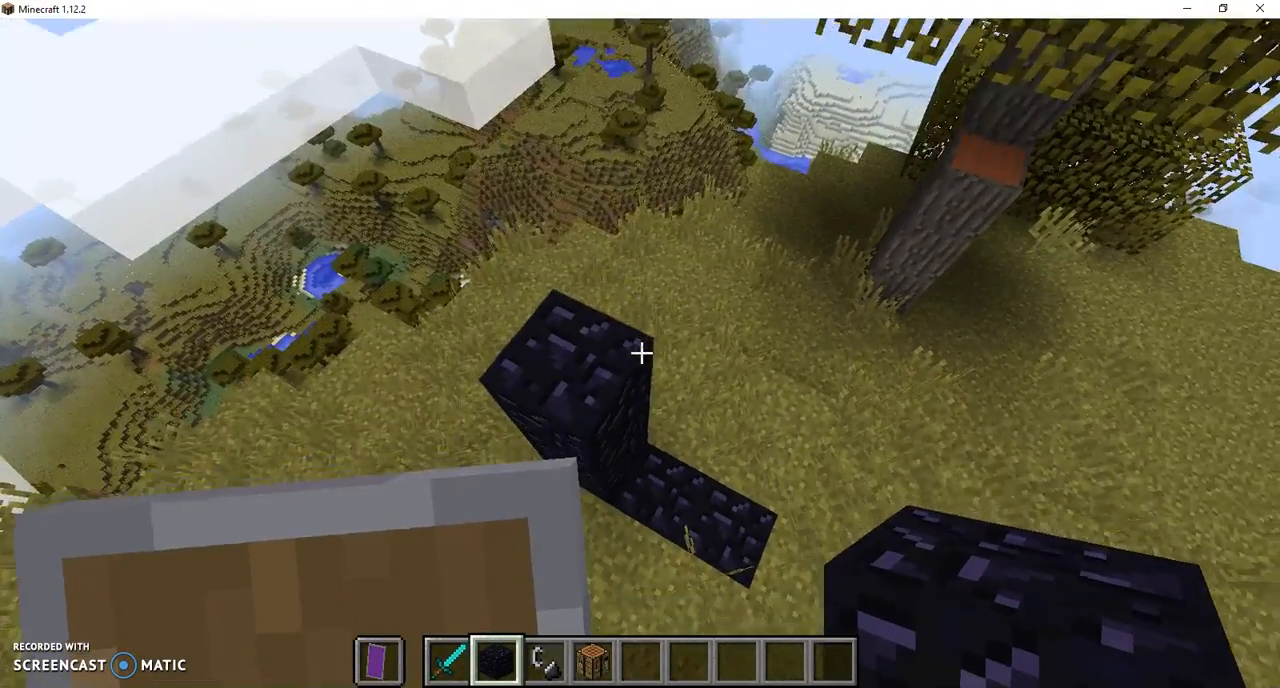
mouse_move(640, 354)
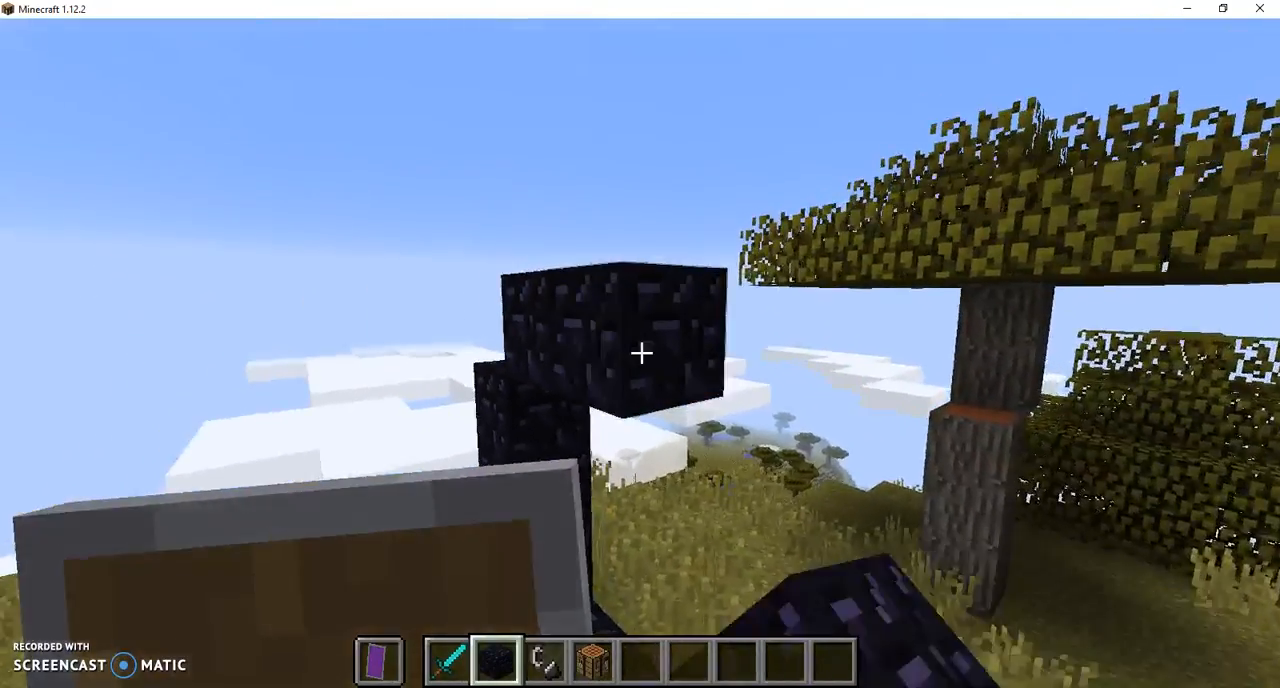
mouse_move(640, 354)
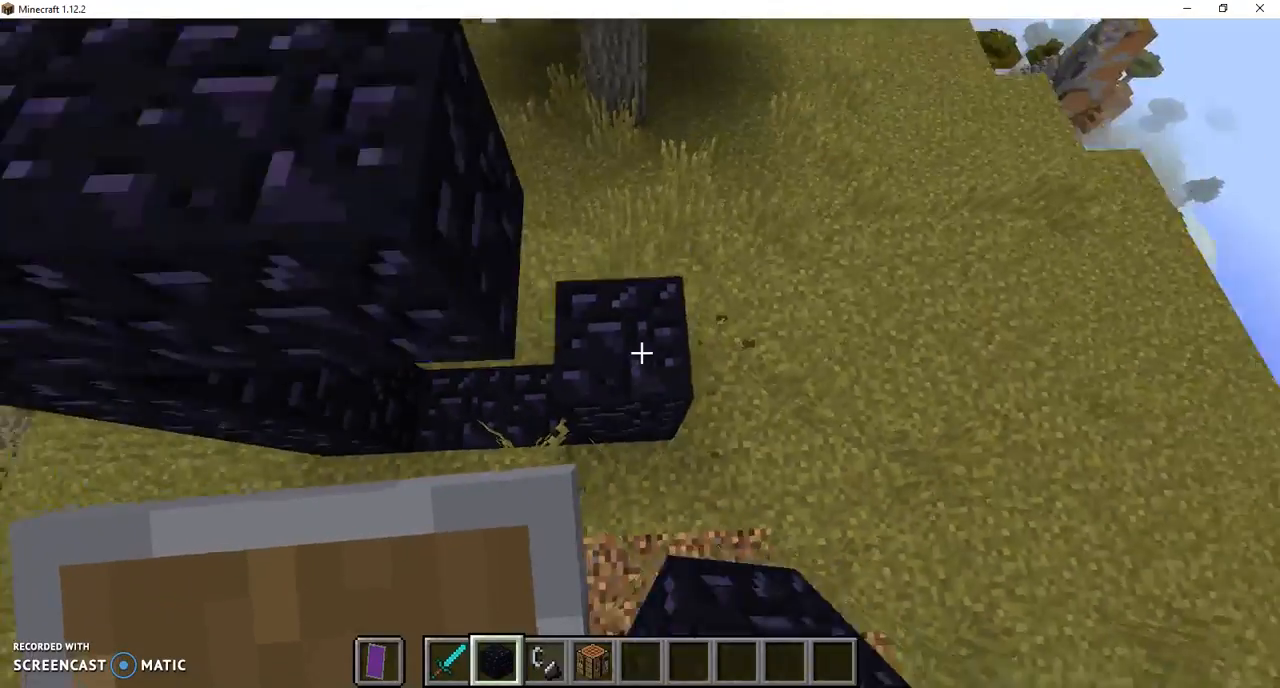
mouse_move(640, 352)
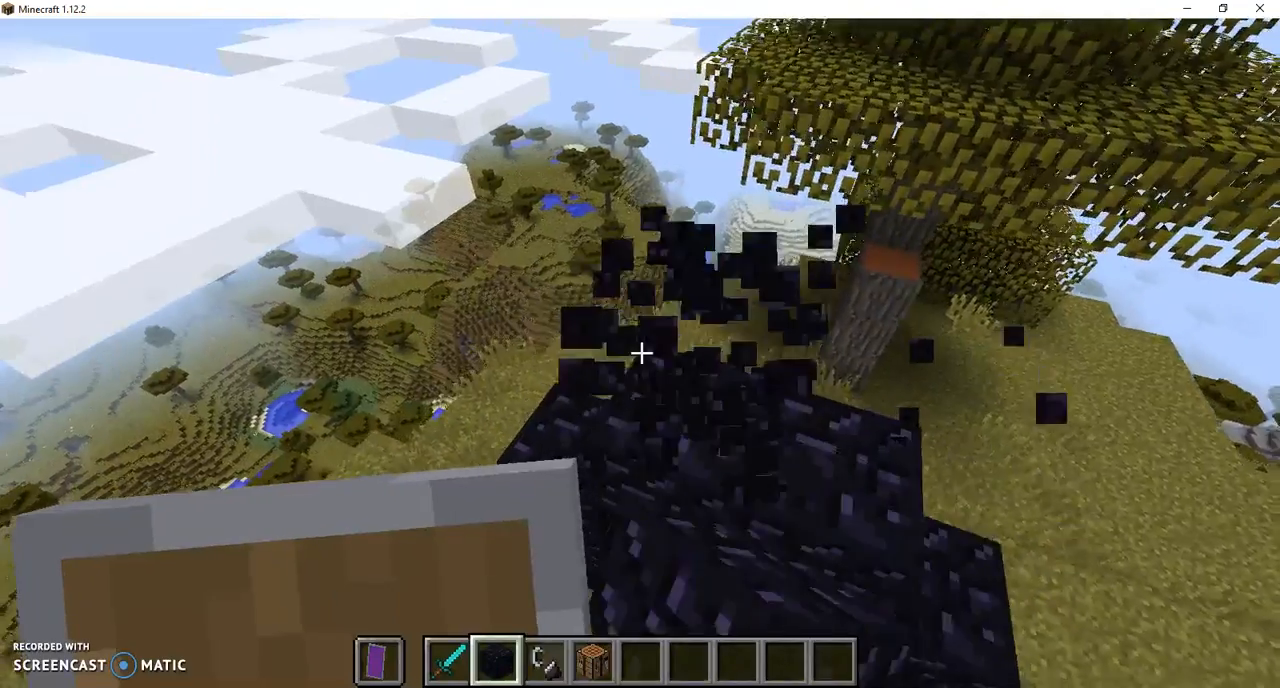
mouse_move(640, 354)
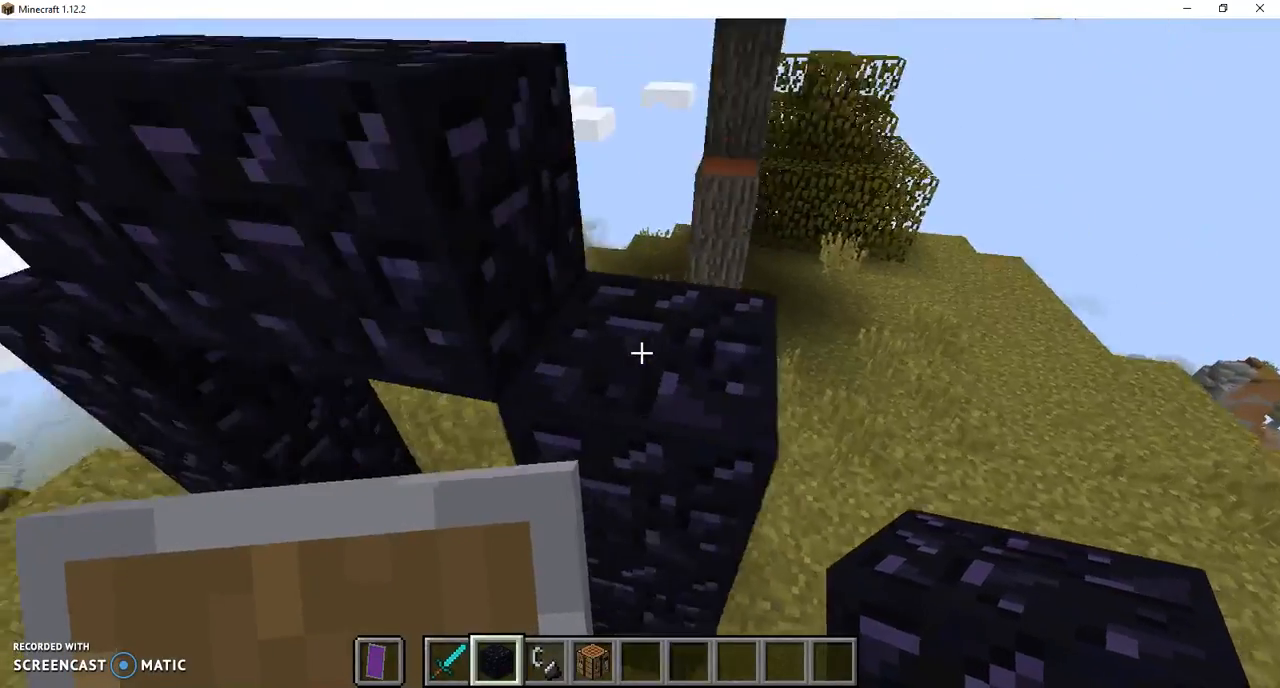
mouse_move(640, 354)
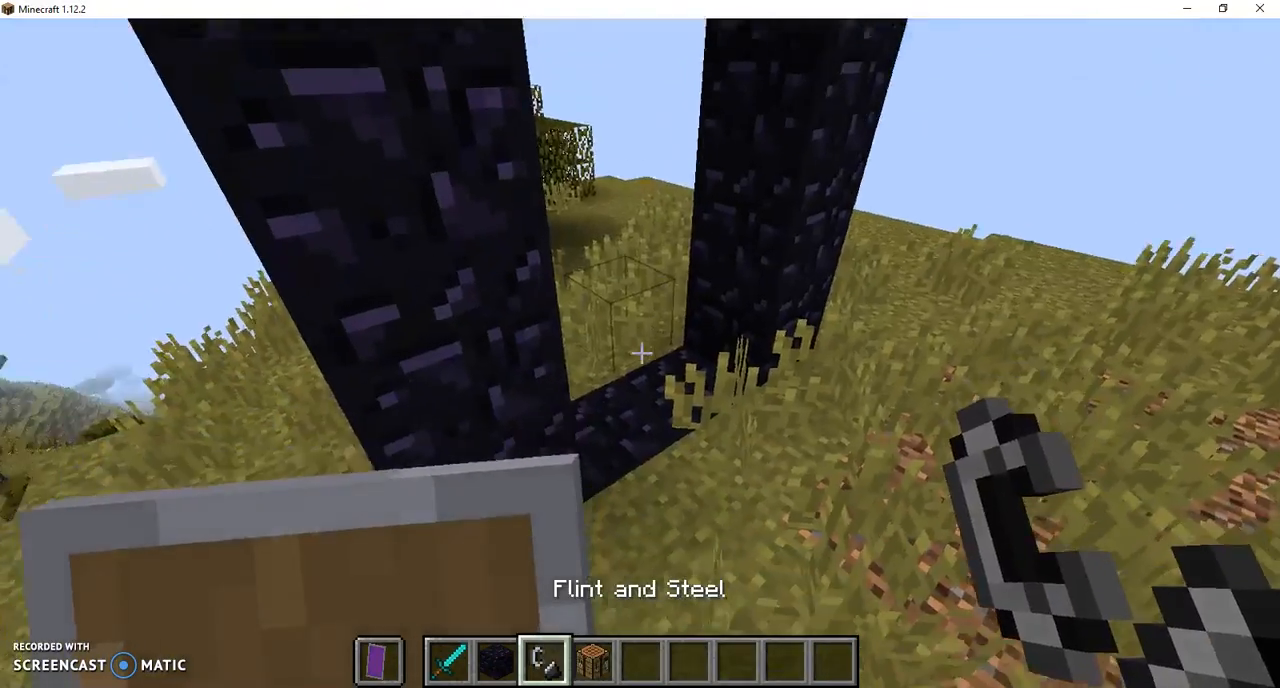
Step: Take a bow and arrows from Combat and cooked mutton from Foodstuffs into the hotbar
key(e)
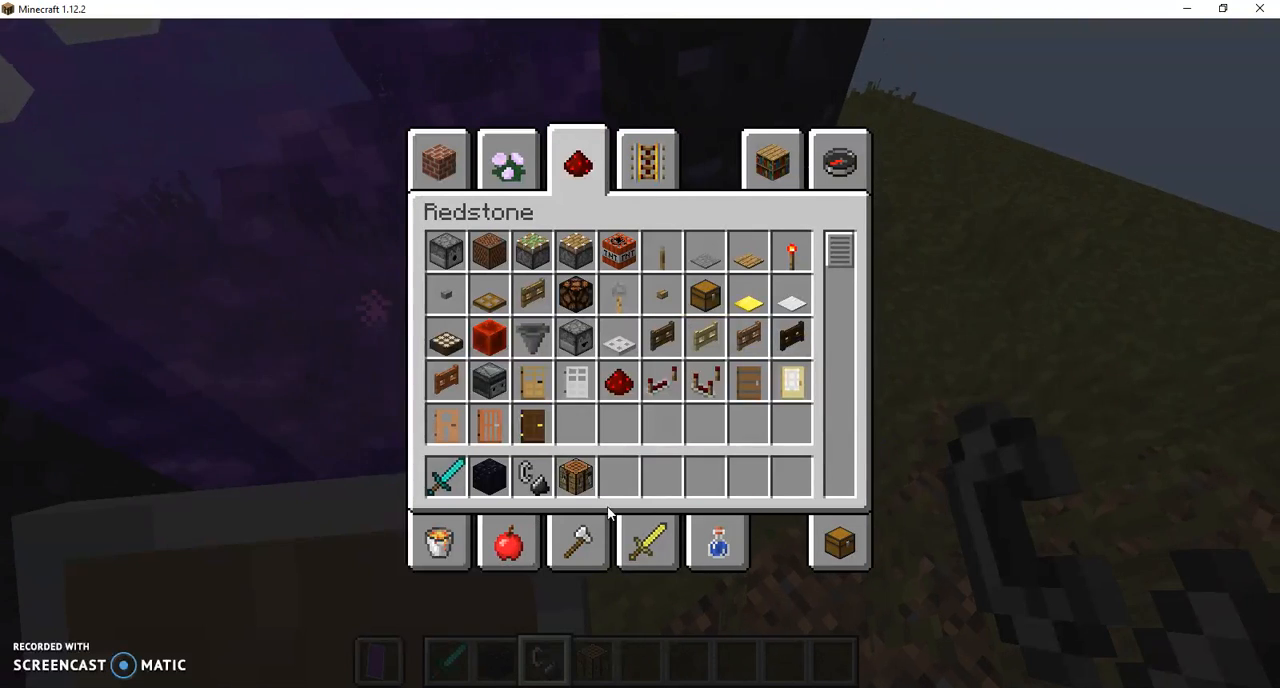
click(508, 160)
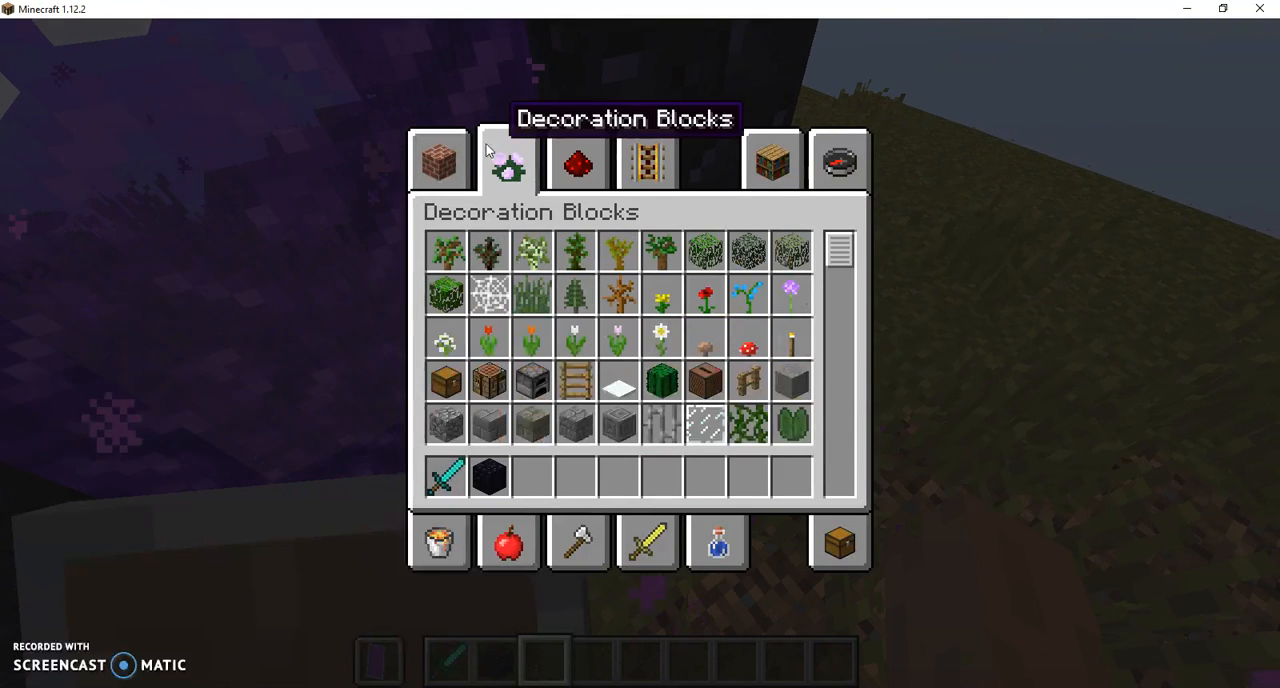
click(772, 160)
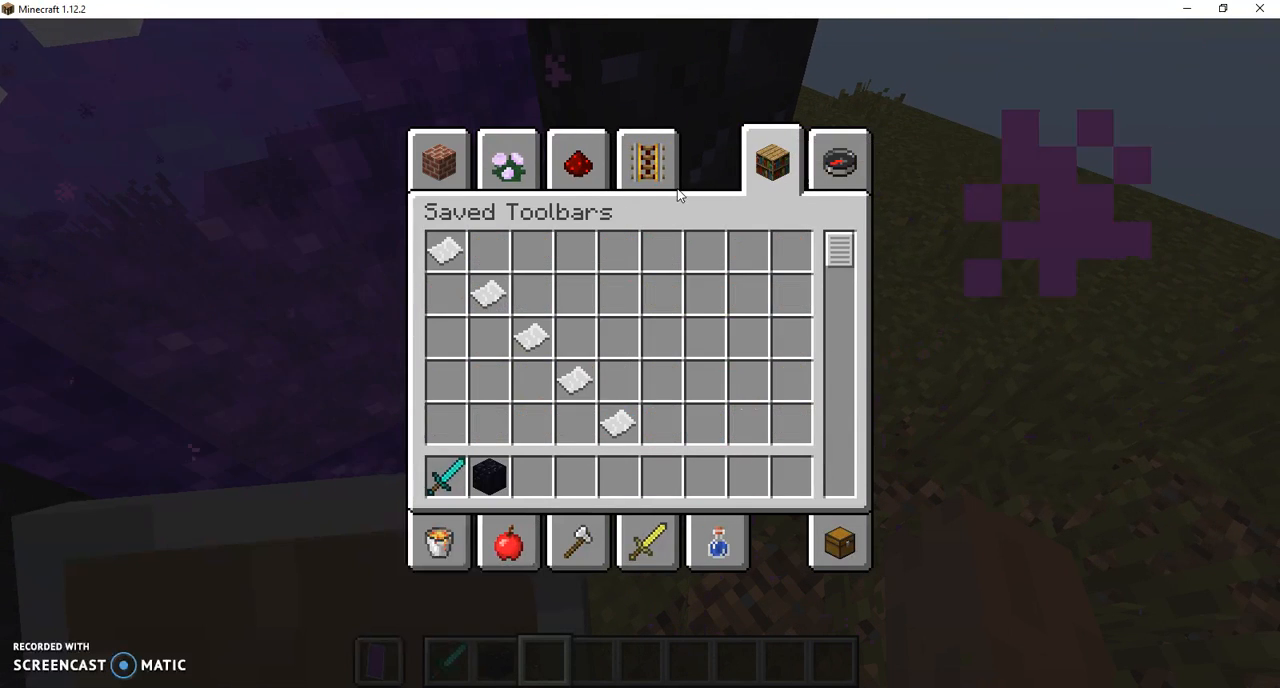
click(648, 544)
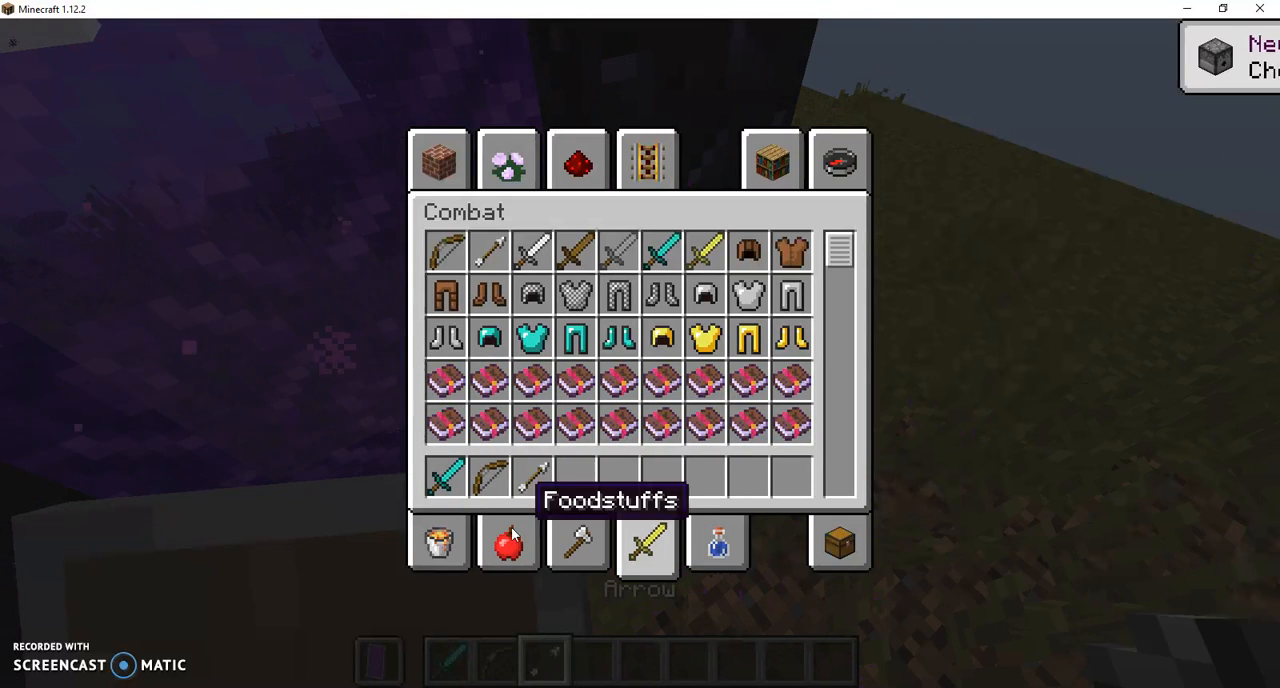
click(508, 544)
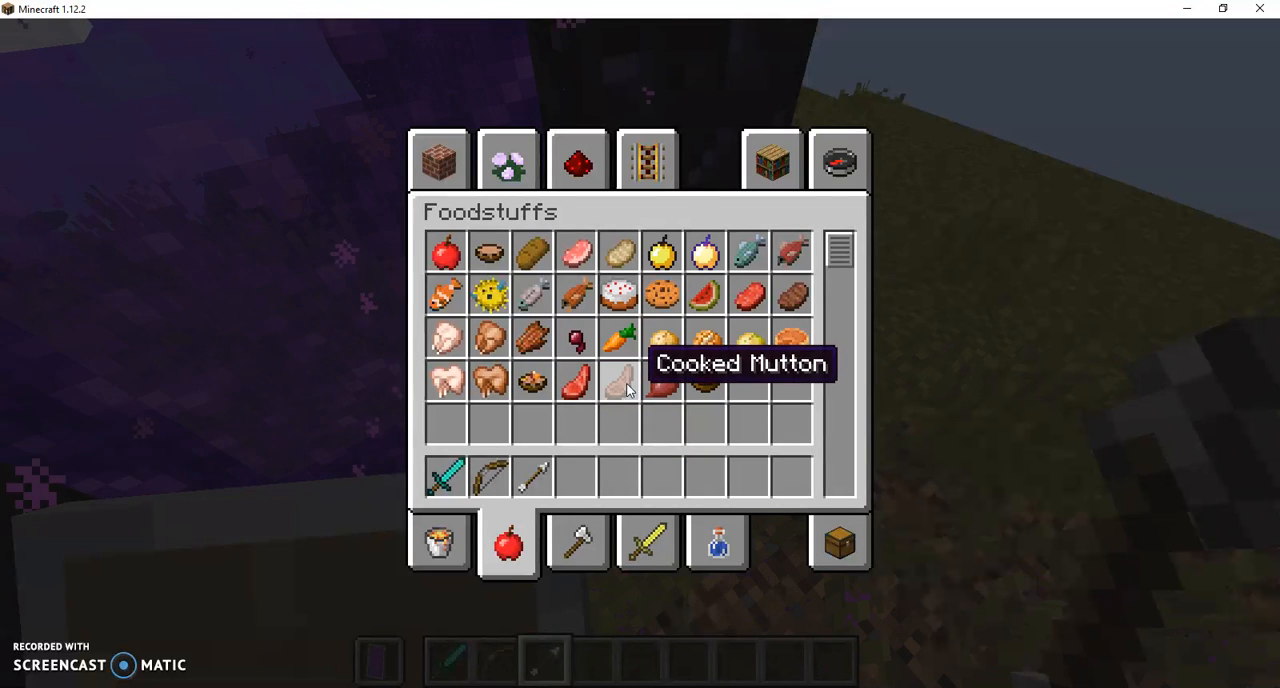
mouse_move(780, 300)
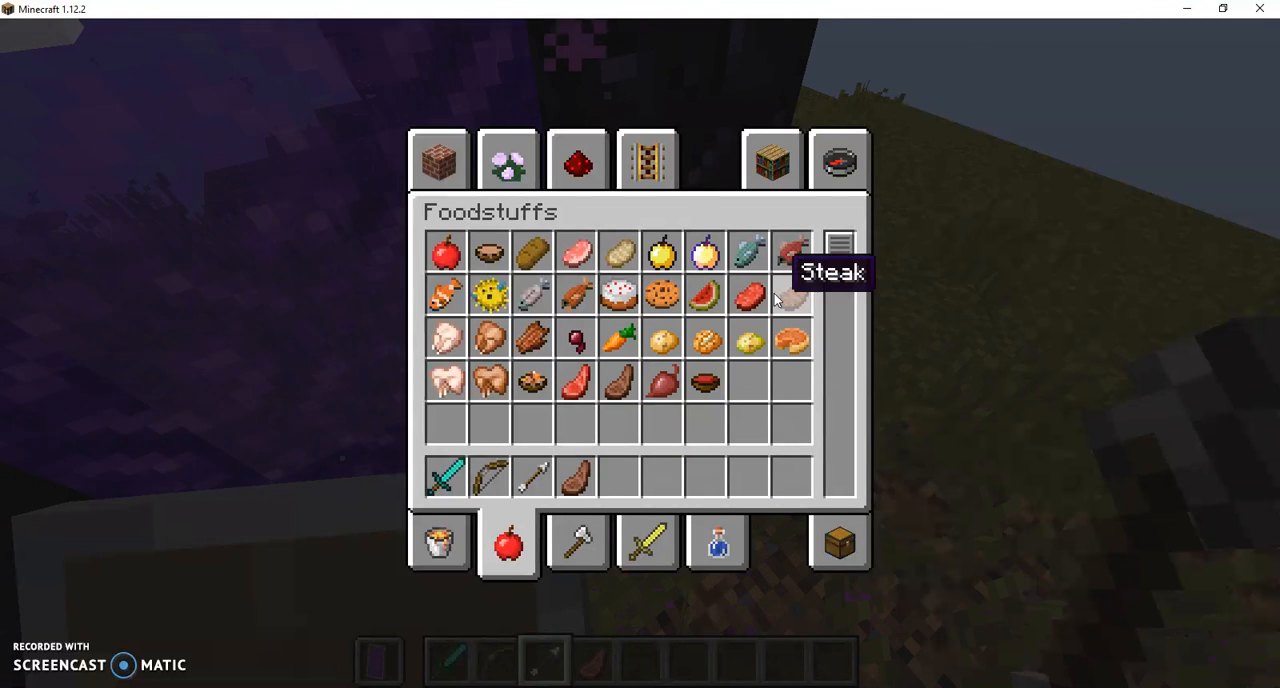
key(Escape)
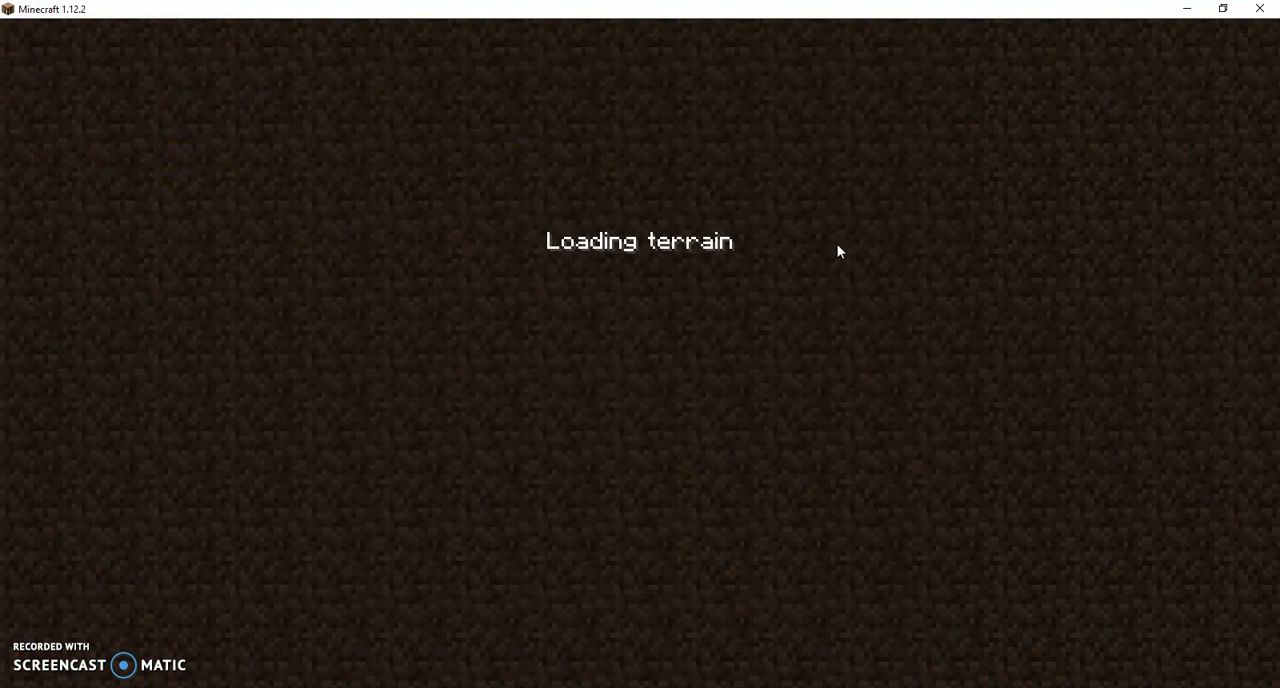
mouse_move(758, 248)
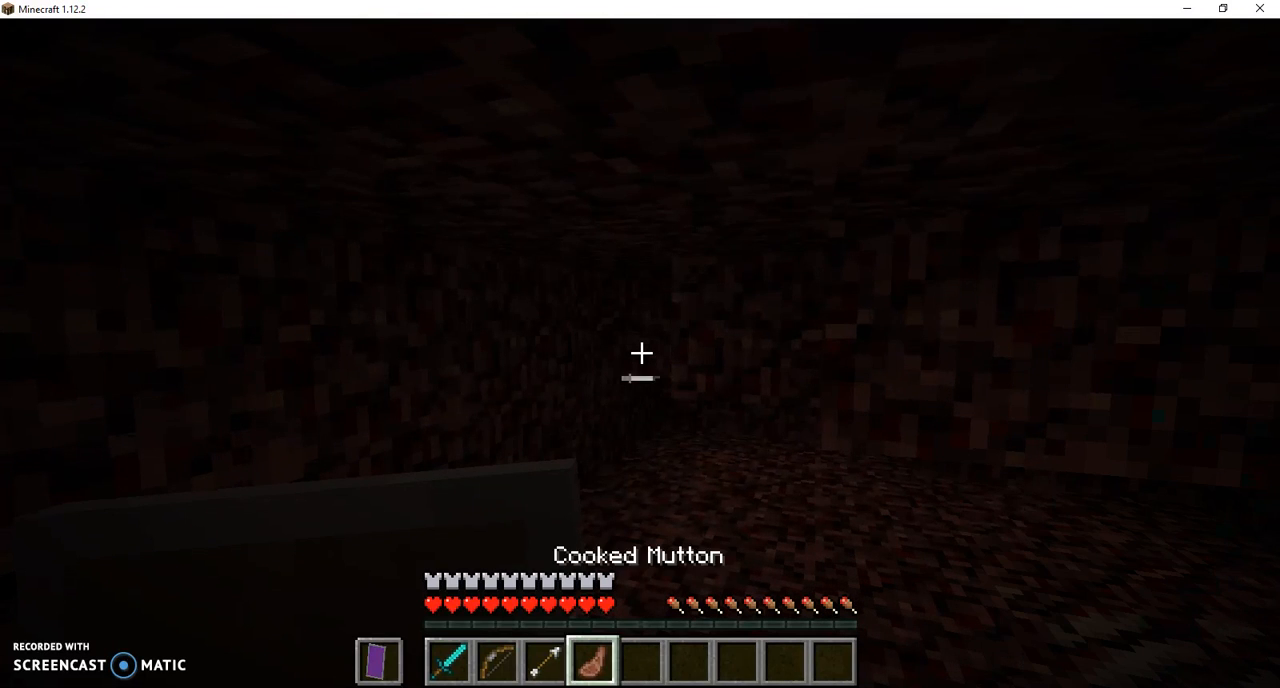
Step: Walk the tunnel on empty hotbar slot 6 and bring up the chat message history
key(6)
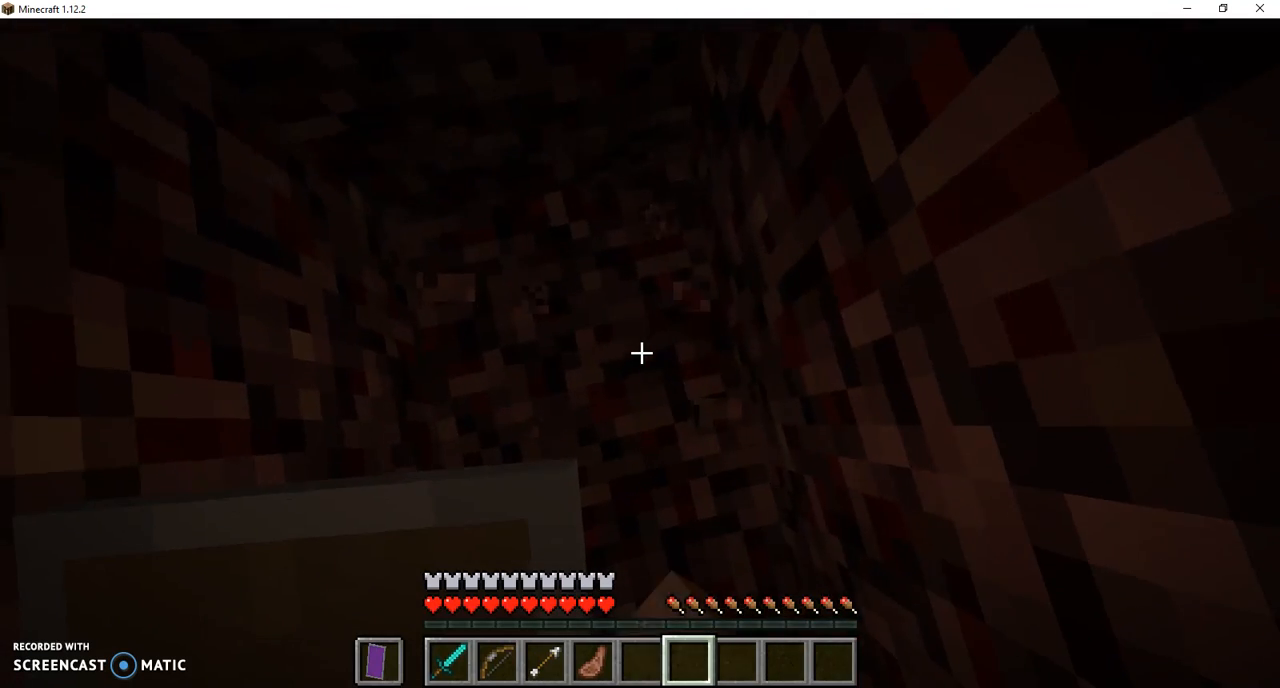
mouse_move(640, 352)
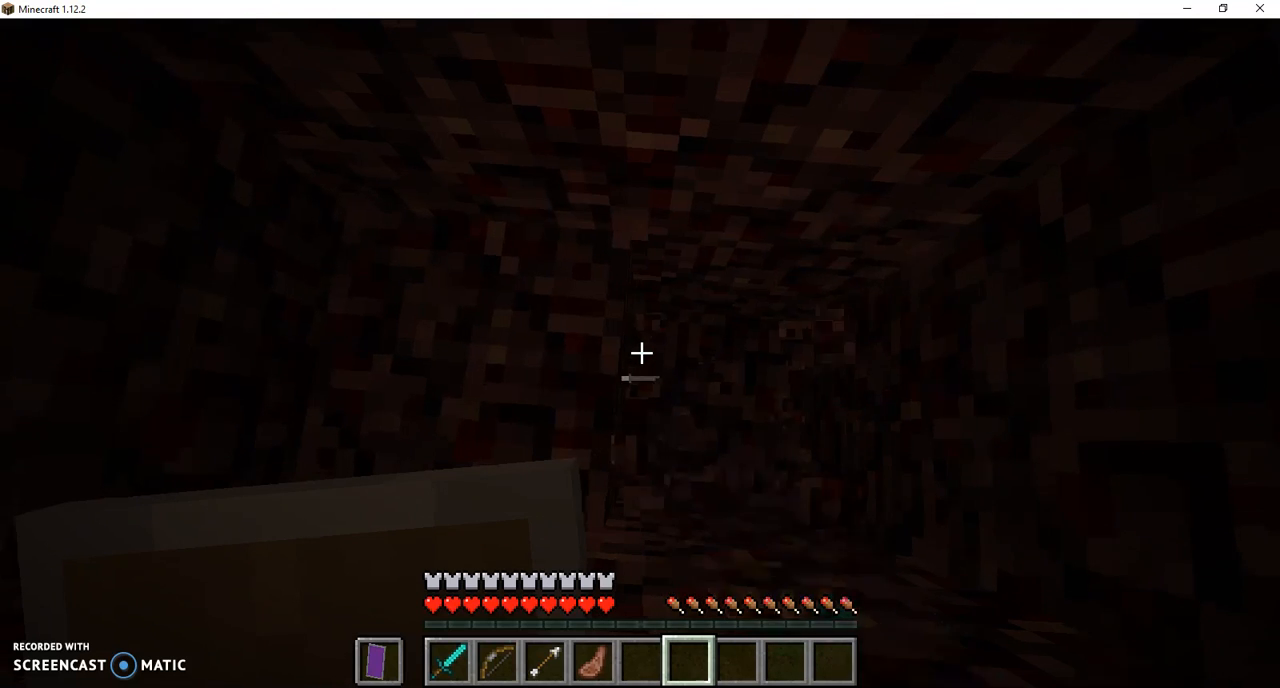
mouse_move(640, 352)
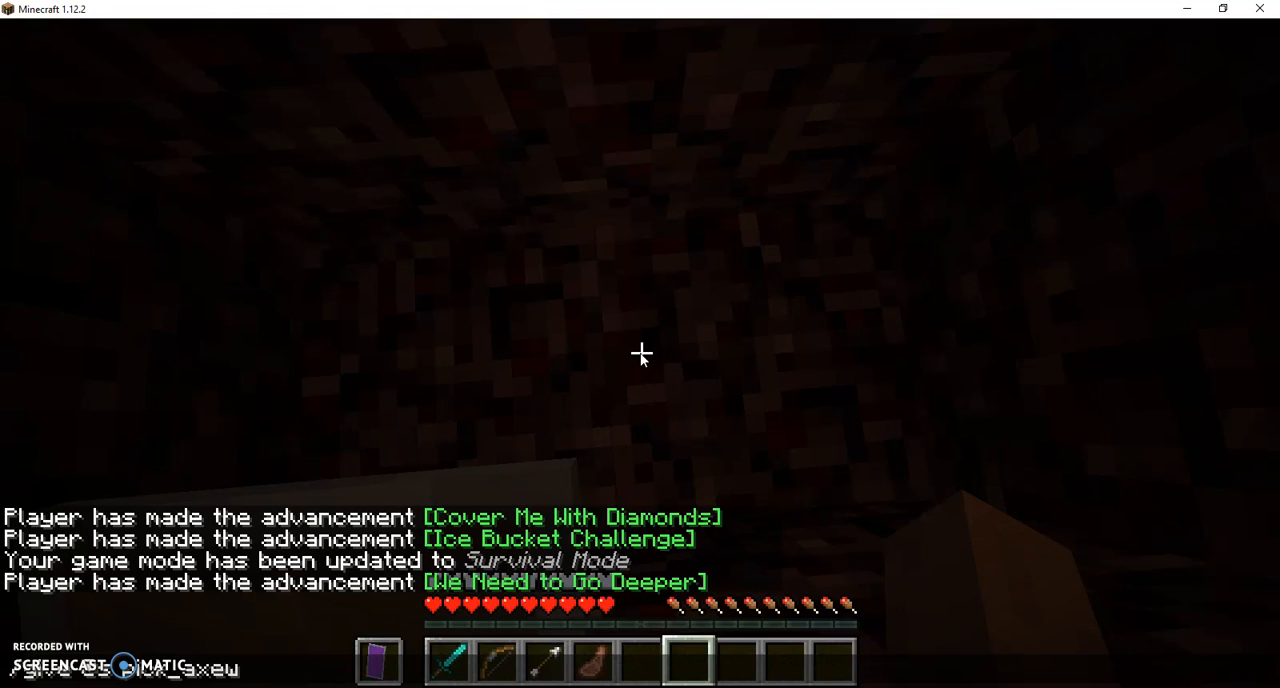
key(Return)
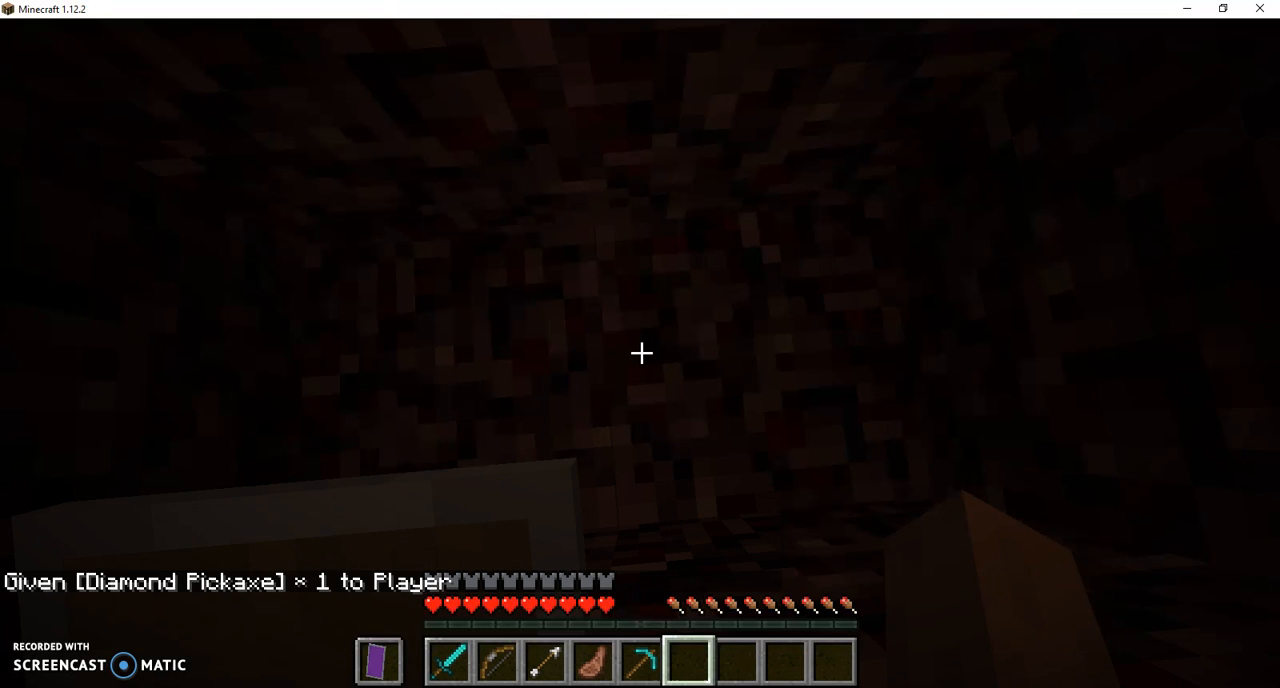
Step: Equip the given diamond pickaxe and mine netherrack toward the glowing orange vein
key(e)
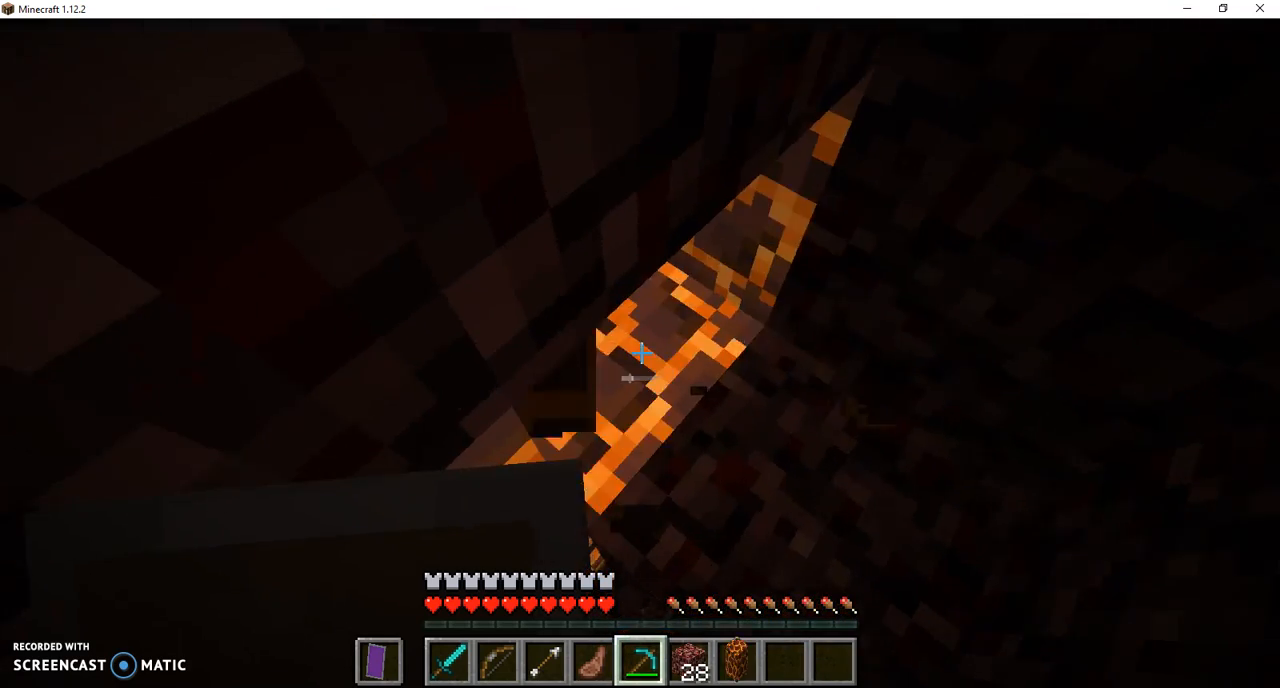
mouse_move(640, 352)
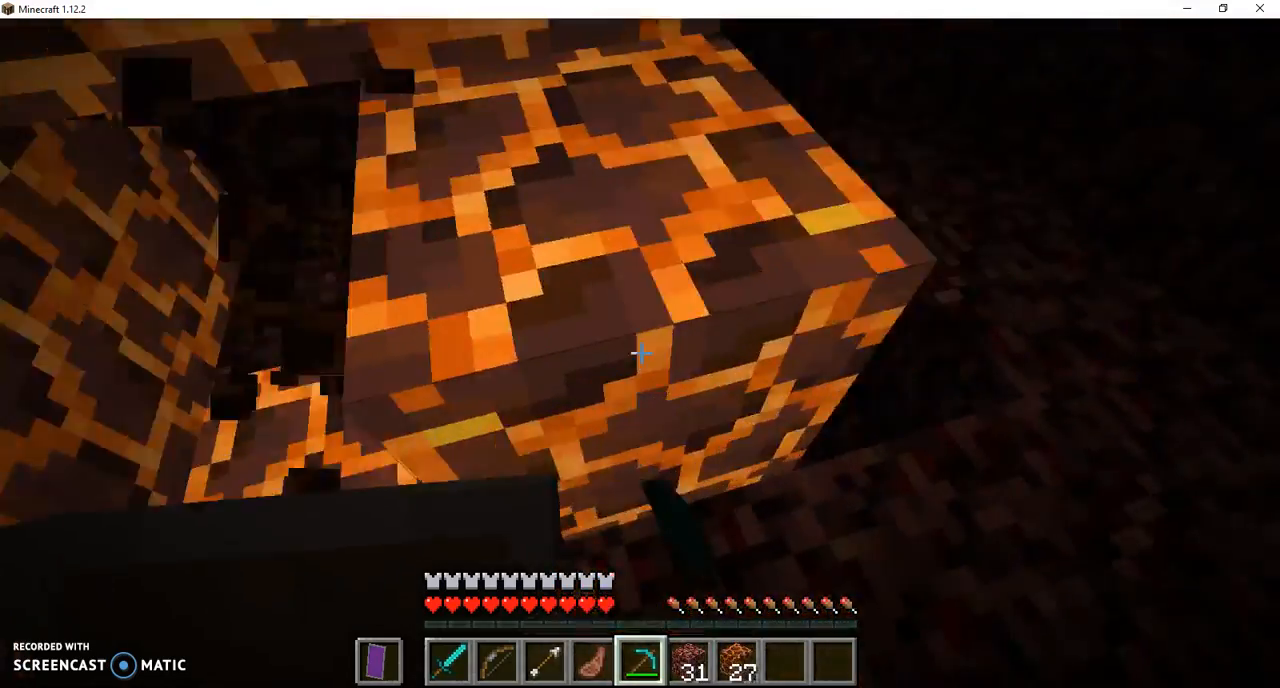
mouse_move(640, 354)
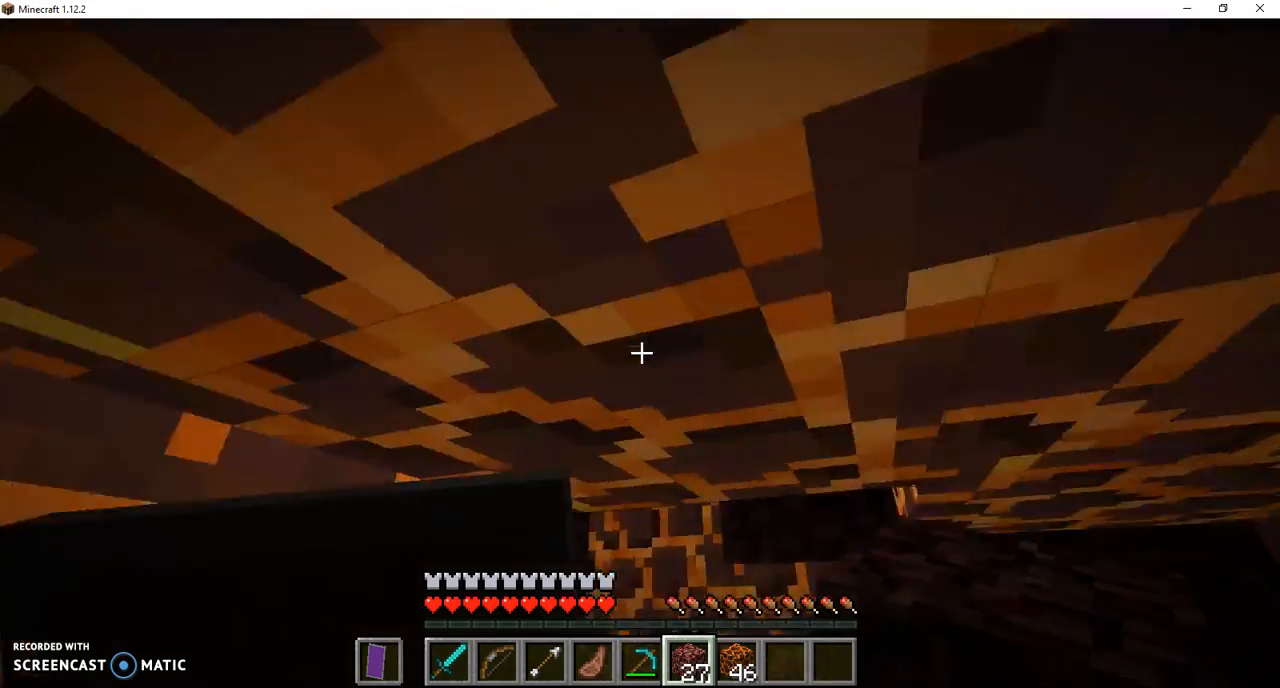
mouse_move(640, 352)
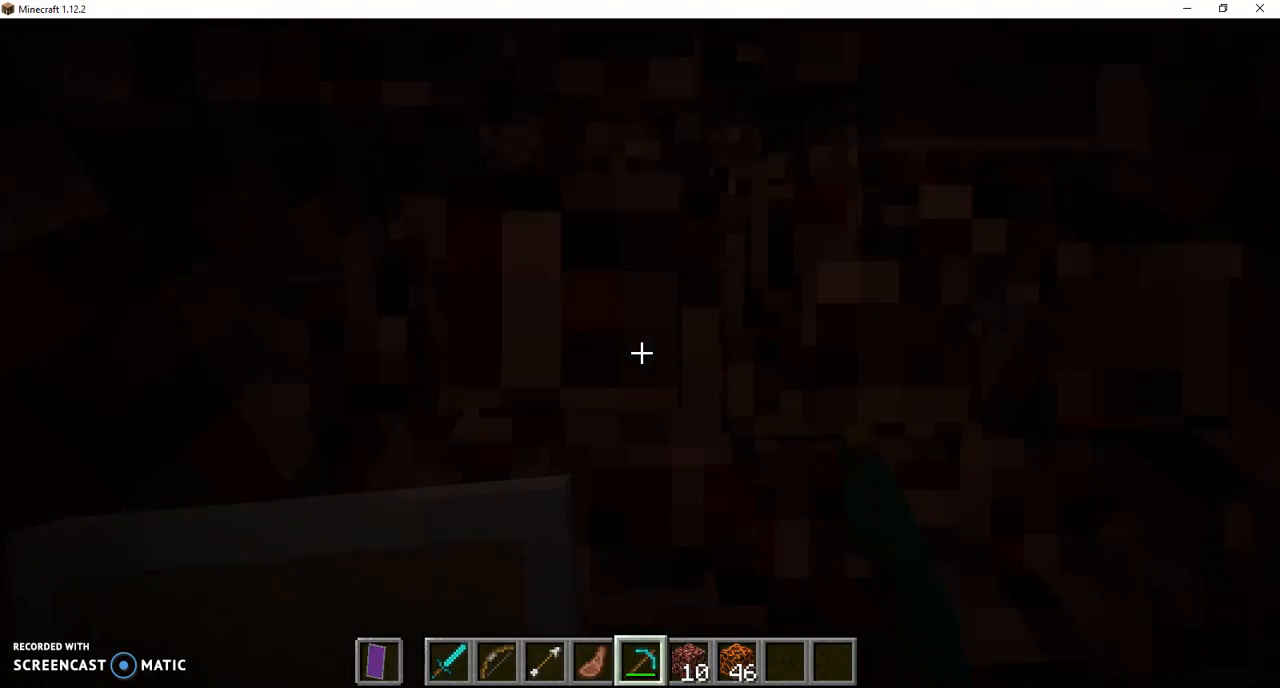
mouse_move(640, 352)
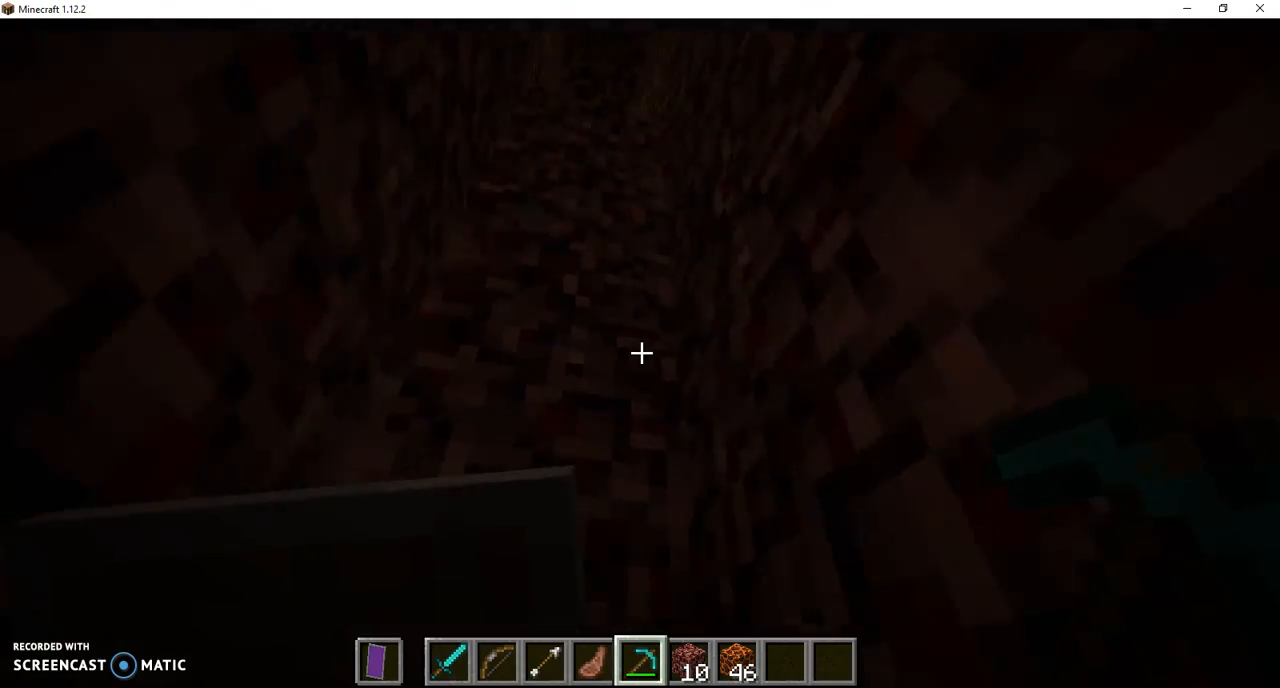
mouse_move(640, 352)
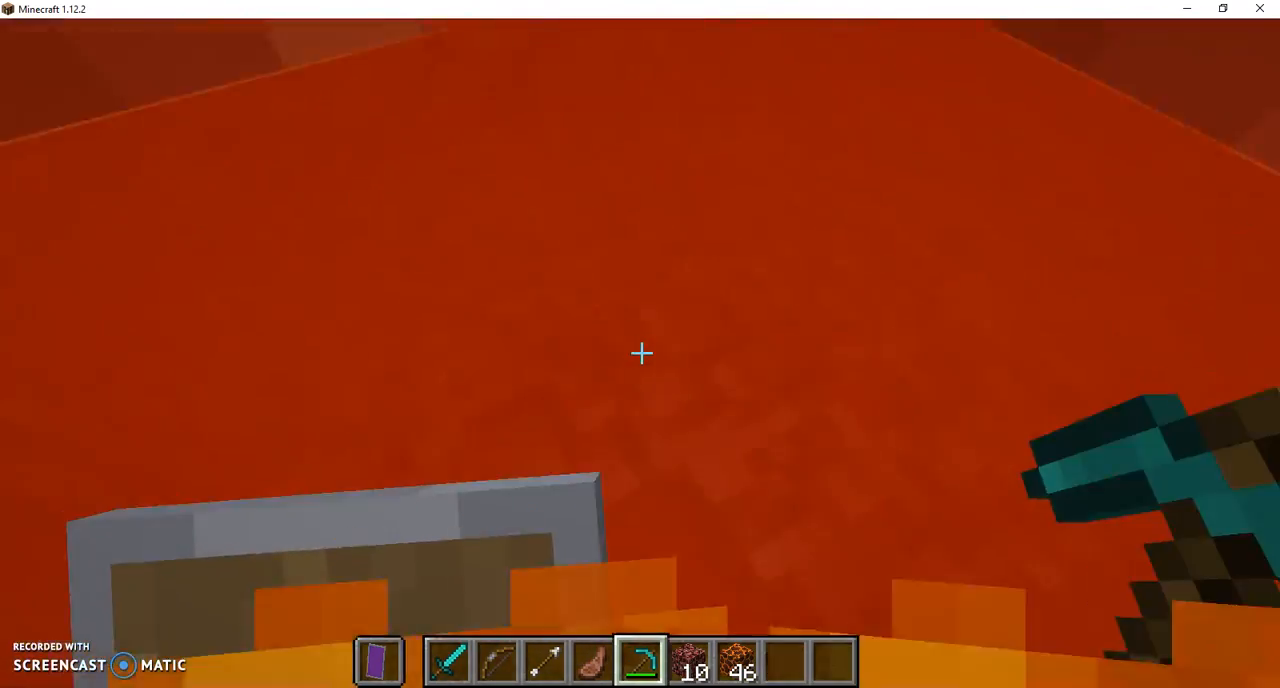
mouse_move(640, 352)
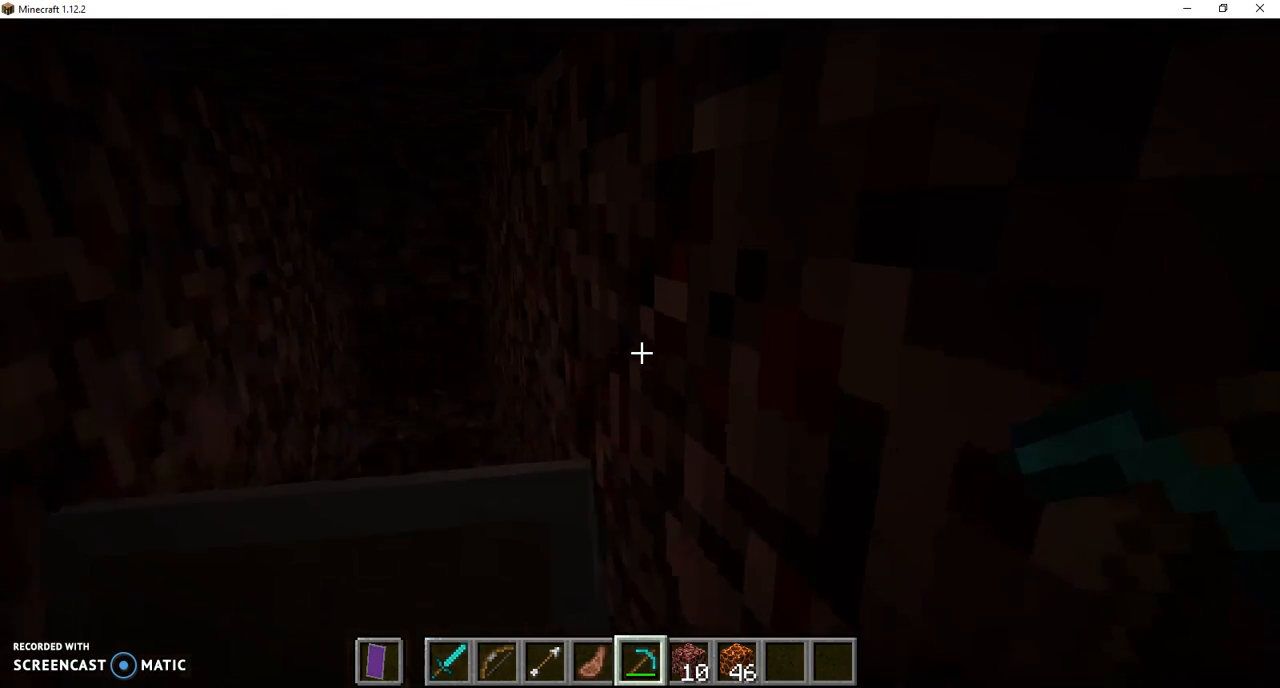
mouse_move(640, 352)
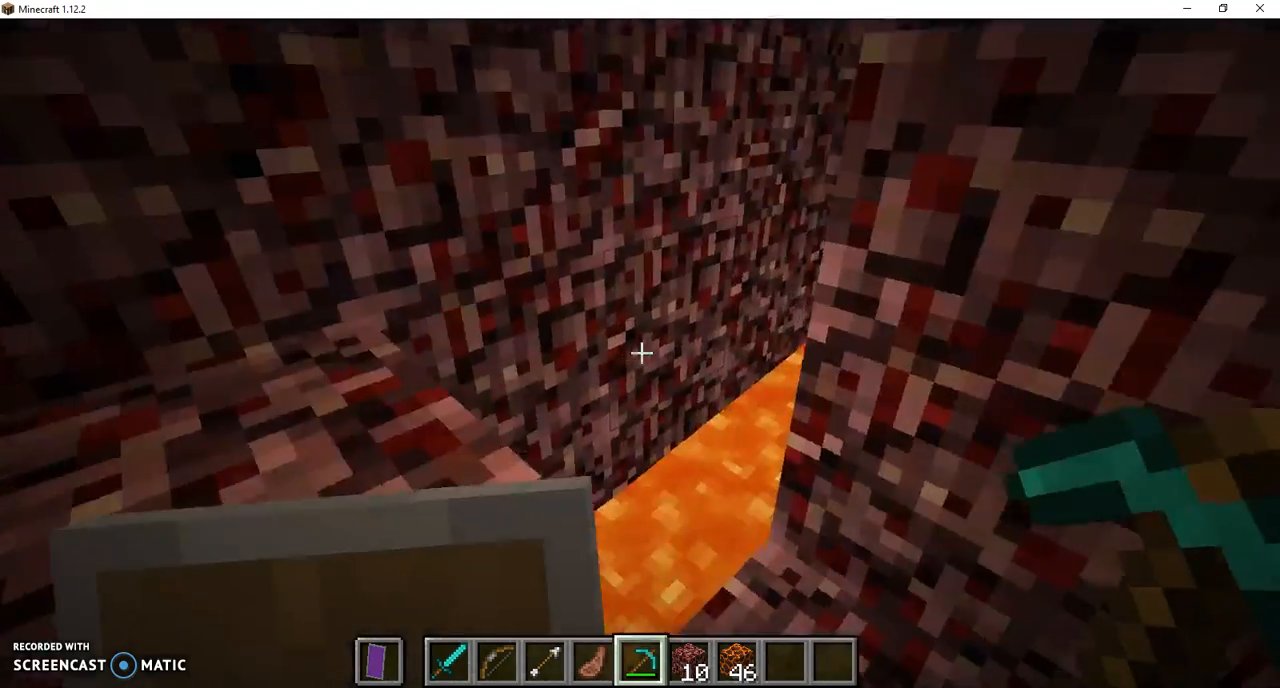
mouse_move(640, 352)
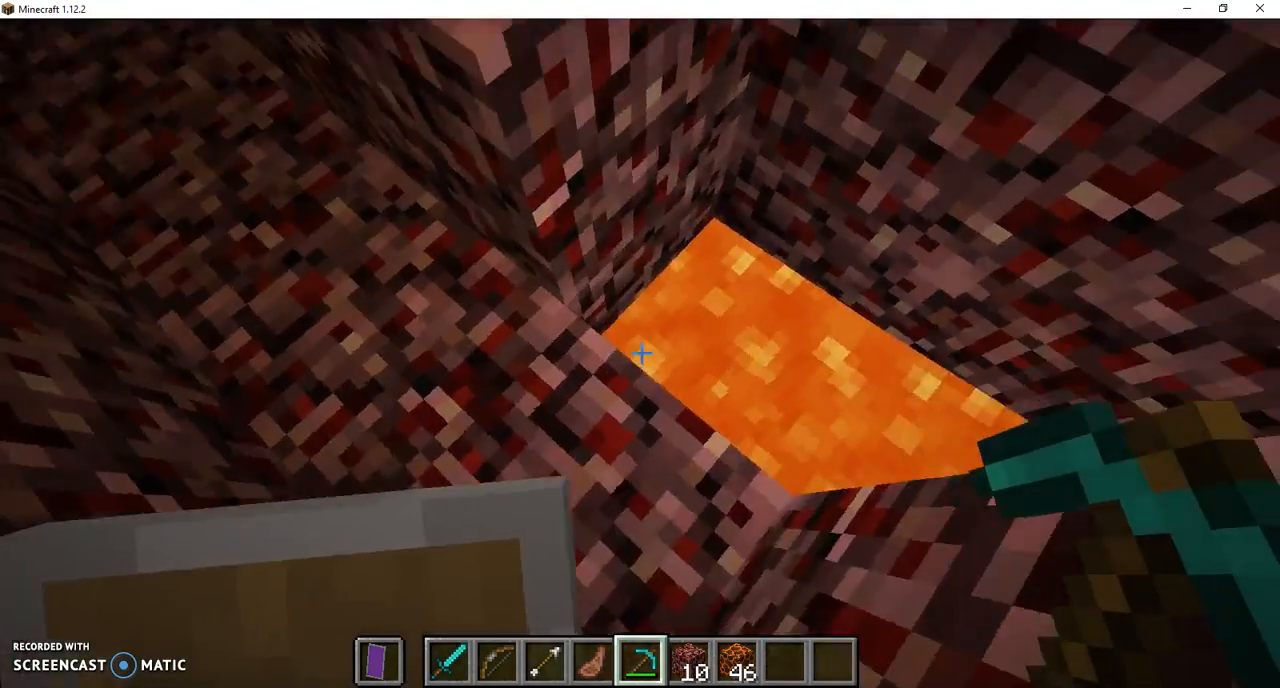
mouse_move(640, 352)
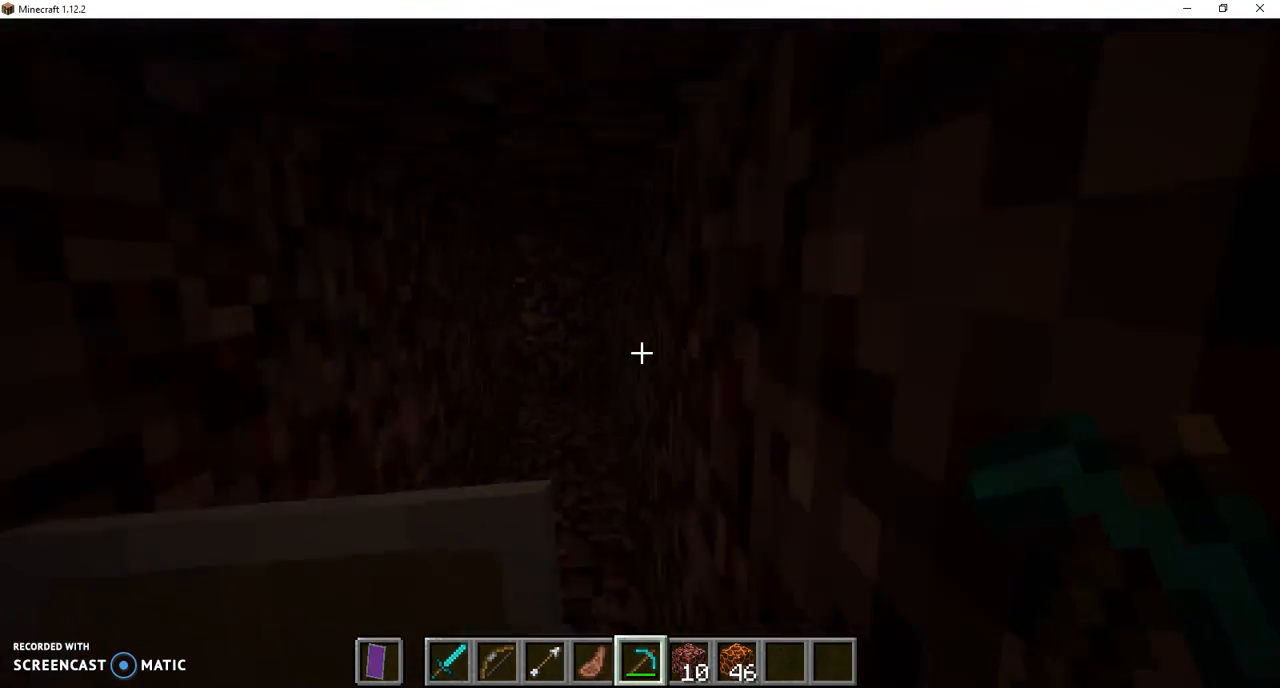
mouse_move(640, 352)
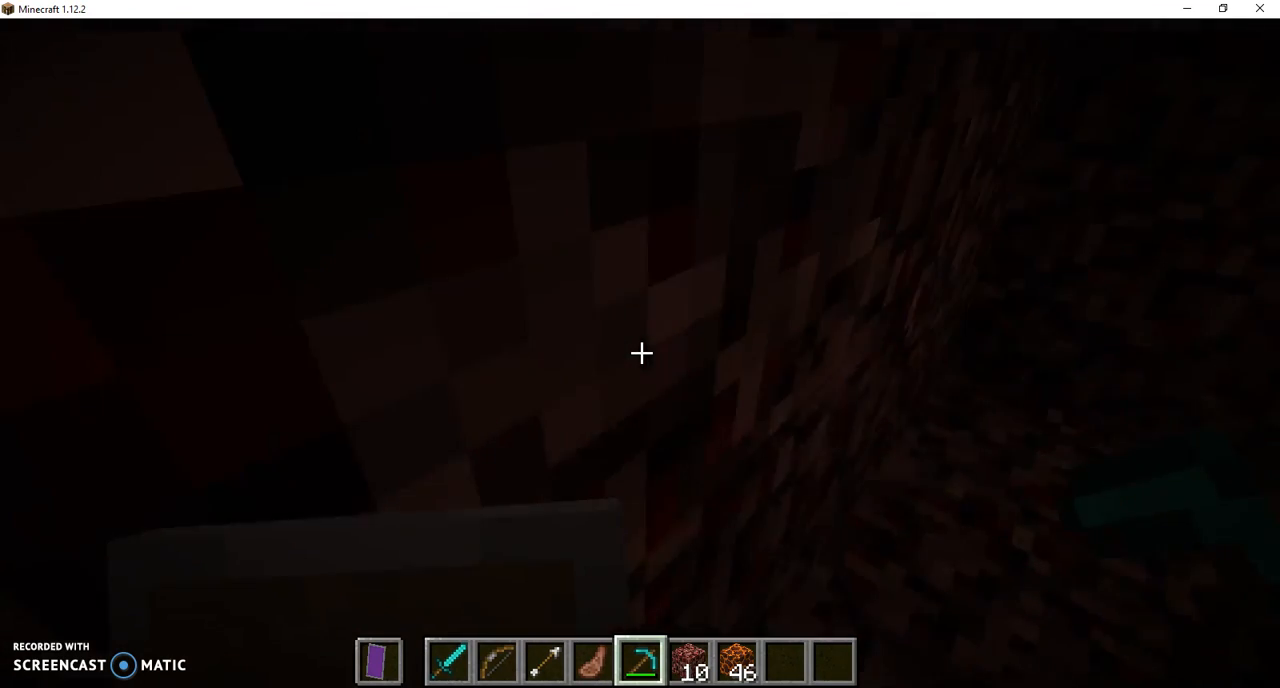
mouse_move(640, 352)
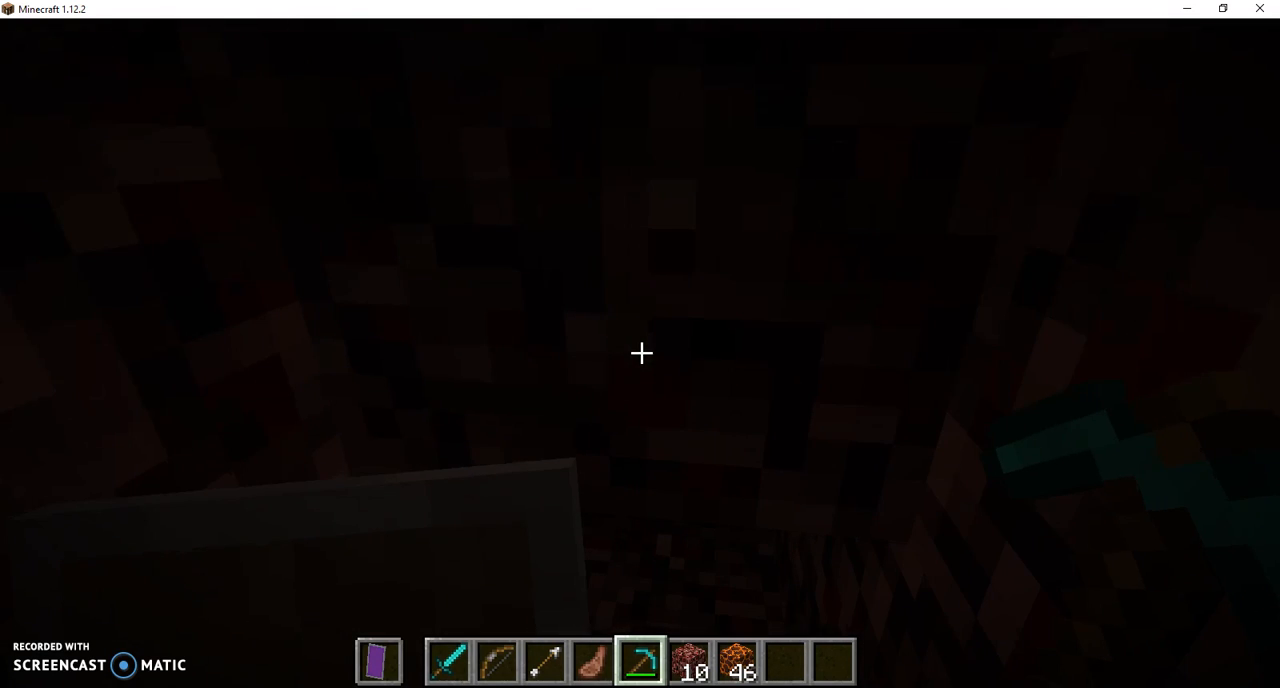
mouse_move(640, 354)
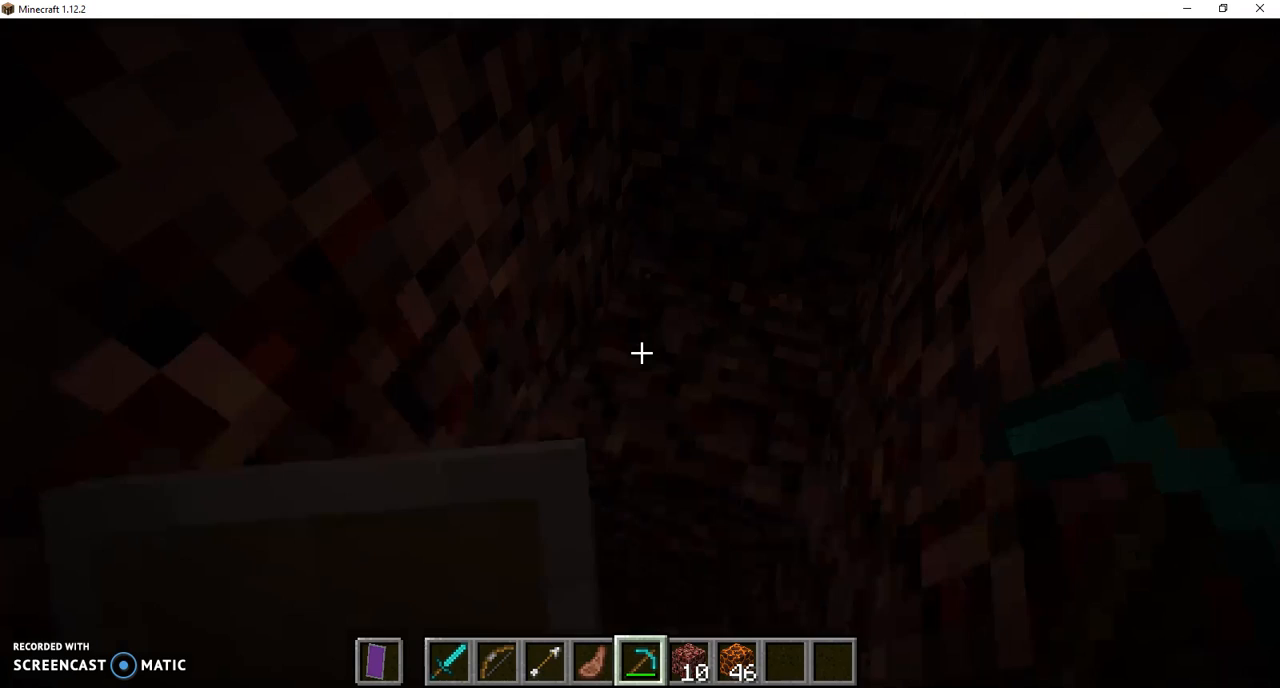
mouse_move(640, 352)
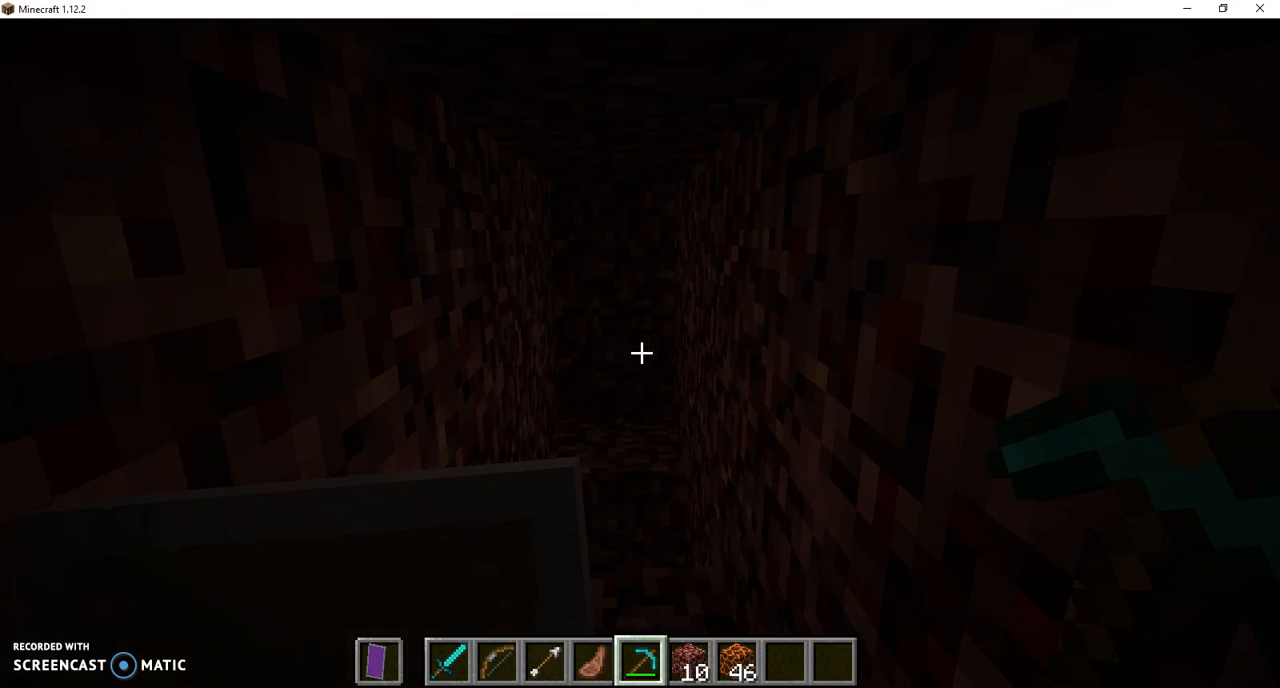
Step: Show the debug overlay and save a screenshot of the armored player in the tunnel
key(F3)
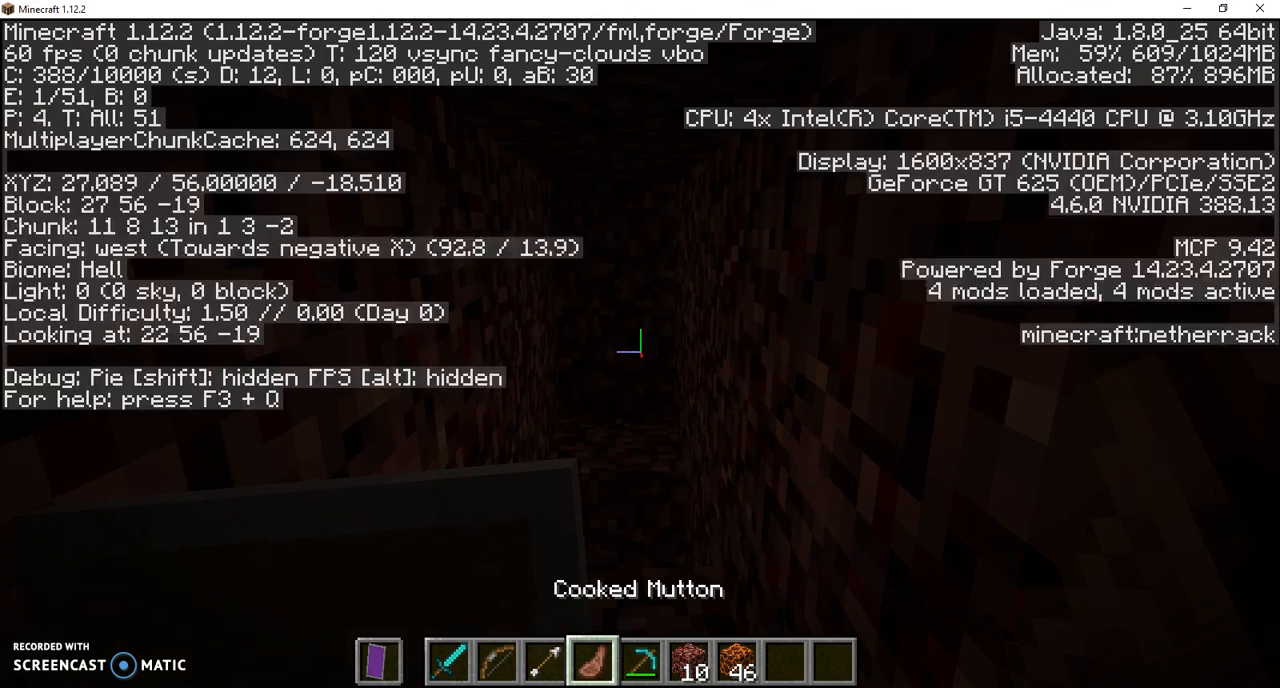
key(F2)
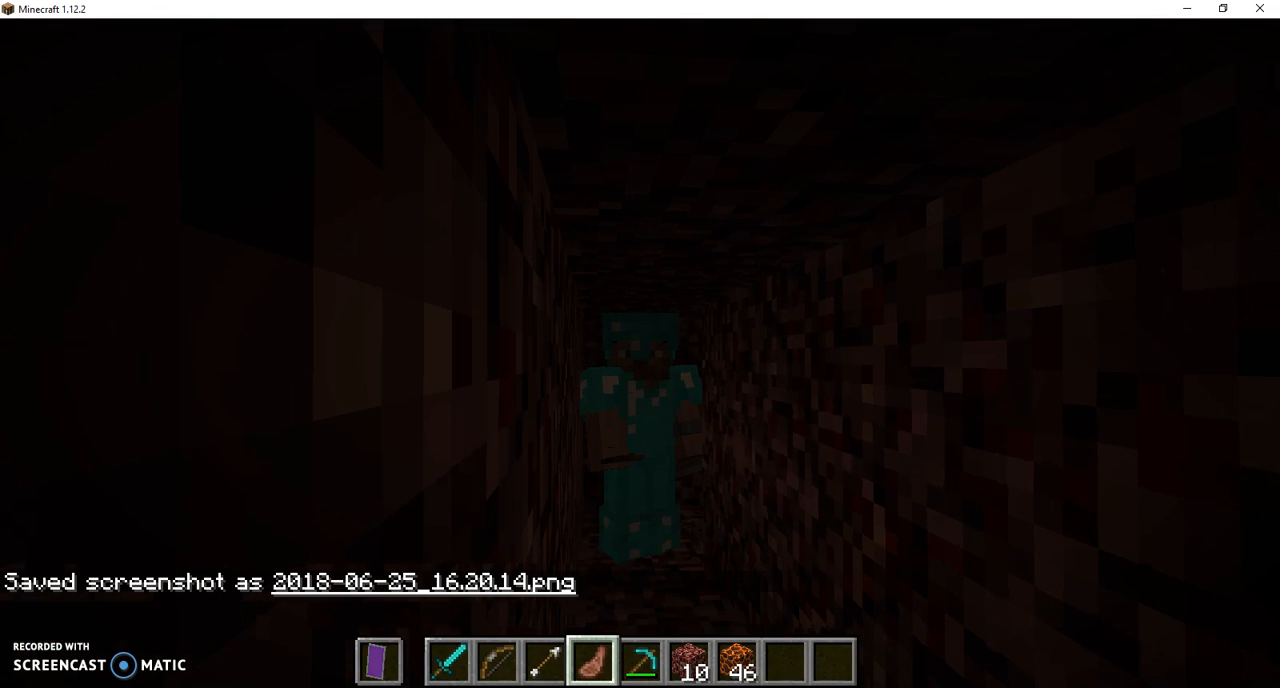
mouse_move(640, 350)
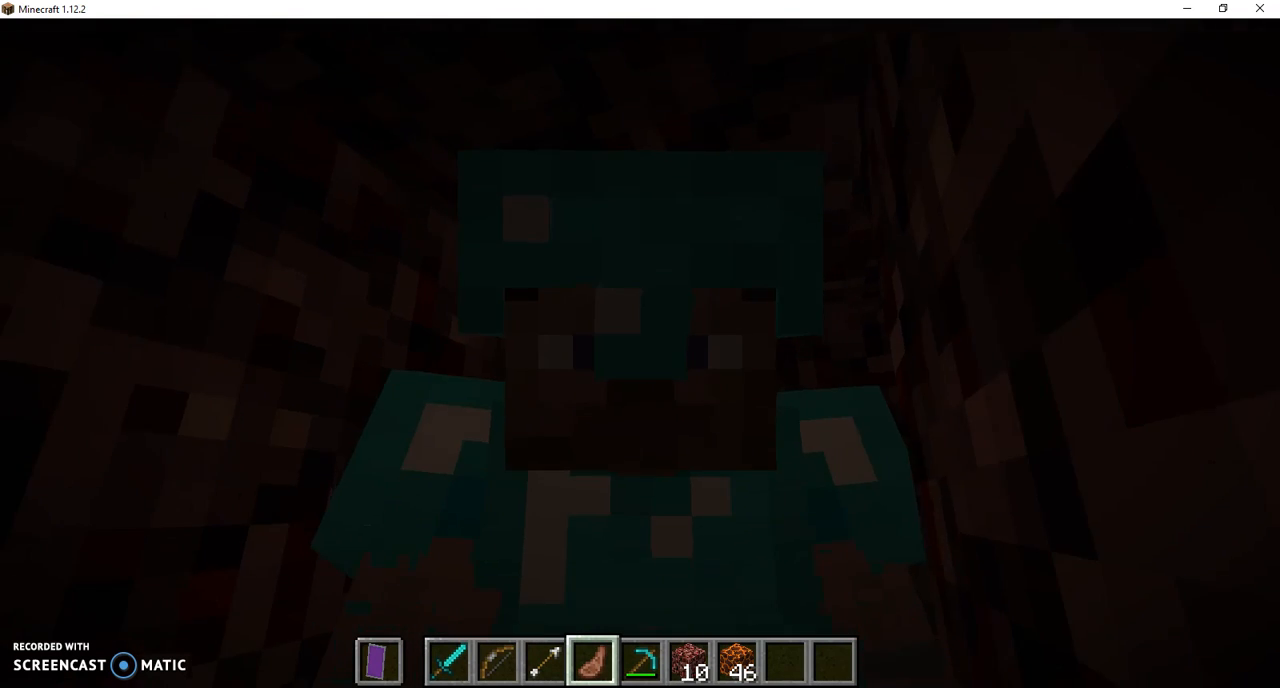